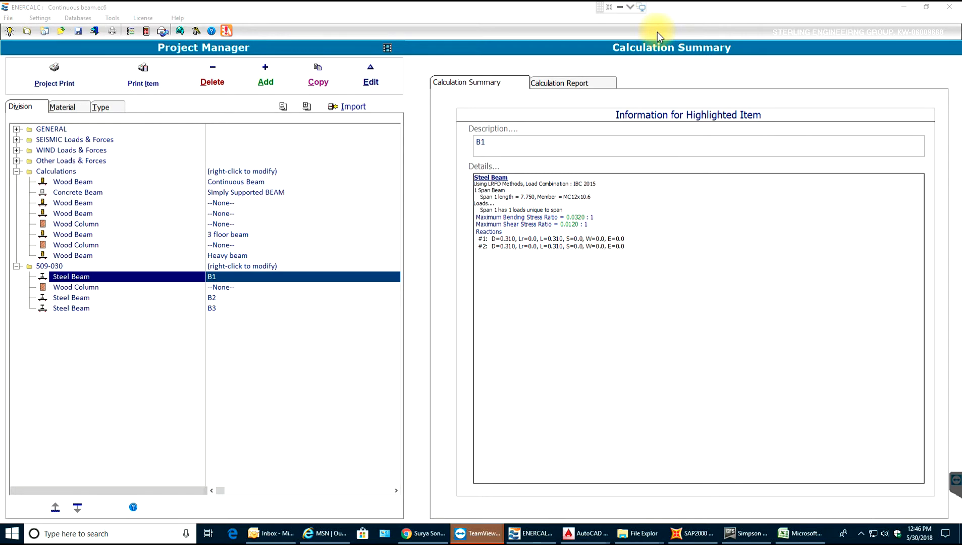
pyautogui.moveTo(408, 257)
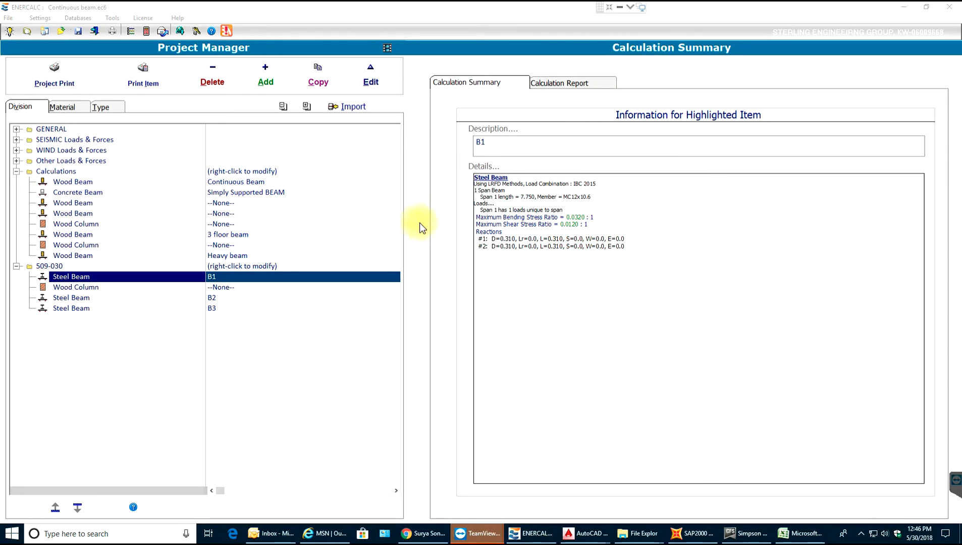
pyautogui.moveTo(441, 230)
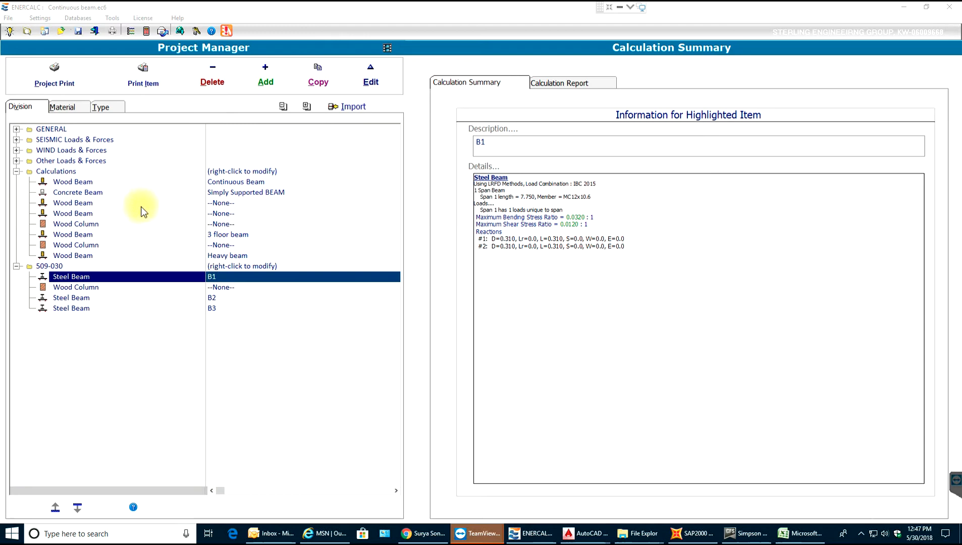
pyautogui.moveTo(264, 74)
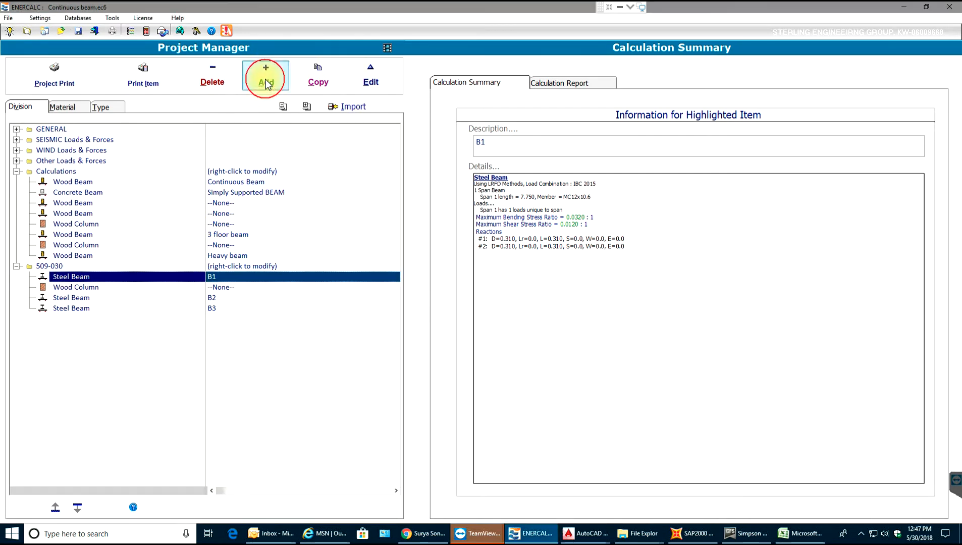
# Add a new Steel Column calculation from the Column group and open its input screen.
pyautogui.click(265, 73)
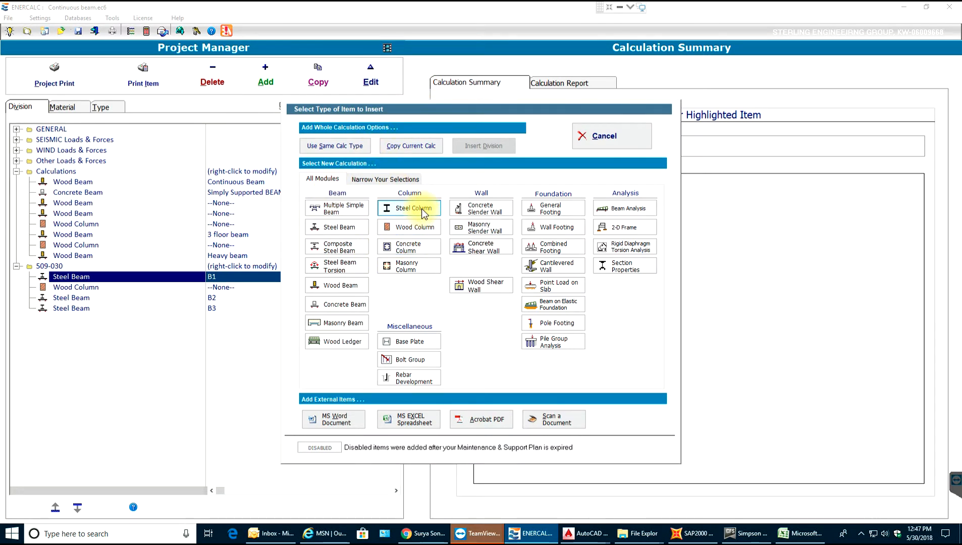
pyautogui.click(409, 208)
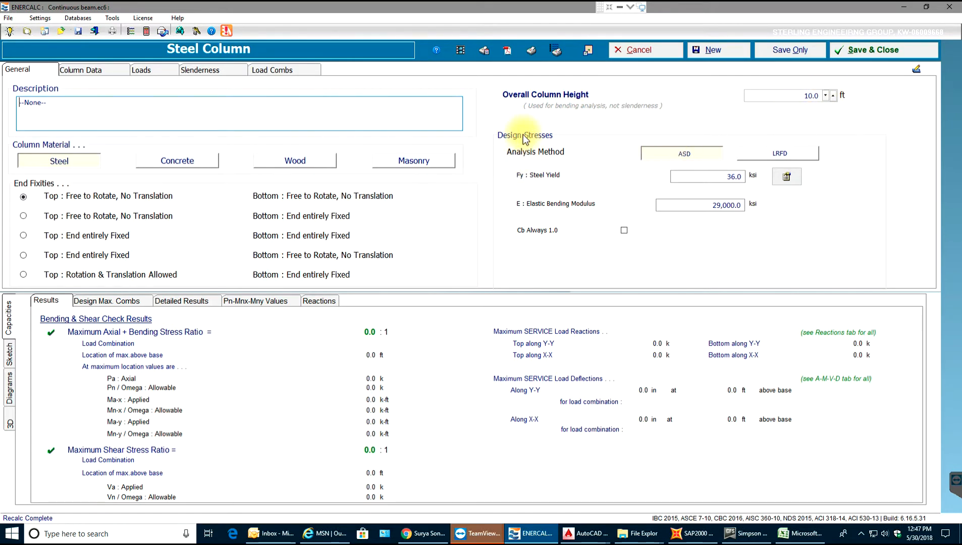
pyautogui.moveTo(775, 149)
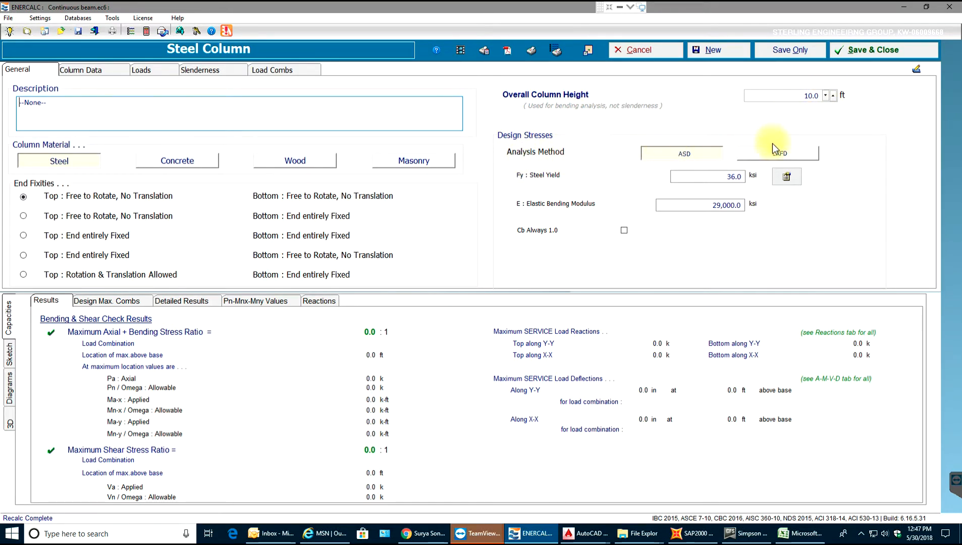
# Use LRFD analysis with A992 steel at Fy = 60 ksi from the standard grades list.
pyautogui.click(777, 152)
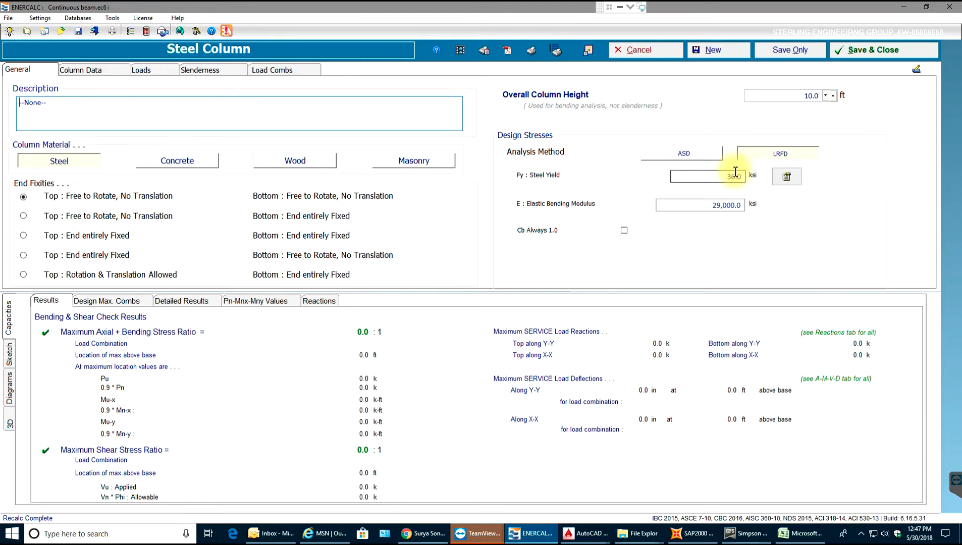
pyautogui.click(707, 177)
pyautogui.write('60')
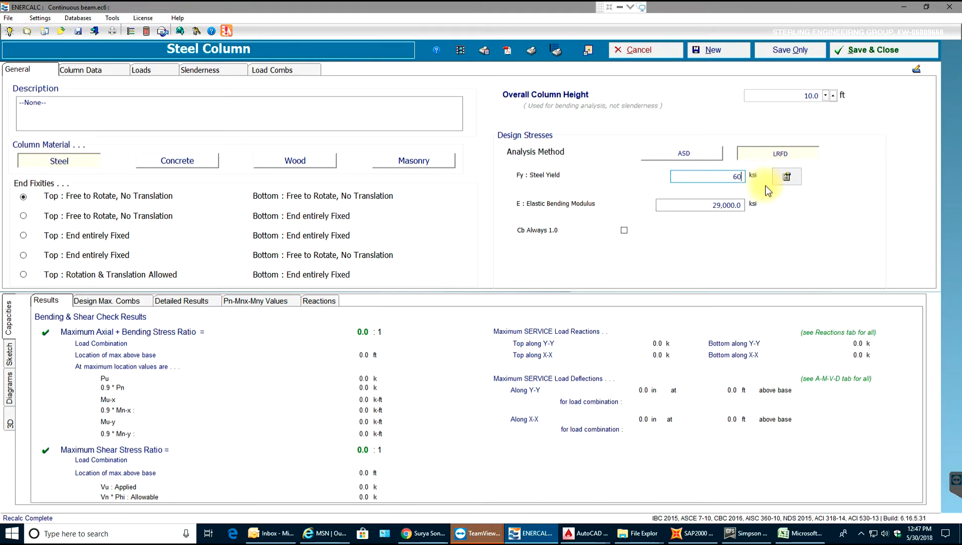
pyautogui.click(788, 176)
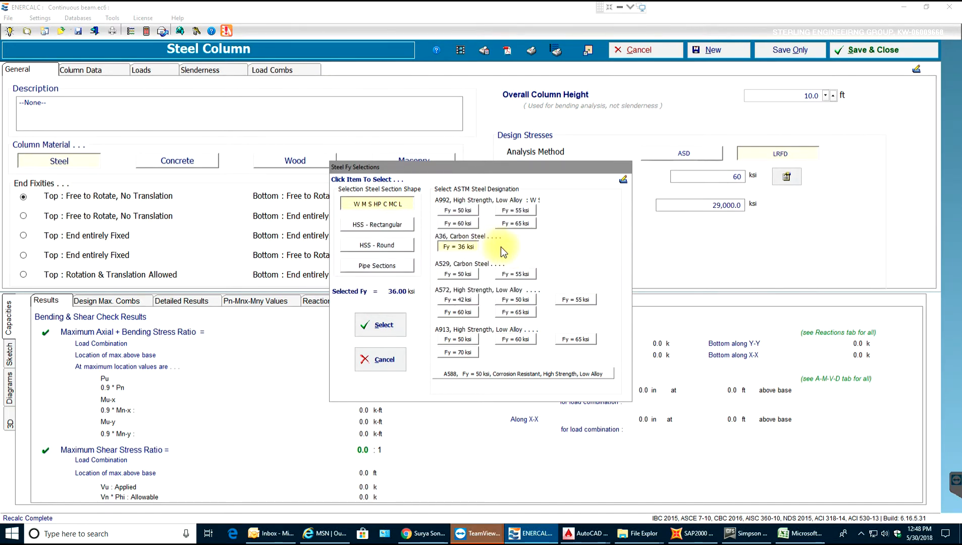
pyautogui.click(457, 223)
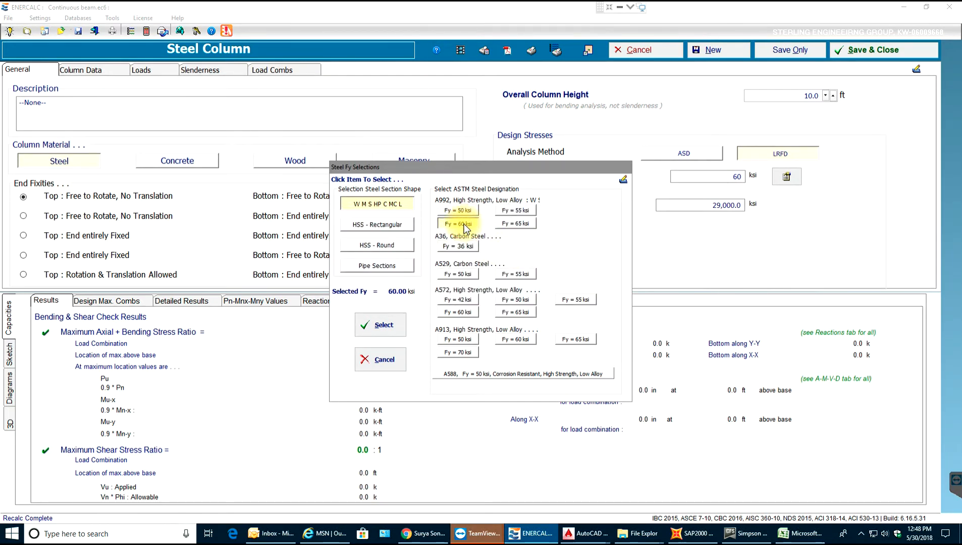
pyautogui.click(380, 324)
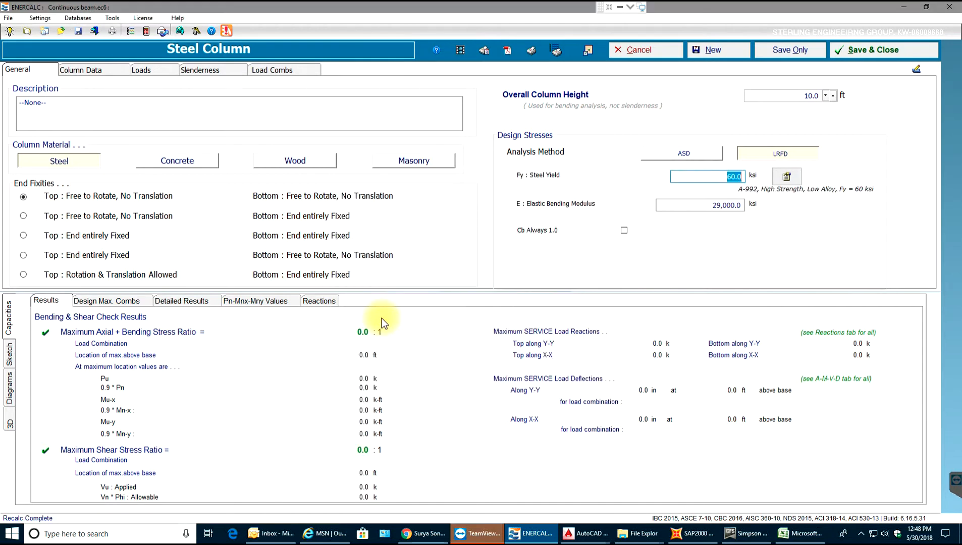
pyautogui.moveTo(665, 191)
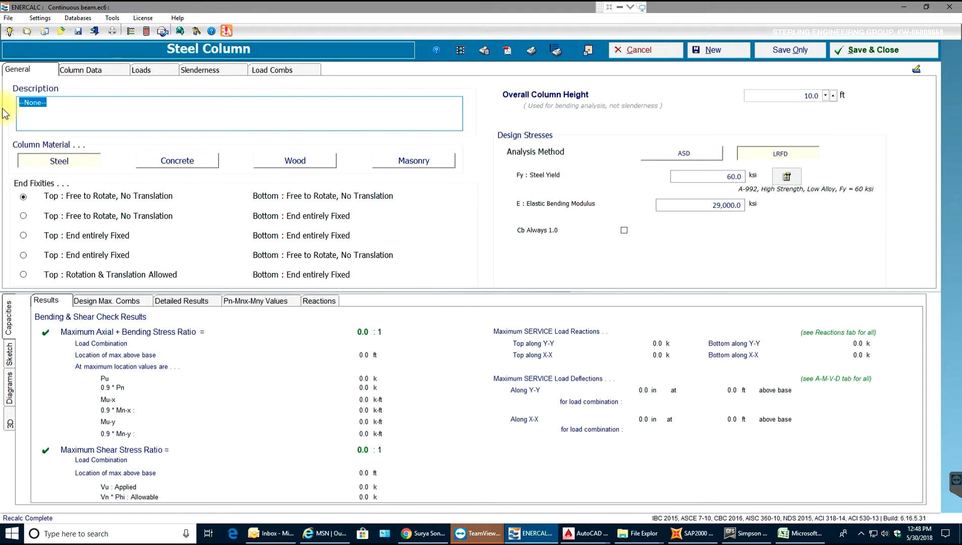
# Describe the column as 'Steel Column C1' with top free to rotate and bottom fully fixed.
pyautogui.write('Steel Column C1')
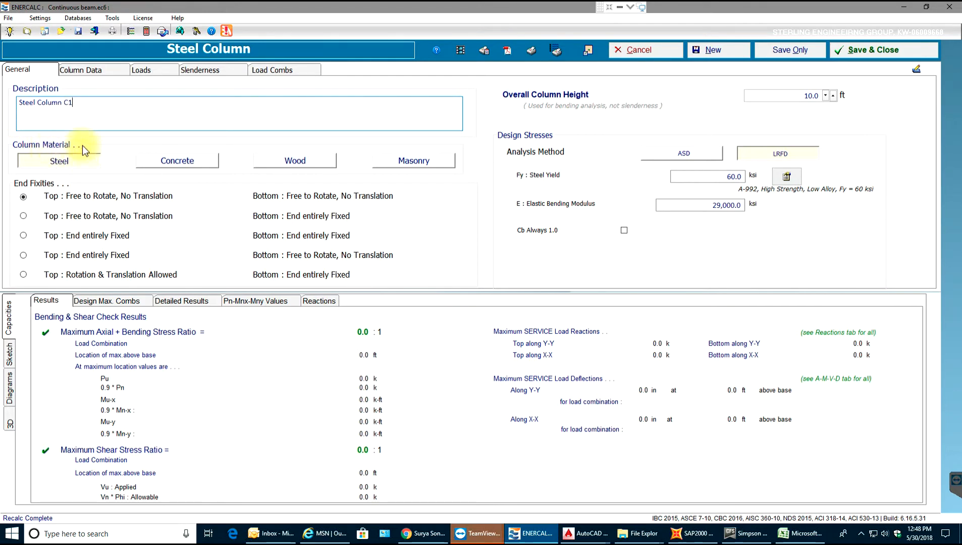
pyautogui.moveTo(64, 148)
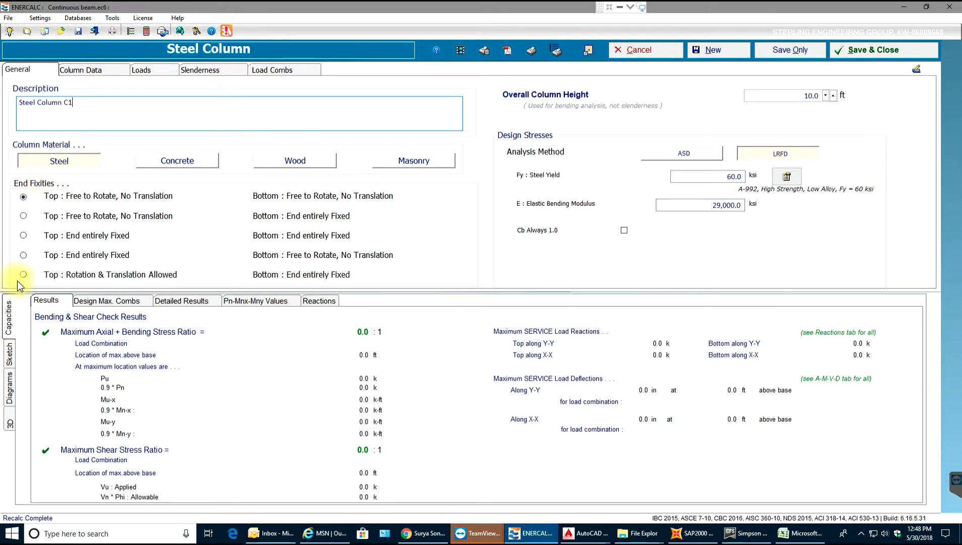
pyautogui.moveTo(33, 266)
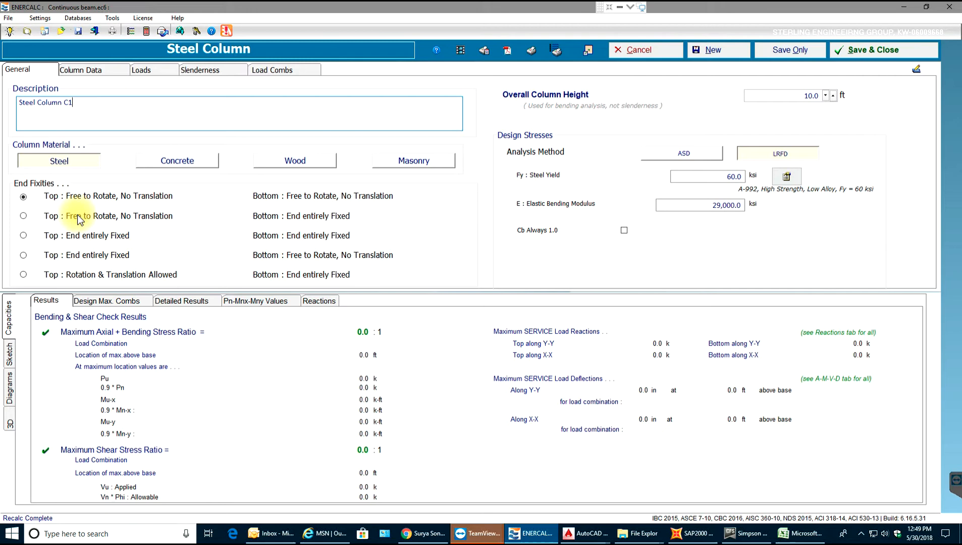
pyautogui.moveTo(24, 215)
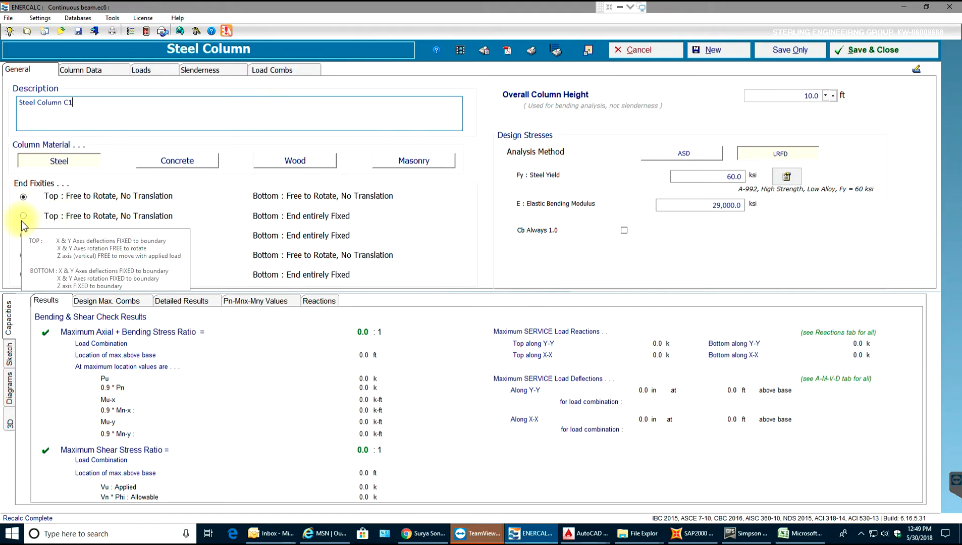
pyautogui.click(23, 215)
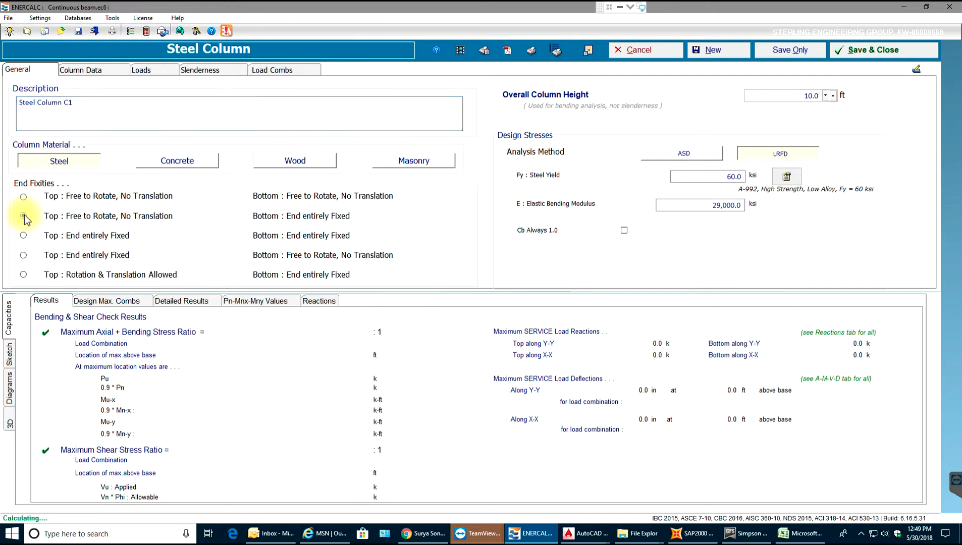
pyautogui.click(23, 215)
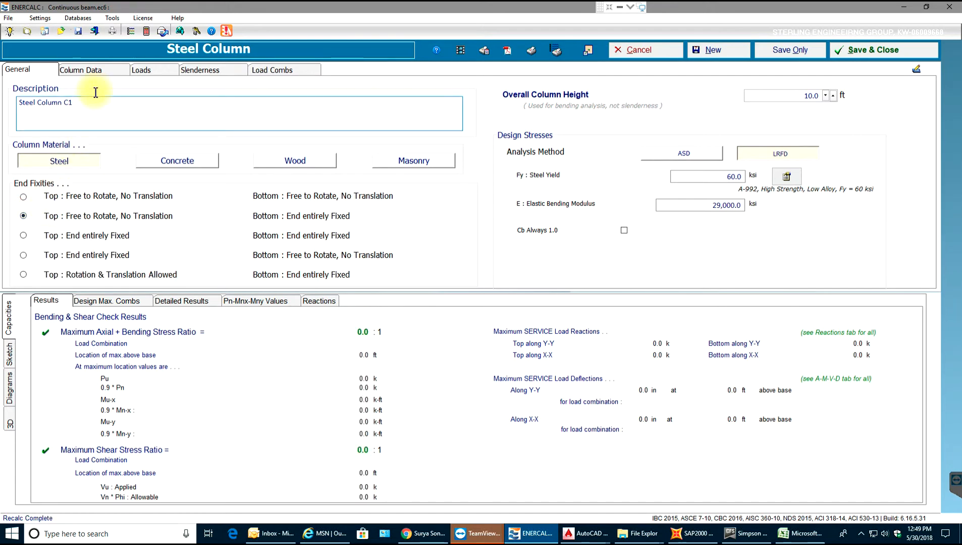
pyautogui.click(80, 70)
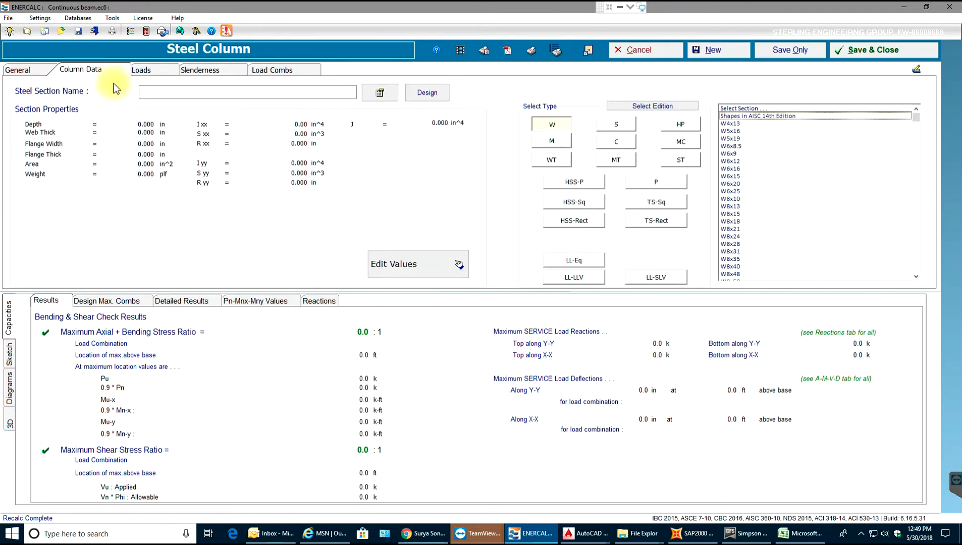
pyautogui.moveTo(363, 115)
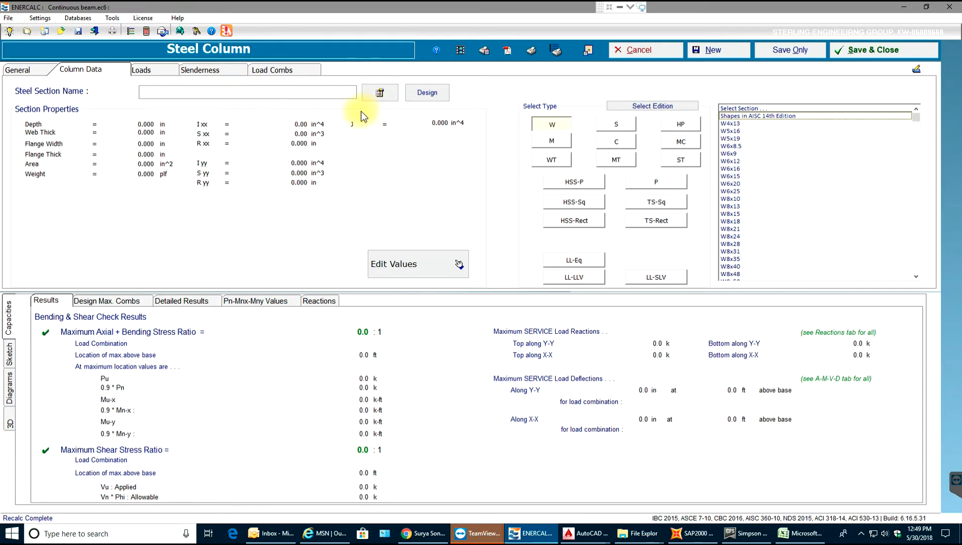
pyautogui.moveTo(288, 153)
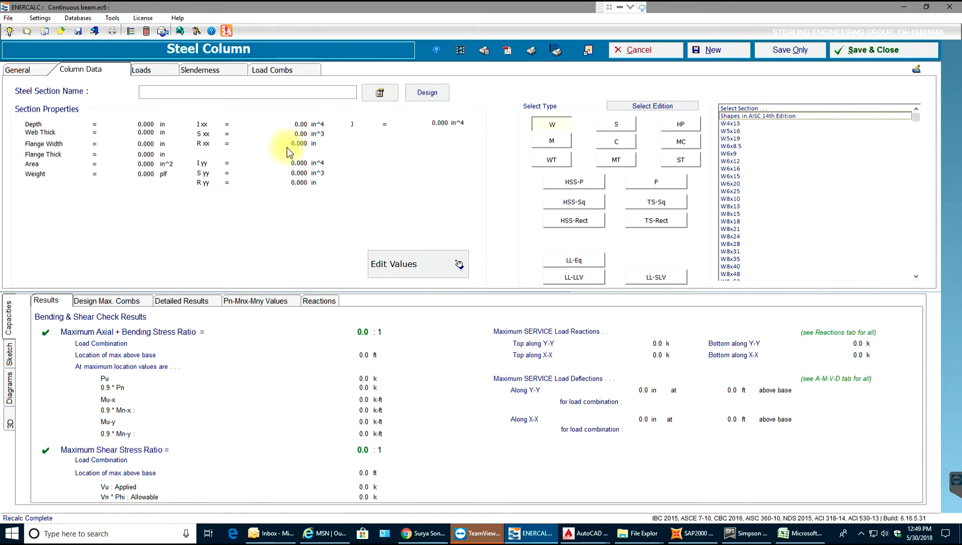
pyautogui.moveTo(416, 132)
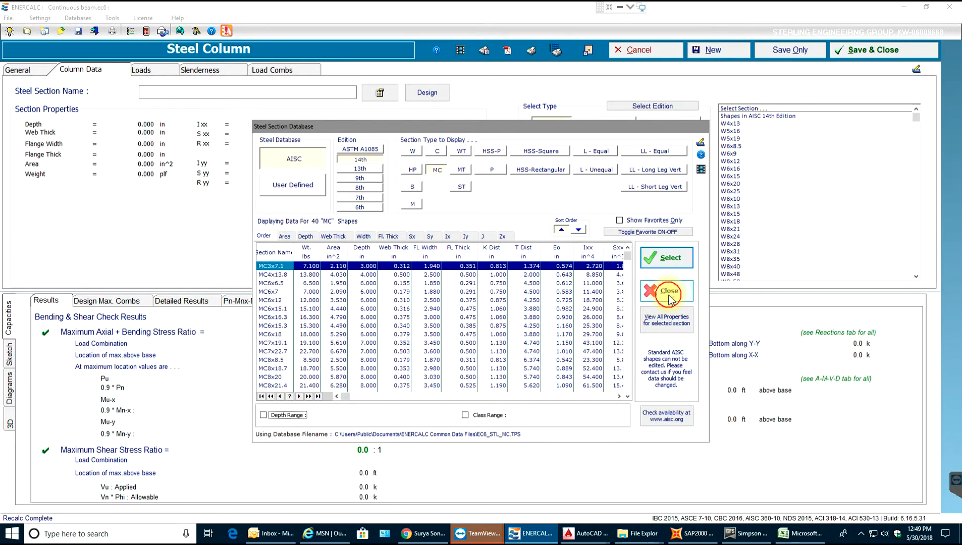
pyautogui.click(665, 291)
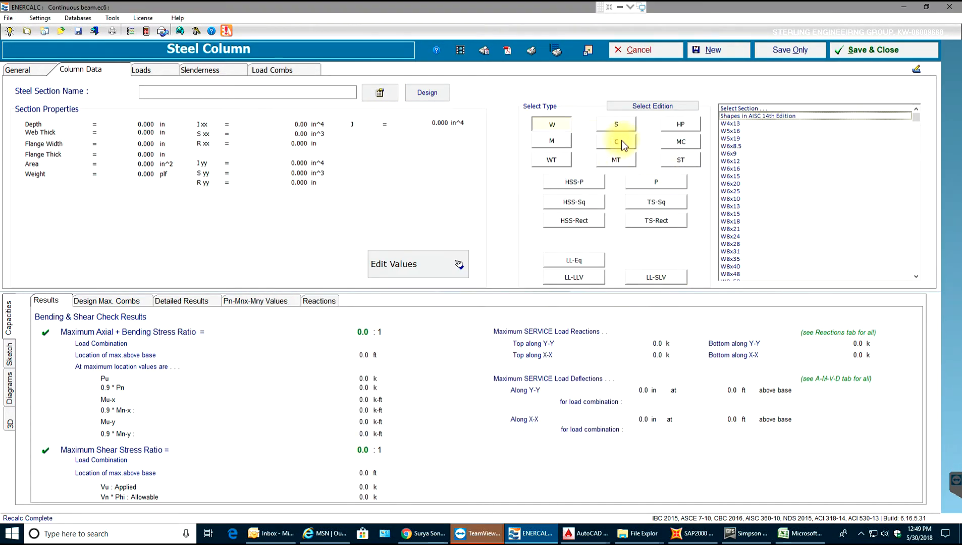
pyautogui.click(551, 123)
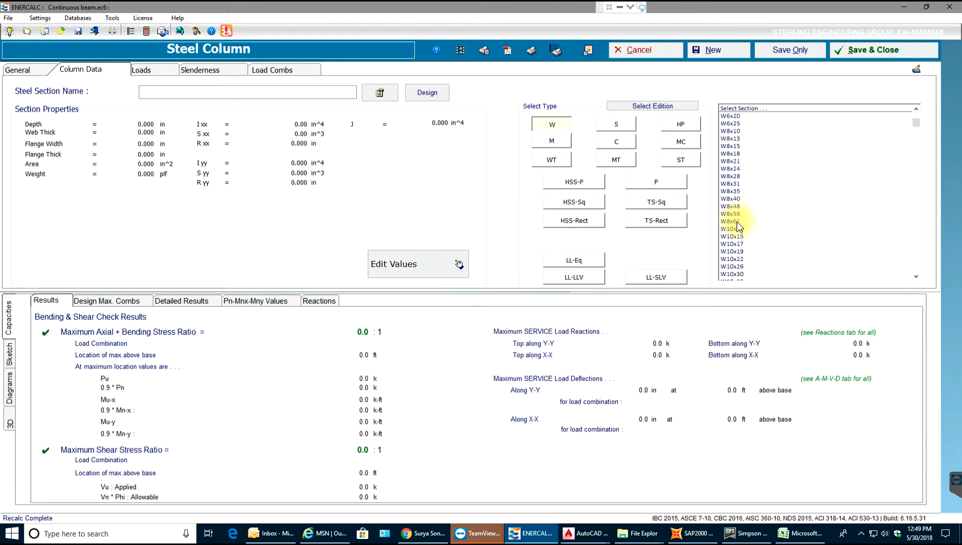
pyautogui.click(729, 229)
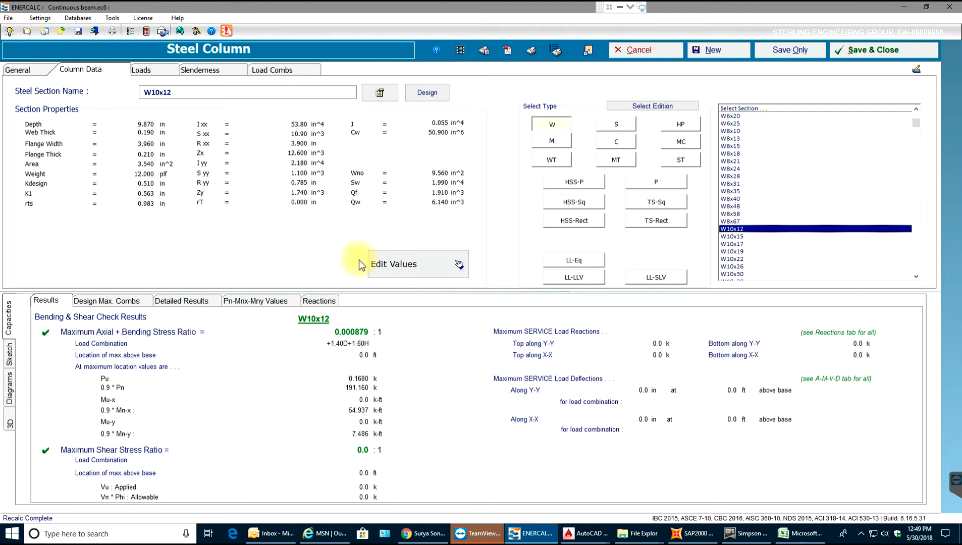
pyautogui.moveTo(399, 241)
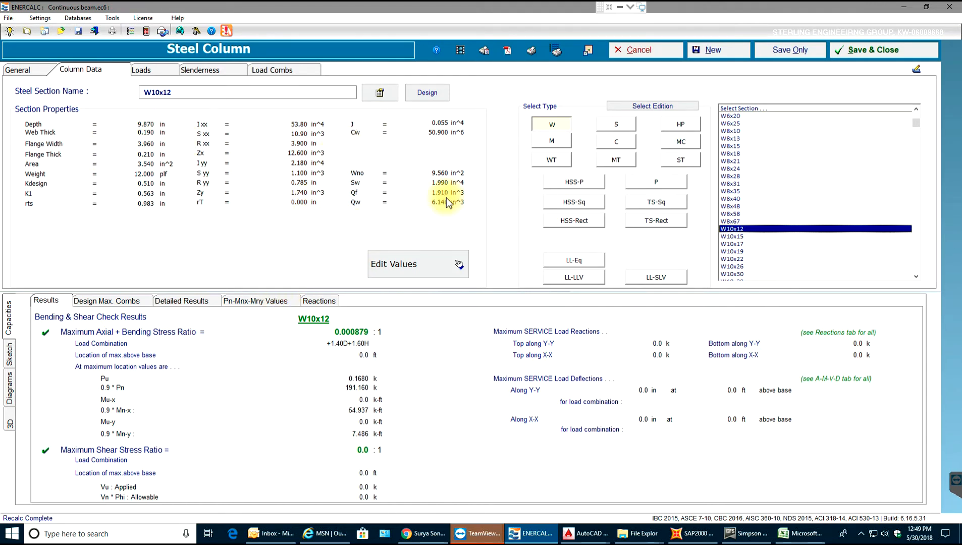
pyautogui.click(393, 263)
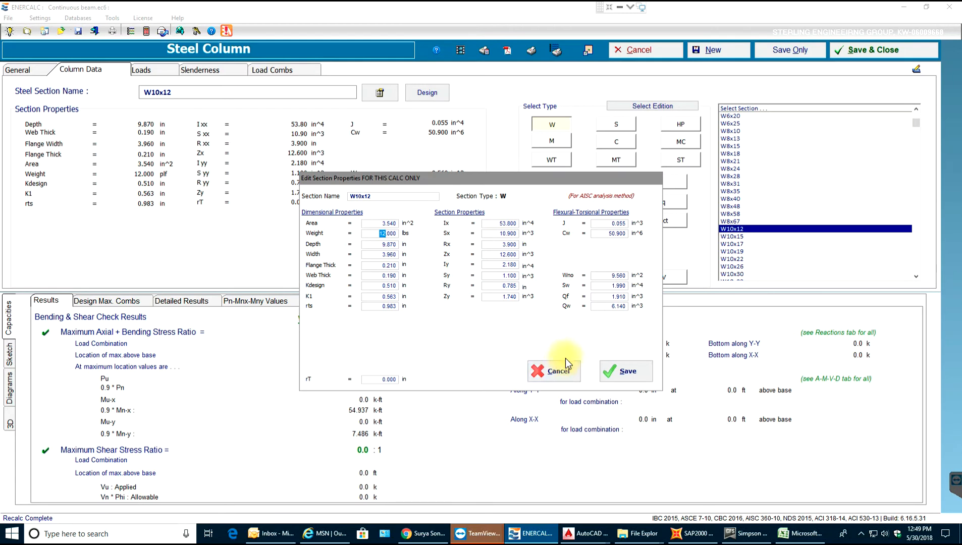
pyautogui.click(551, 371)
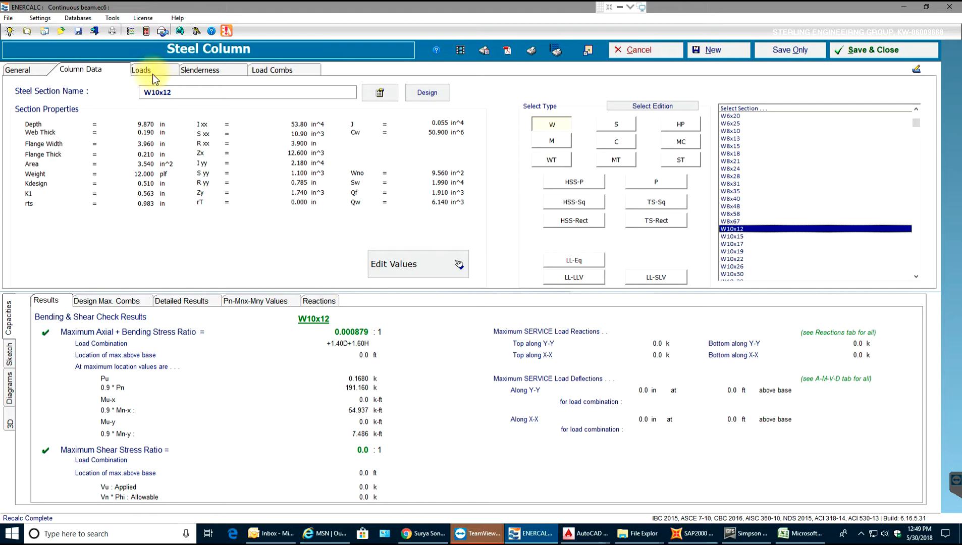
# Enter a first axial load of 10 k dead plus 10 k live.
pyautogui.click(141, 69)
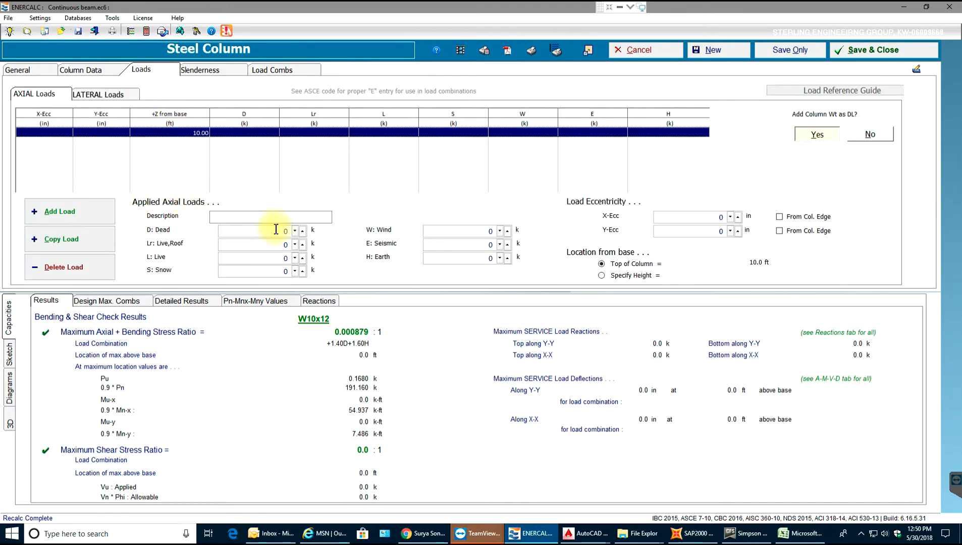
pyautogui.write('10')
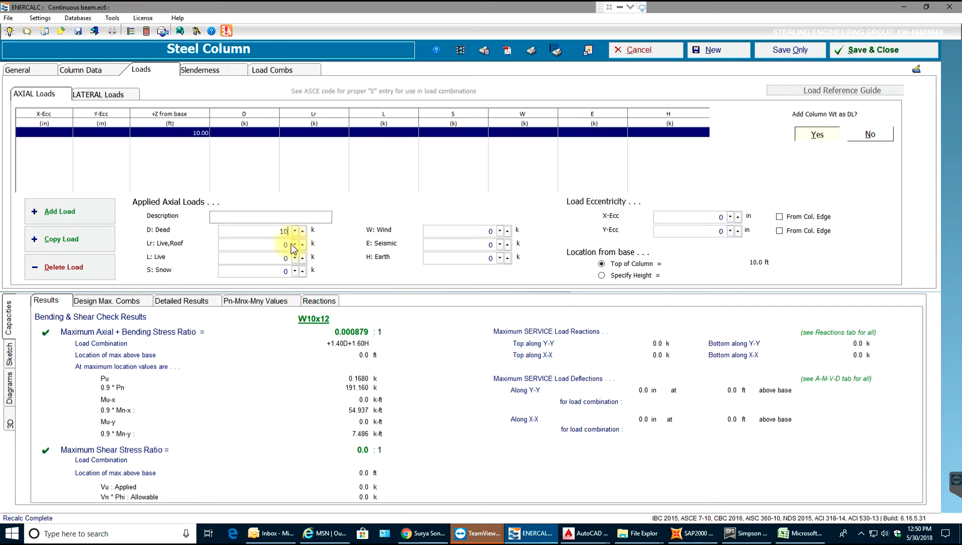
pyautogui.write('10')
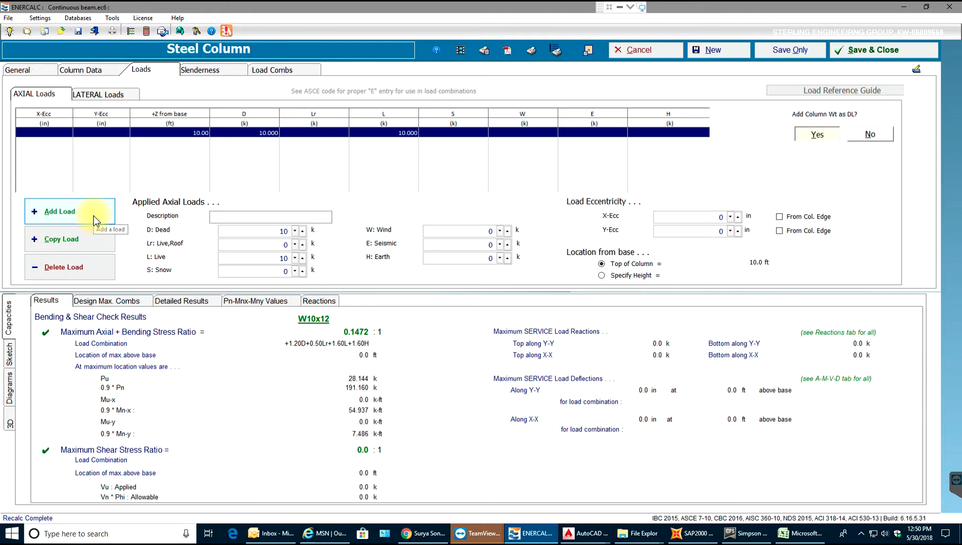
# Add a second 10 k dead plus 10 k live axial load, eccentric 3 in X and 1 in Y.
pyautogui.click(60, 211)
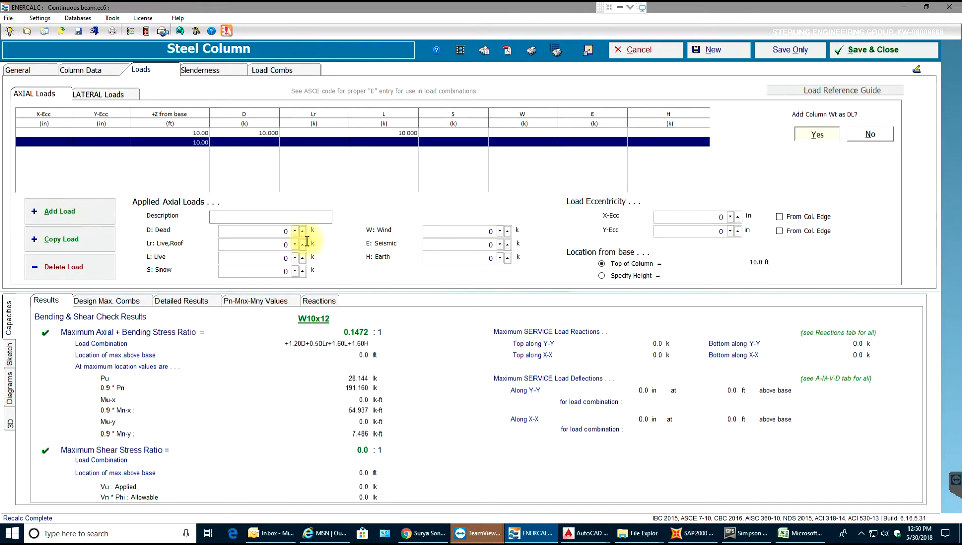
pyautogui.write('10')
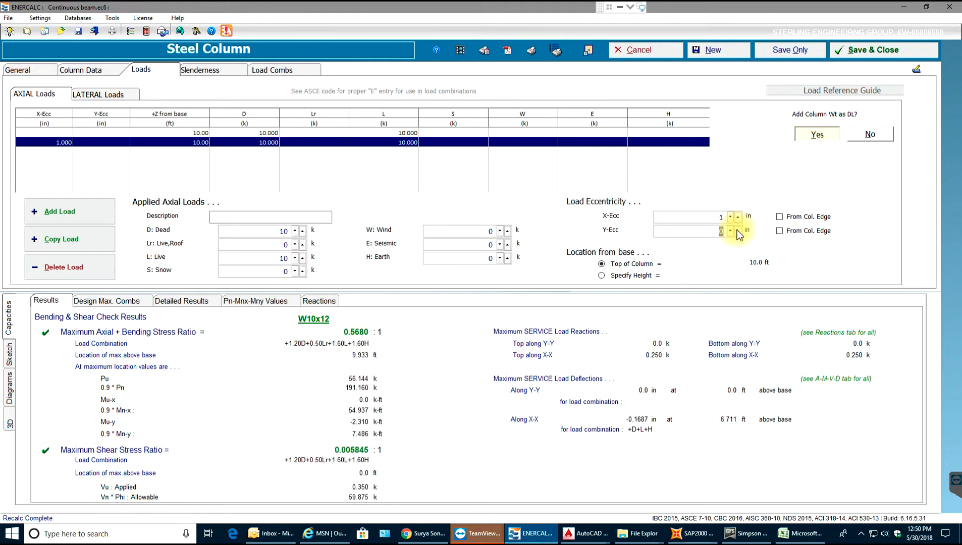
pyautogui.write('1')
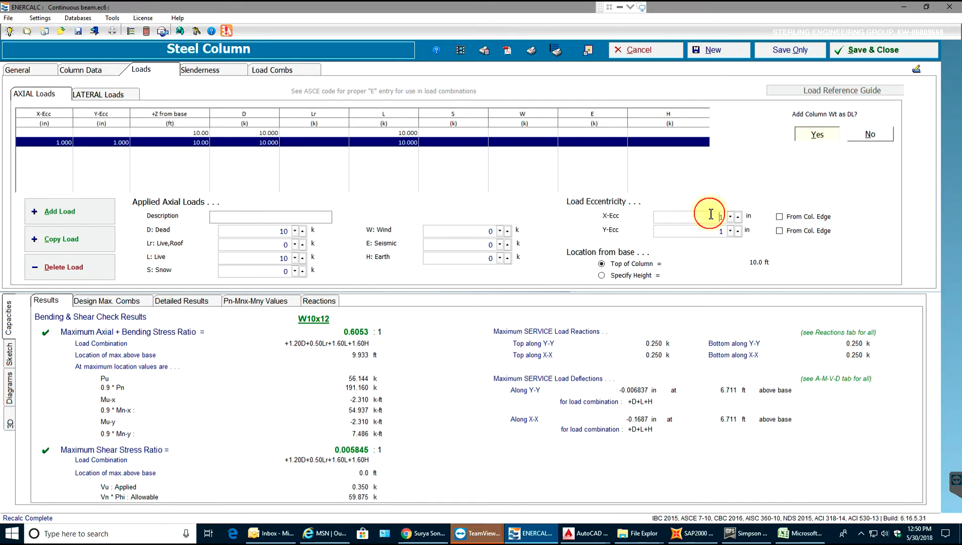
pyautogui.write('3')
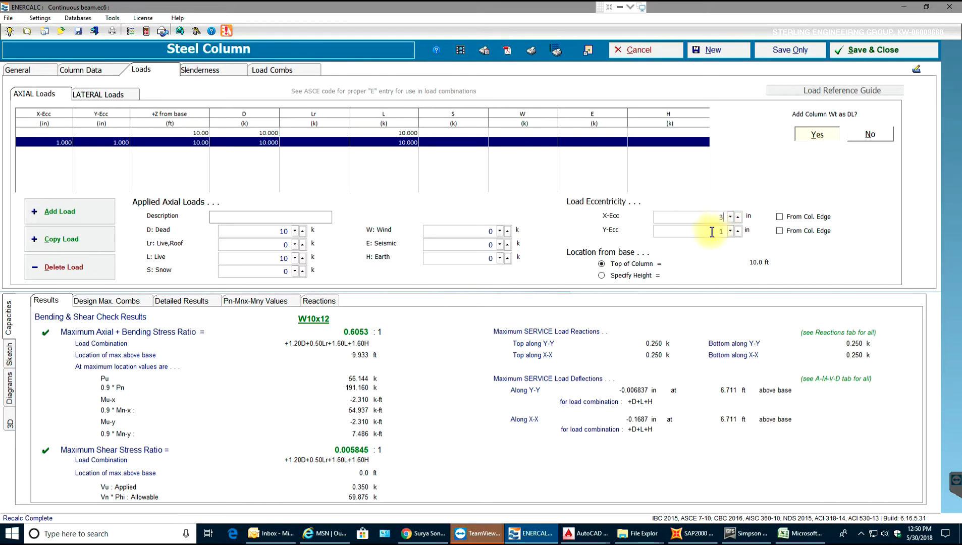
pyautogui.write('3')
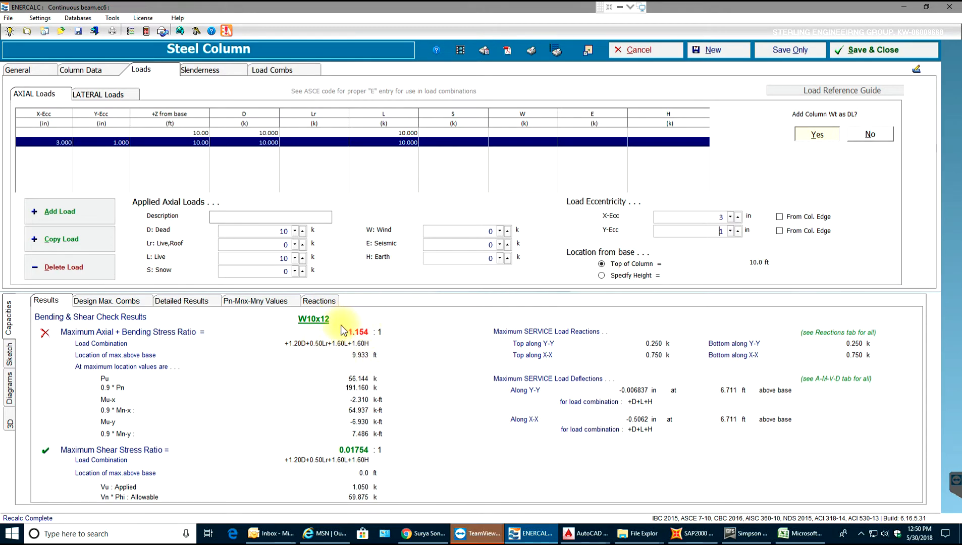
pyautogui.moveTo(380, 310)
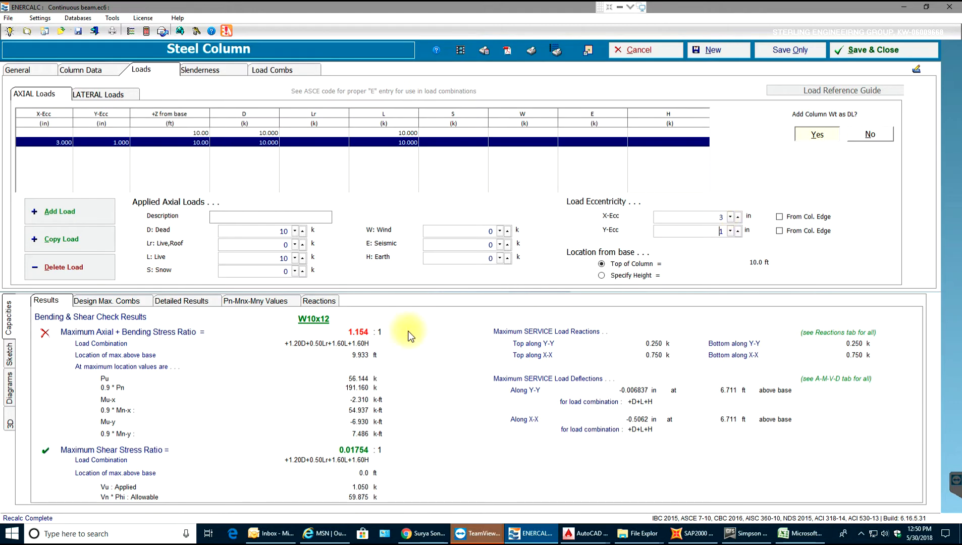
pyautogui.moveTo(271, 169)
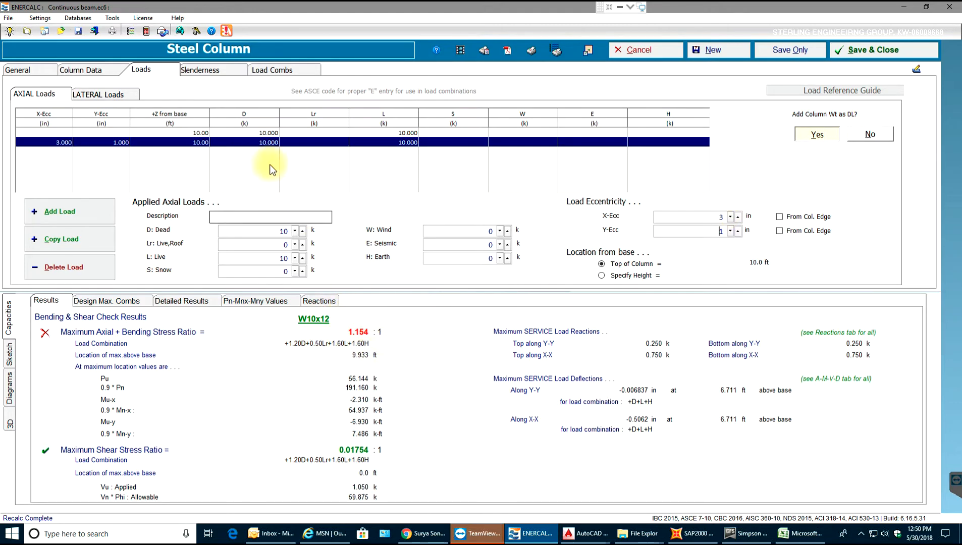
# Upsize the column section to W10x15 so the bending ratio passes at 0.8596.
pyautogui.click(81, 70)
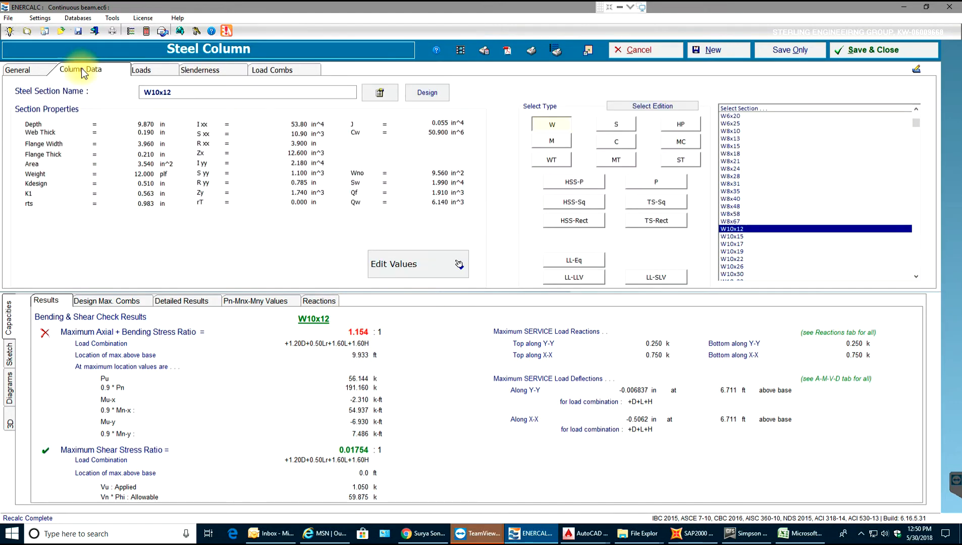
pyautogui.click(732, 236)
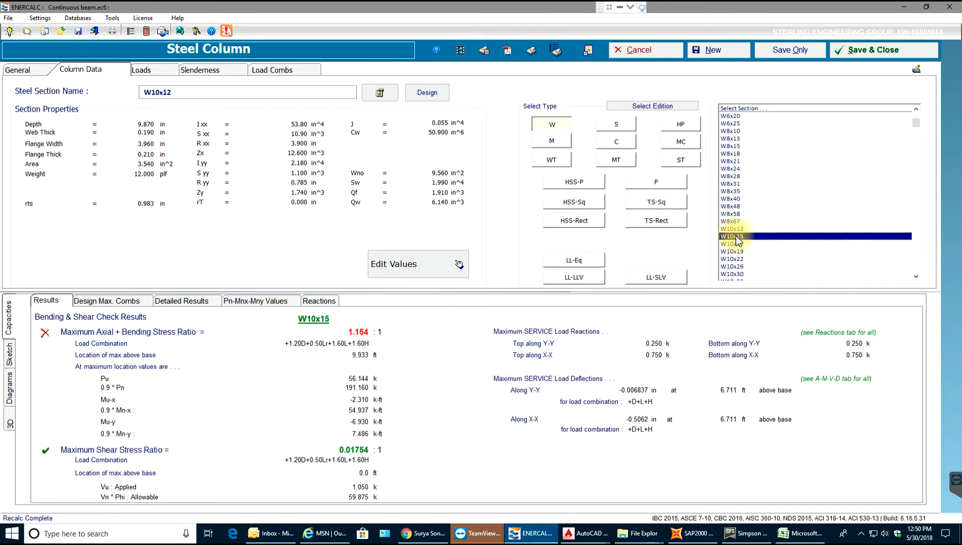
pyautogui.click(730, 236)
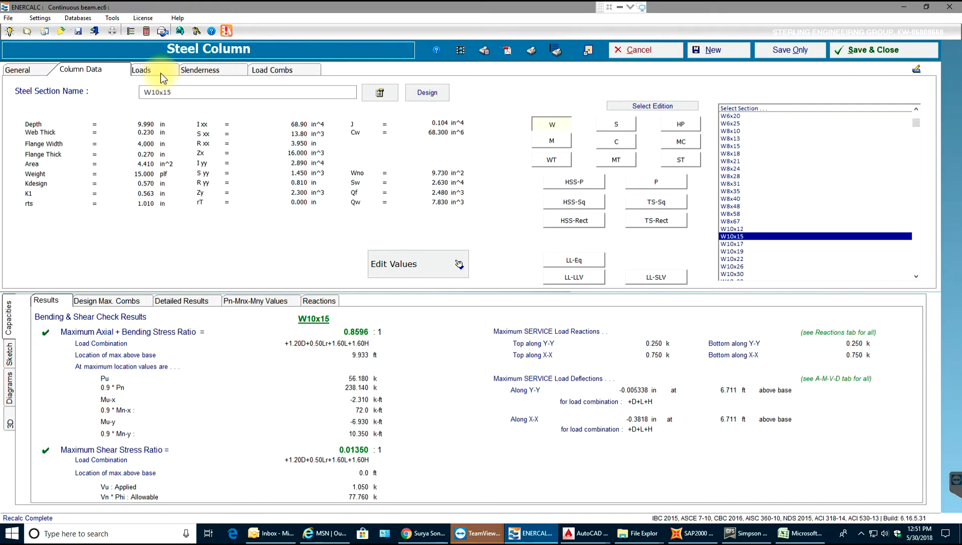
# Add a lateral X-X moment load of 100 k-ft dead and 100 k-ft live.
pyautogui.click(141, 70)
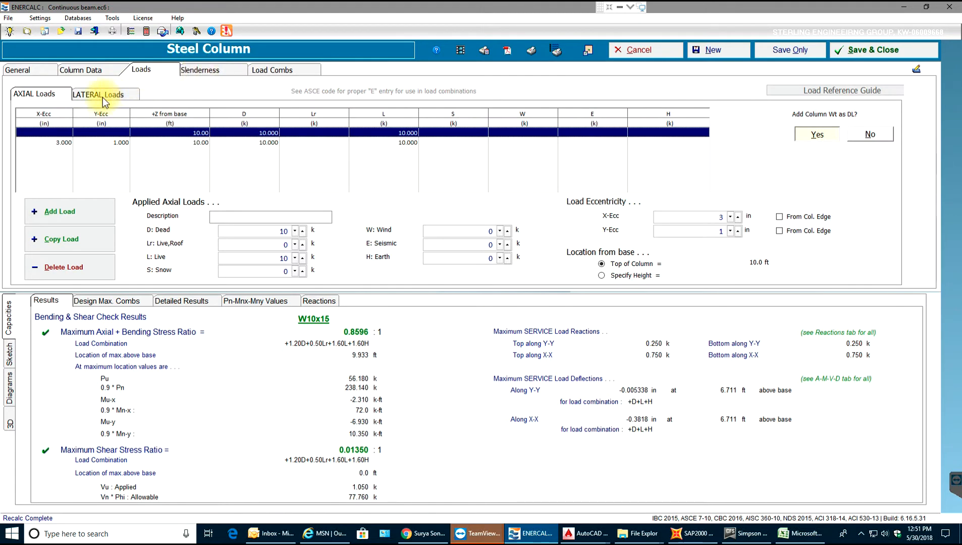
pyautogui.click(98, 93)
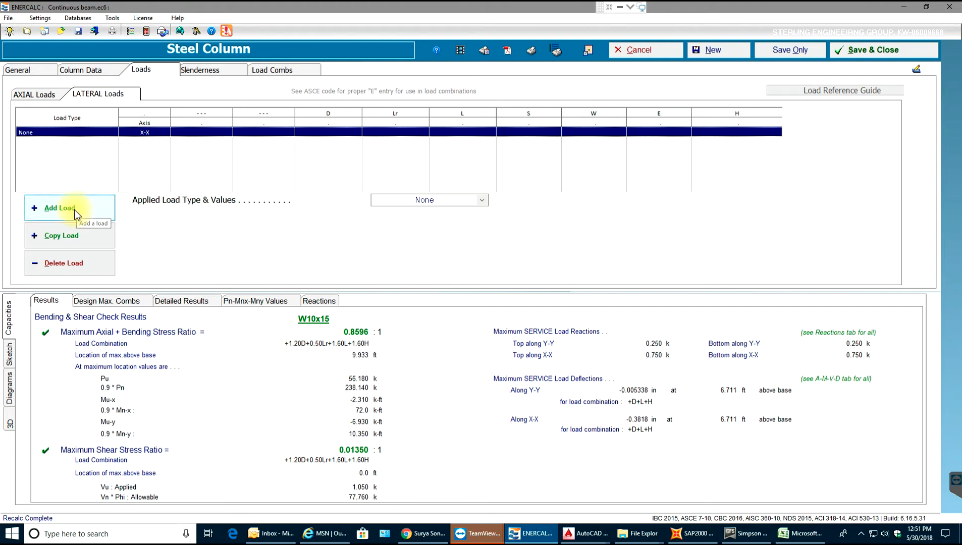
pyautogui.click(60, 208)
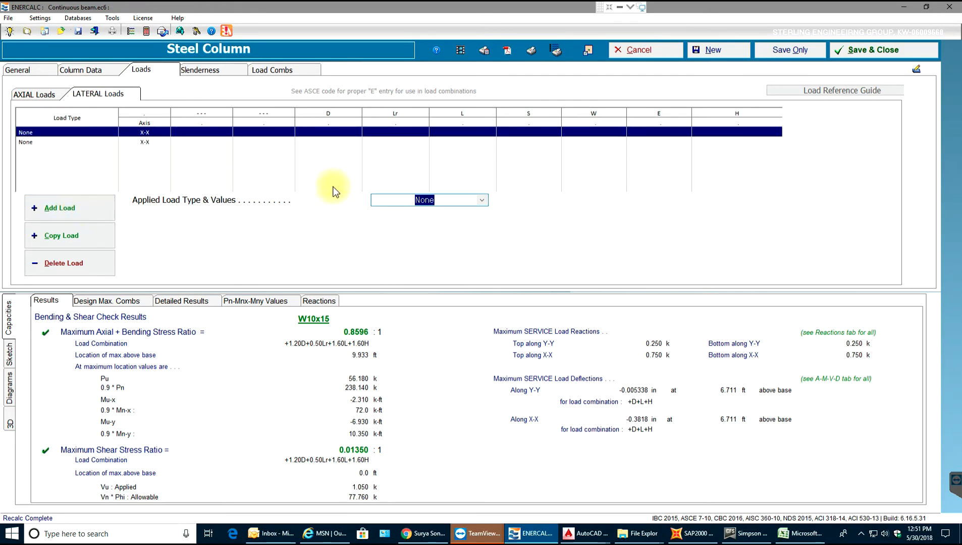
pyautogui.click(480, 200)
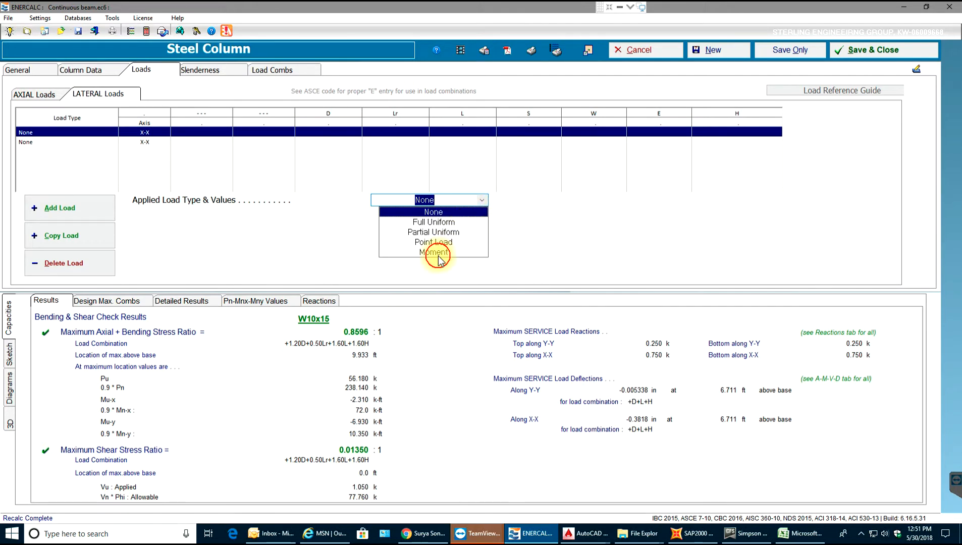
pyautogui.click(433, 252)
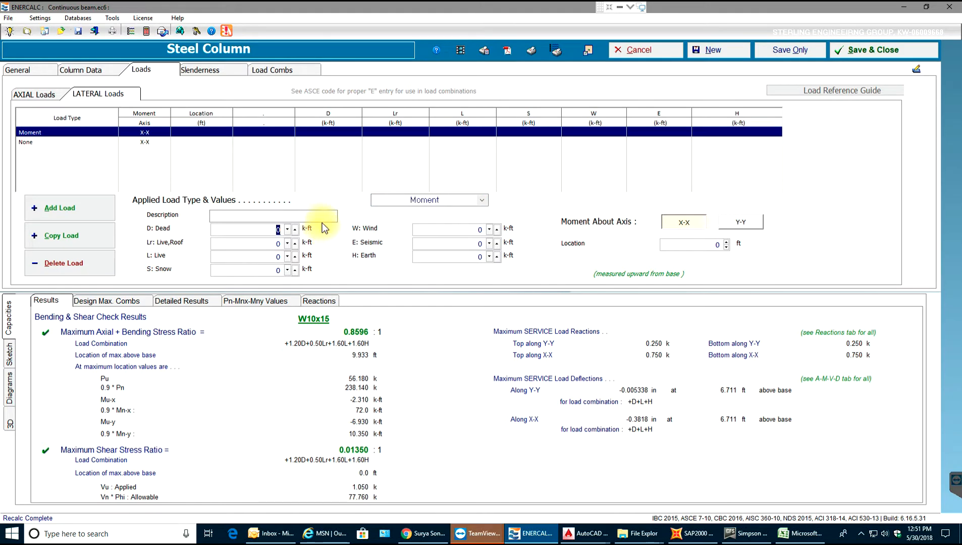
pyautogui.write('100')
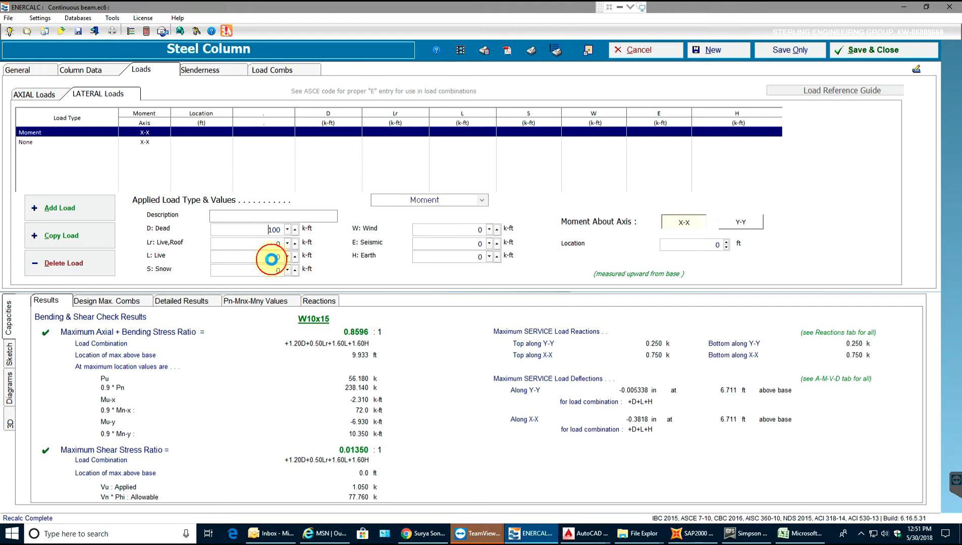
pyautogui.write('100')
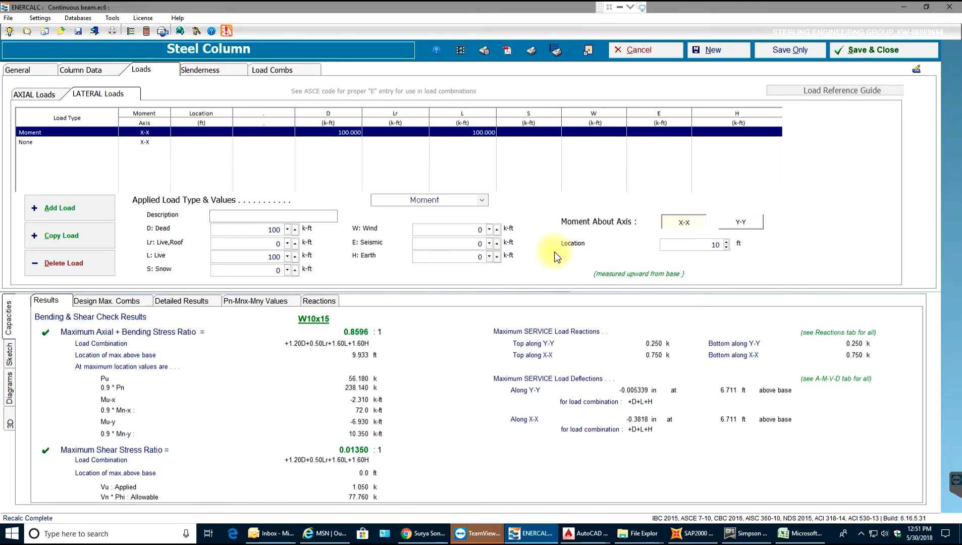
pyautogui.moveTo(558, 255)
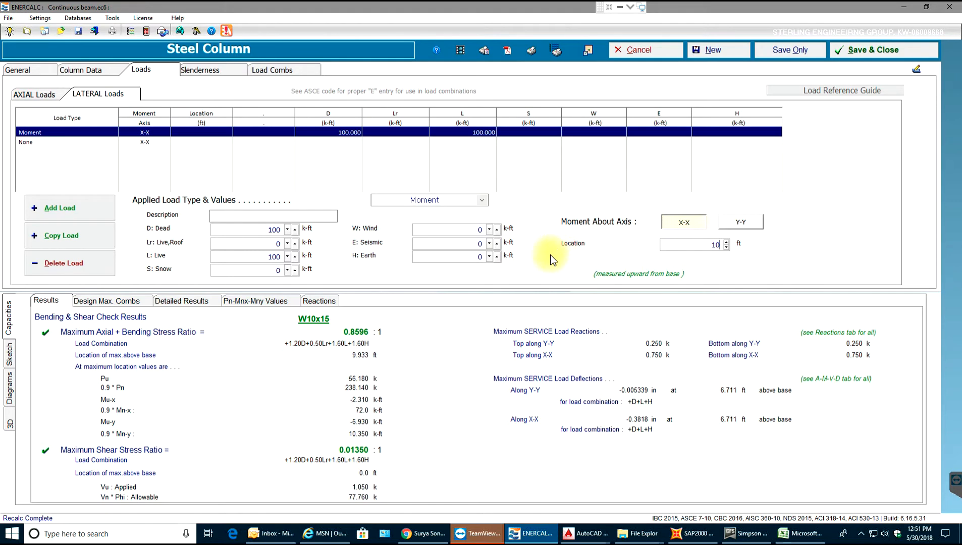
pyautogui.moveTo(343, 268)
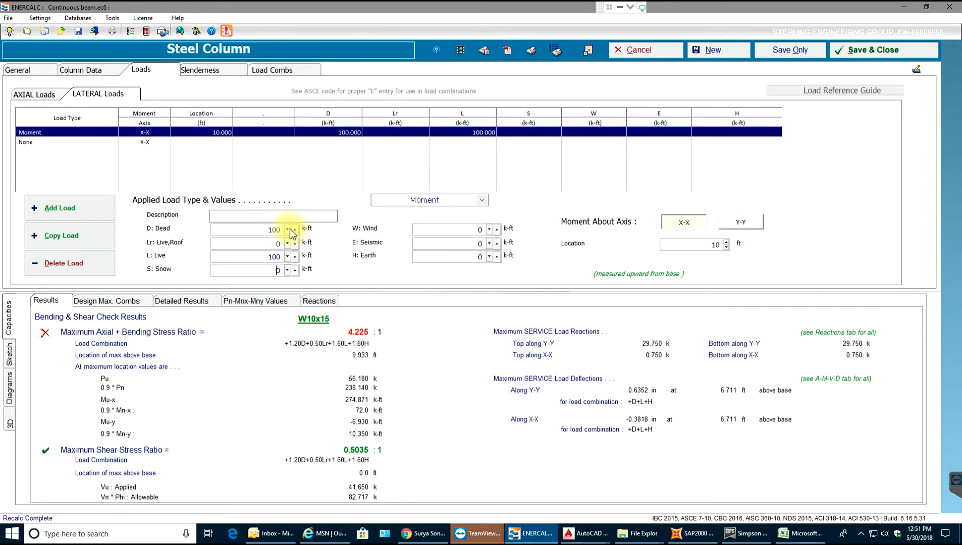
# Reduce the moment to 50 k-ft dead and 50 k-ft live and recalculate.
pyautogui.click(248, 228)
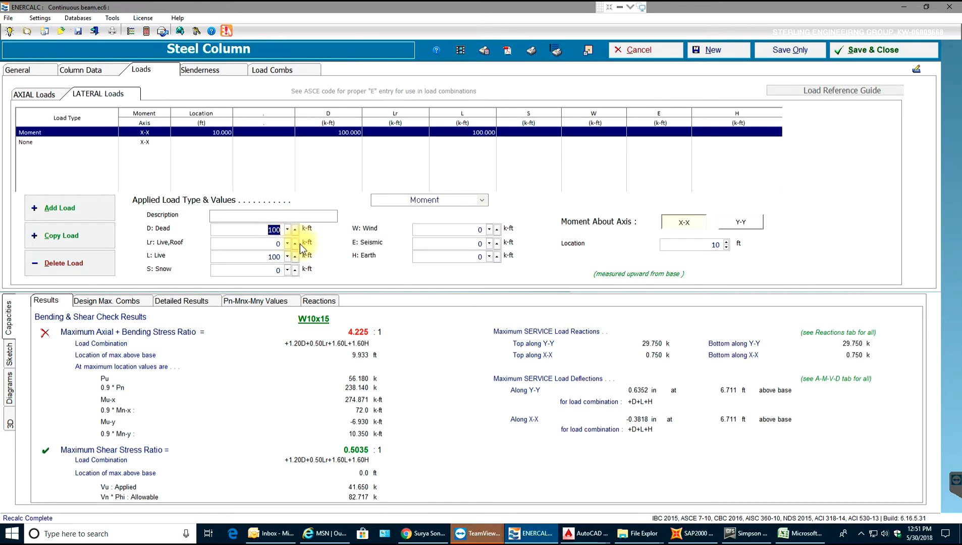
pyautogui.write('50')
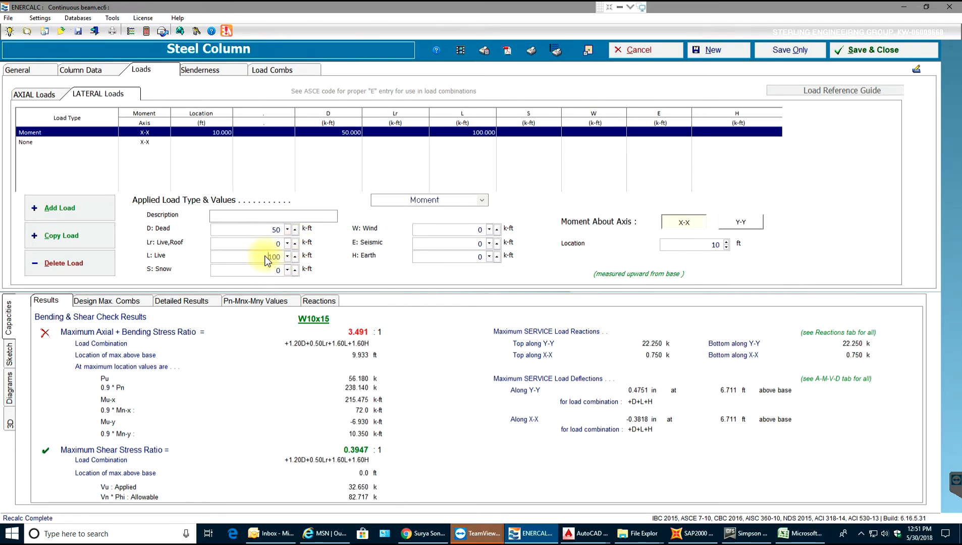
pyautogui.write('50')
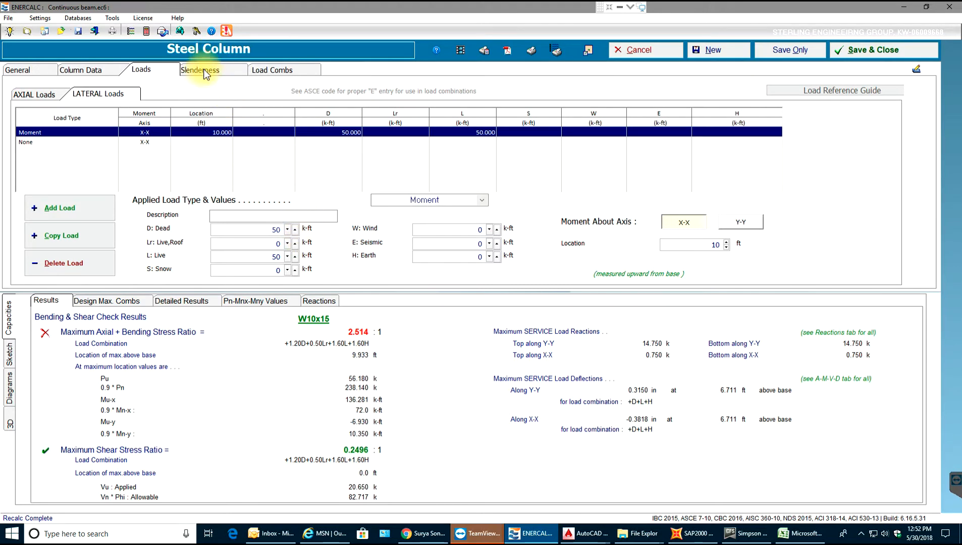
# Set Y-Y buckling unbraced over the overall column height with the Fix-Pin K of 0.80.
pyautogui.click(200, 70)
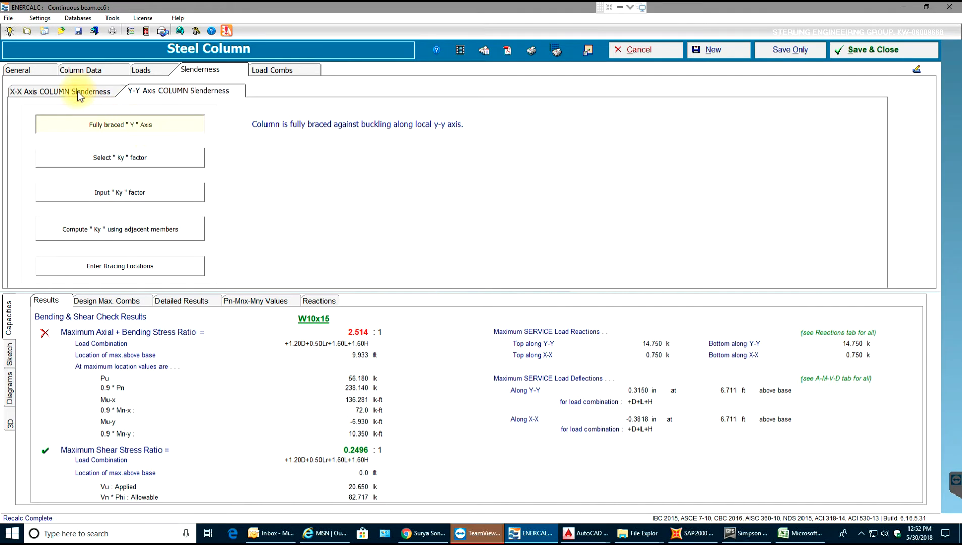
pyautogui.click(58, 92)
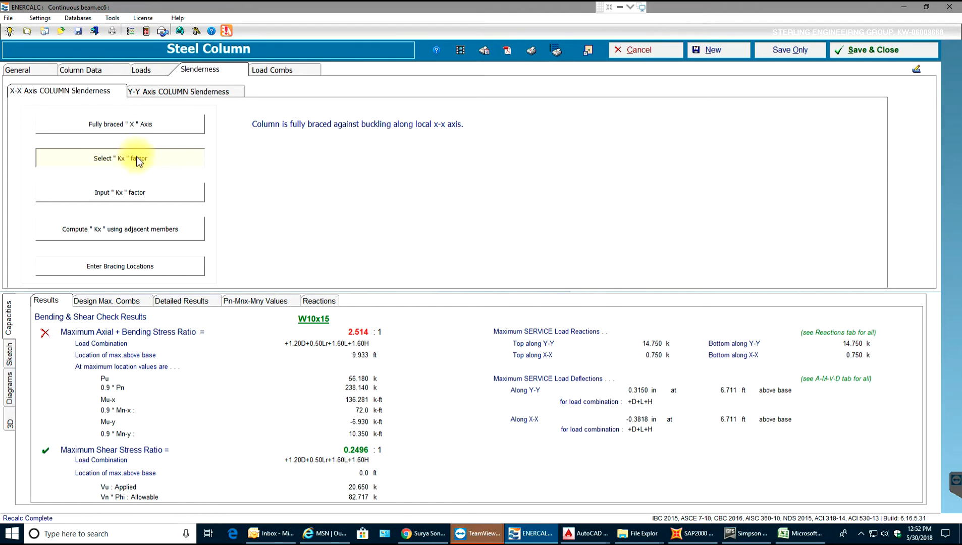
pyautogui.moveTo(140, 192)
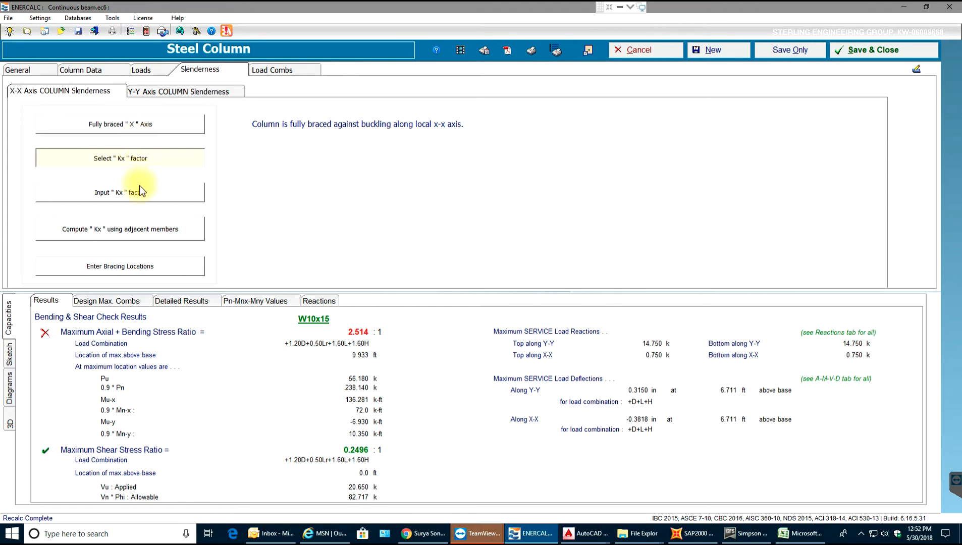
pyautogui.moveTo(140, 187)
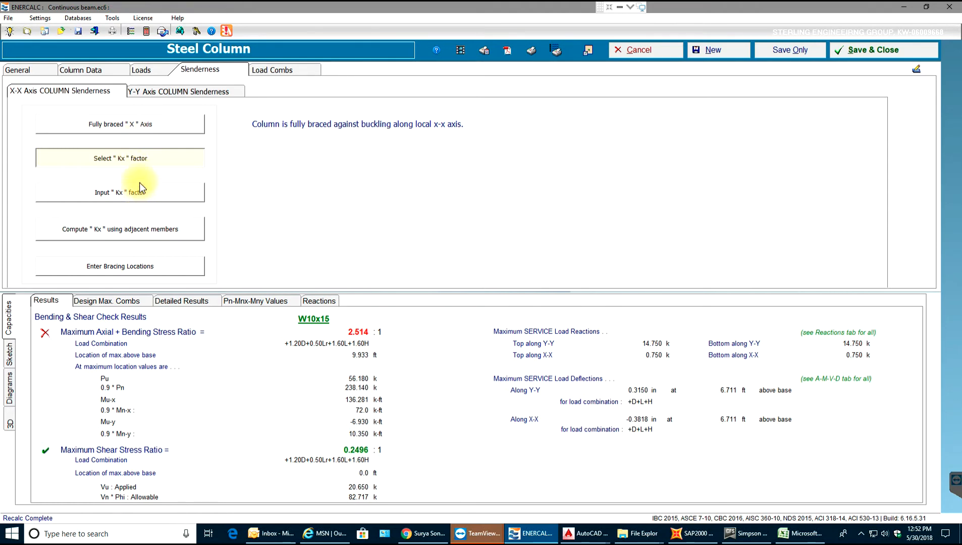
pyautogui.click(179, 91)
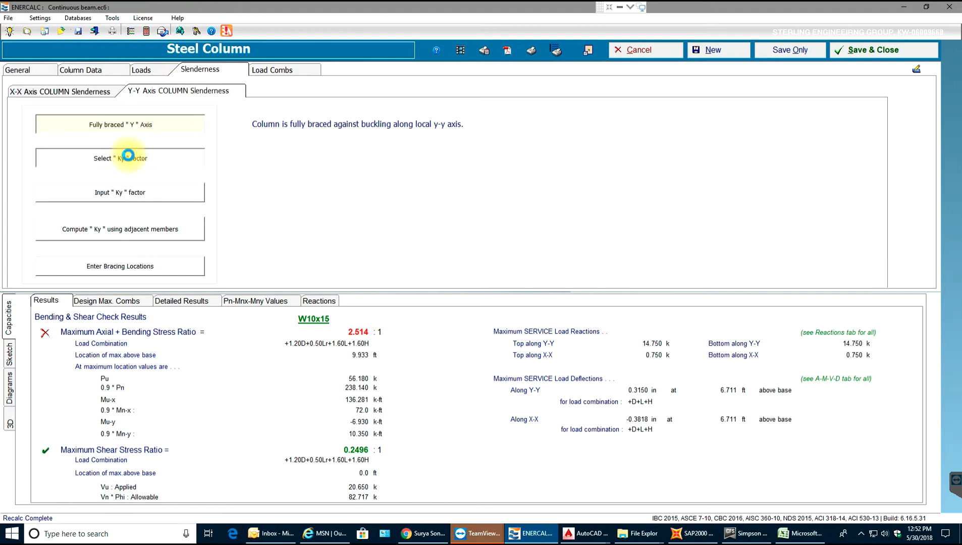
pyautogui.click(120, 158)
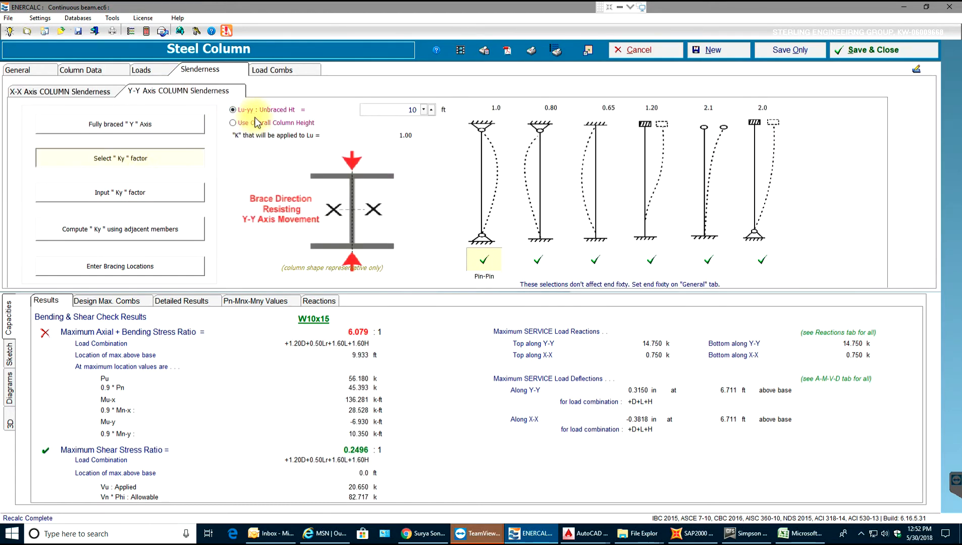
pyautogui.click(232, 122)
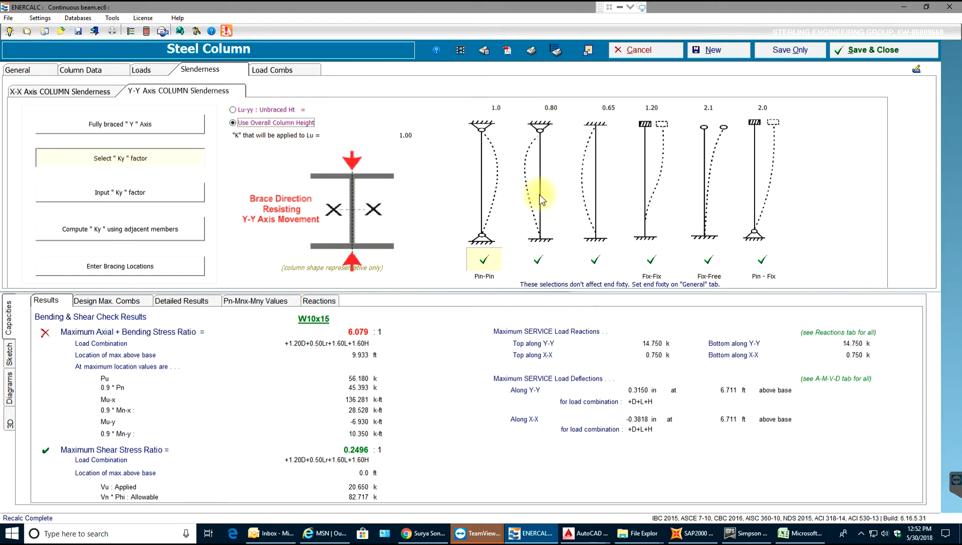
pyautogui.click(538, 259)
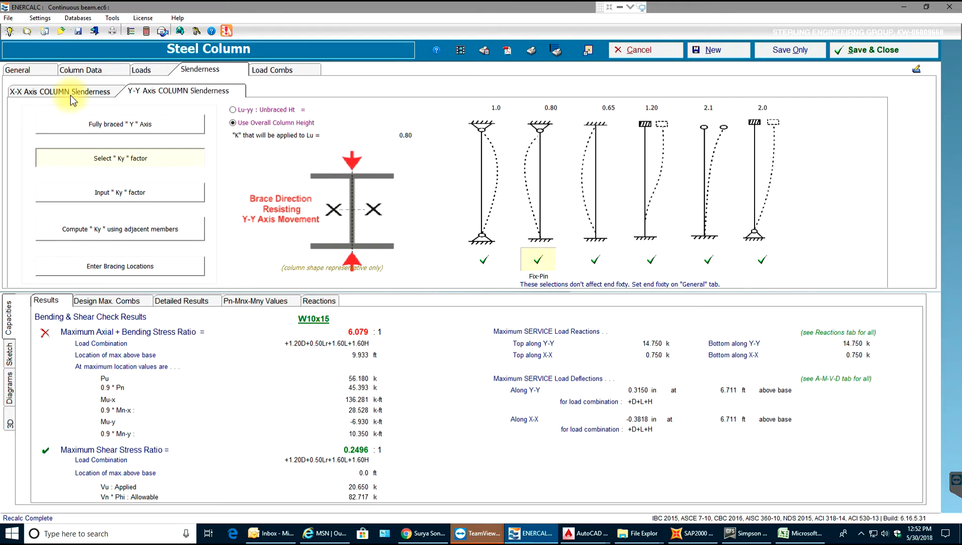
pyautogui.click(59, 91)
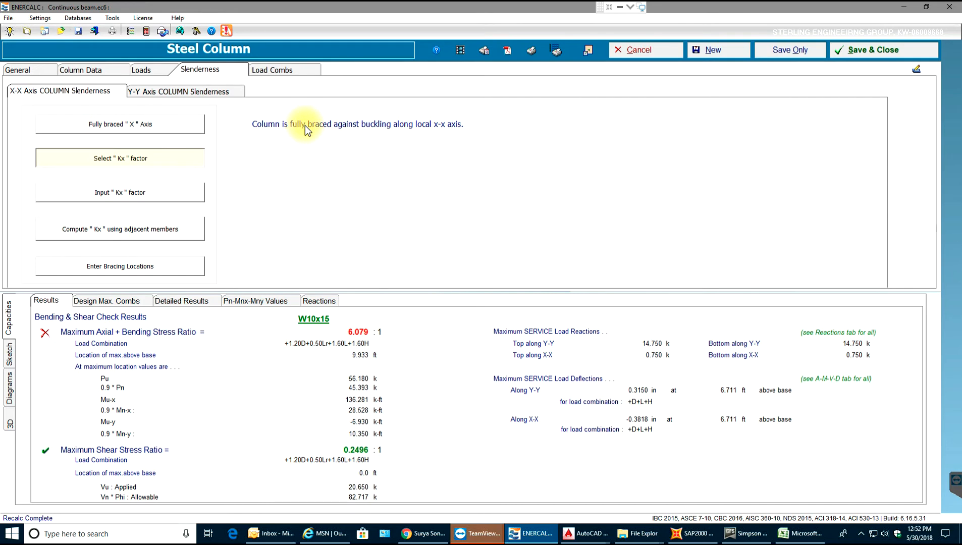
pyautogui.moveTo(60, 371)
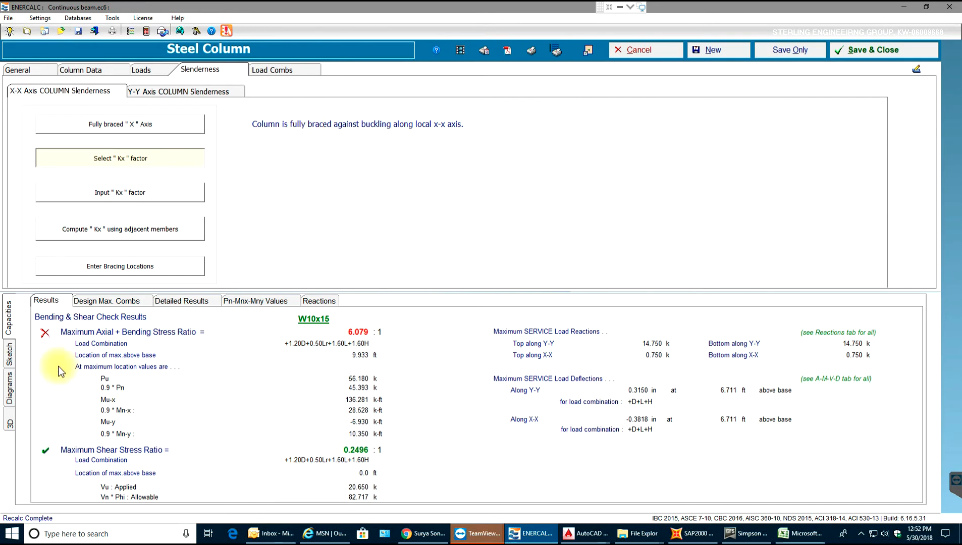
pyautogui.moveTo(33, 402)
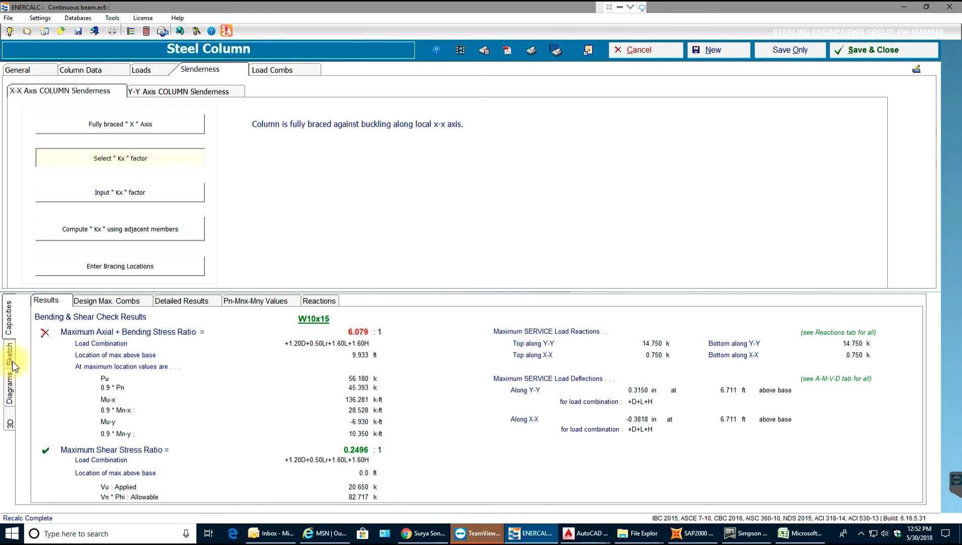
# Show the section and load elevation sketches, then review the Y-Y axis slenderness.
pyautogui.click(9, 354)
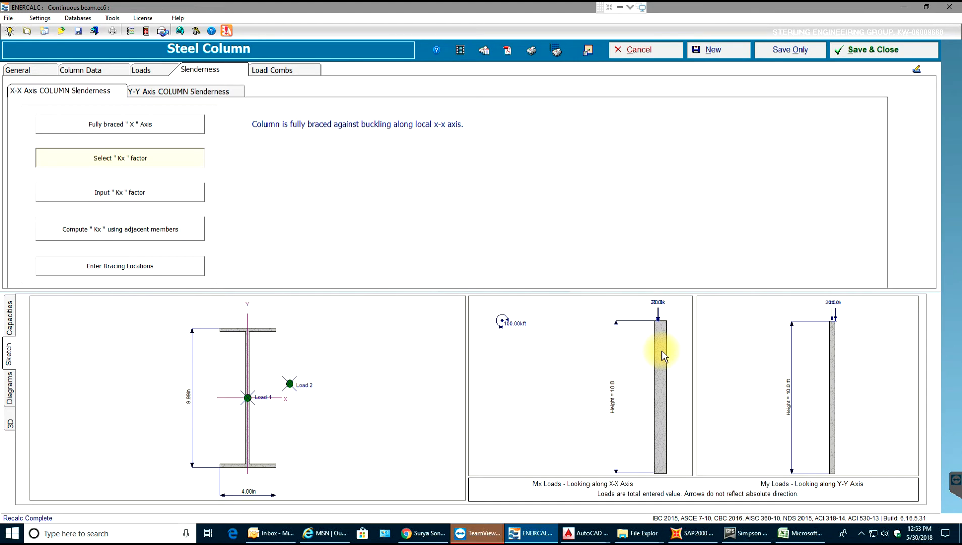
pyautogui.moveTo(371, 430)
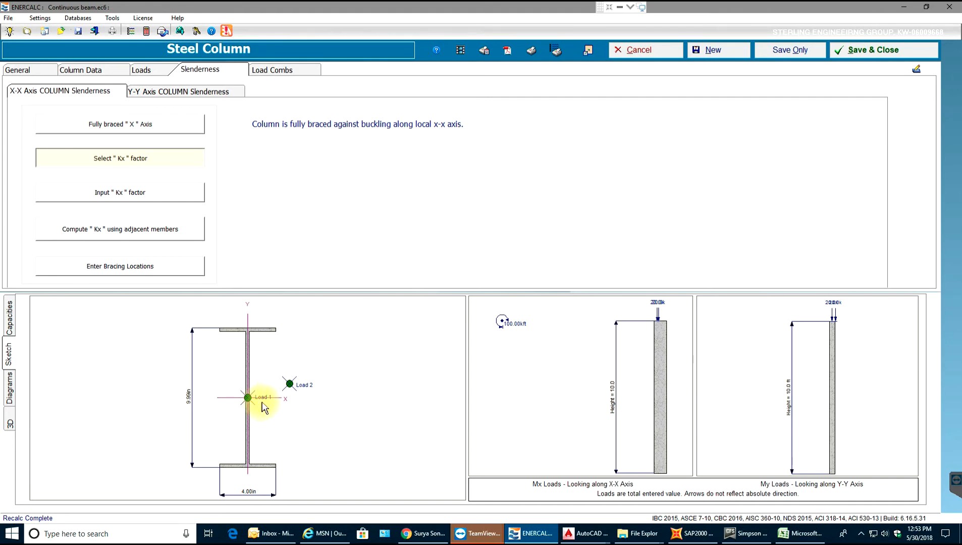
pyautogui.moveTo(251, 424)
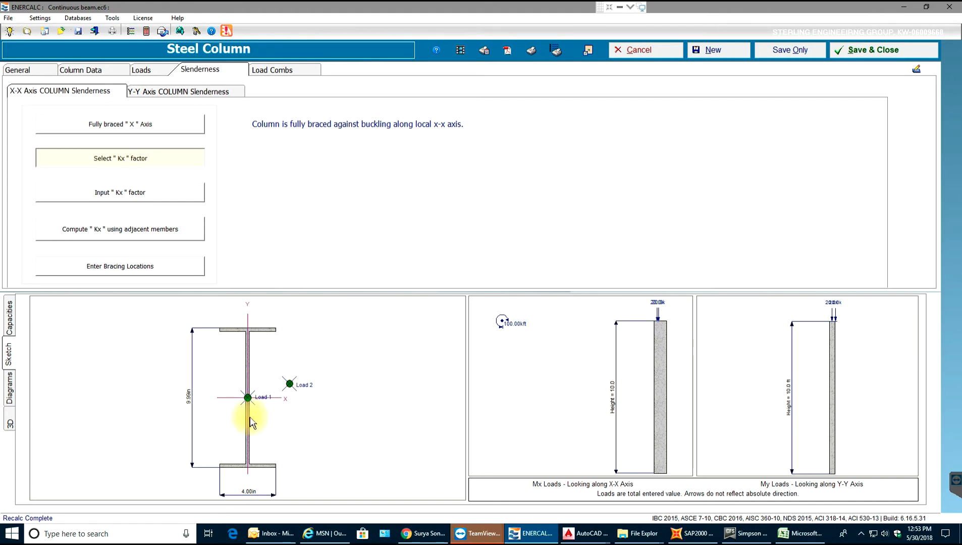
pyautogui.moveTo(283, 396)
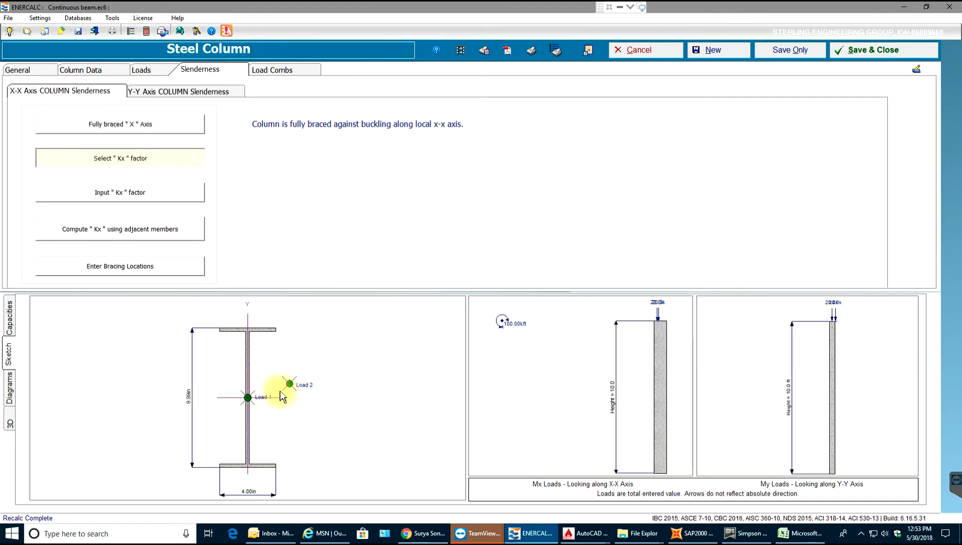
pyautogui.moveTo(206, 391)
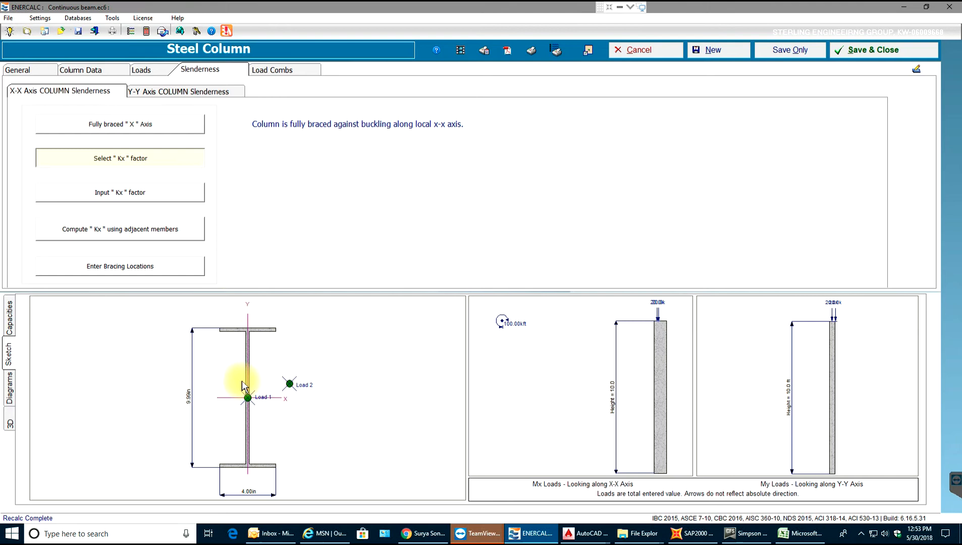
pyautogui.moveTo(270, 334)
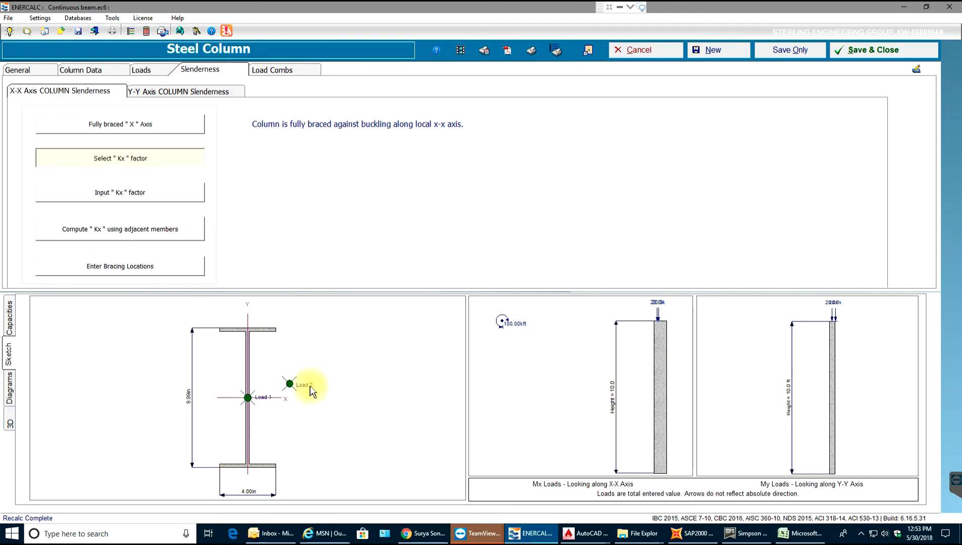
pyautogui.moveTo(260, 351)
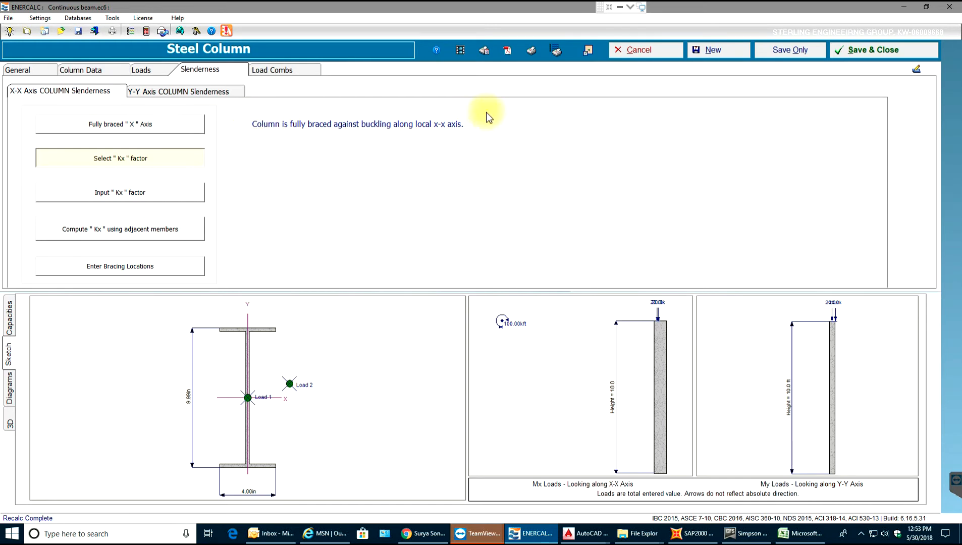
pyautogui.moveTo(305, 160)
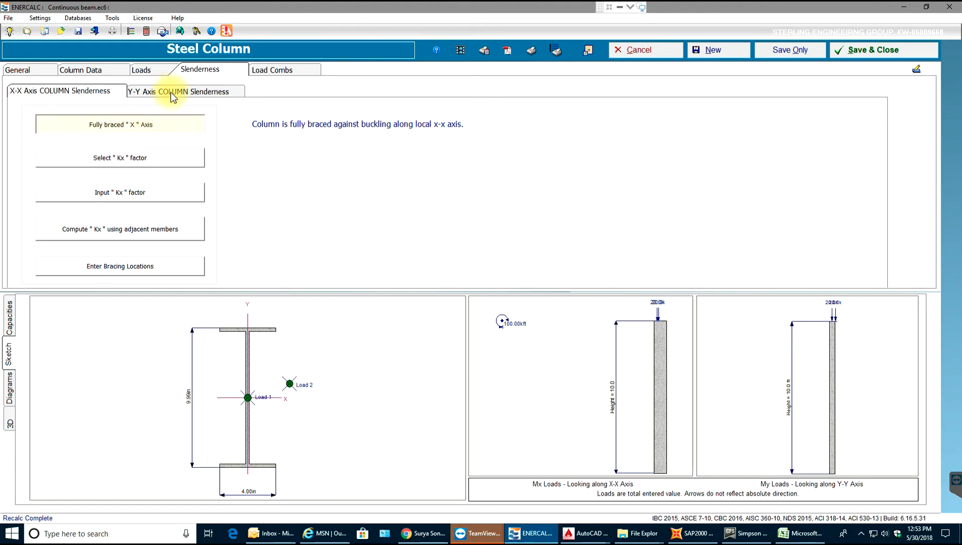
pyautogui.click(180, 91)
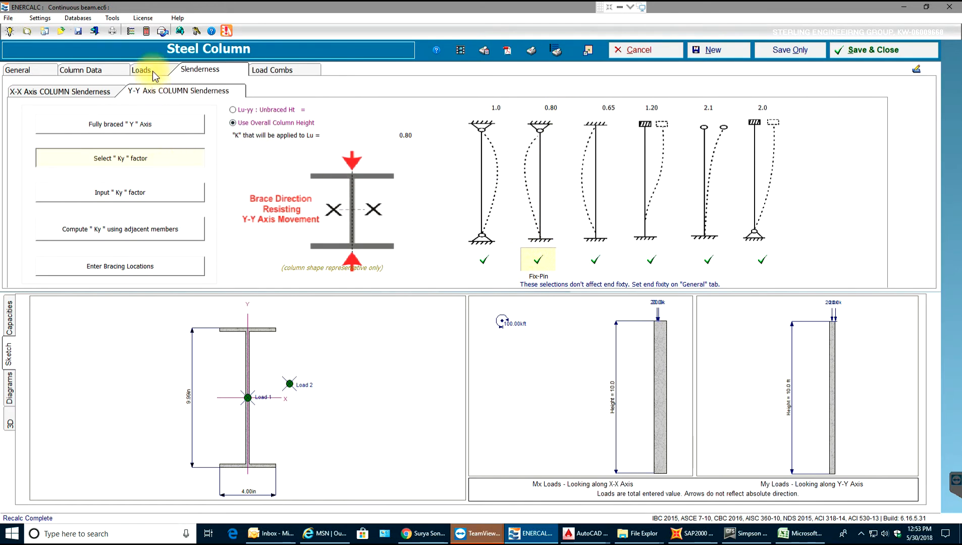
# Bring back the design results showing W10x15 failing at 2.526 under the 50 k-ft X-X moment.
pyautogui.click(141, 70)
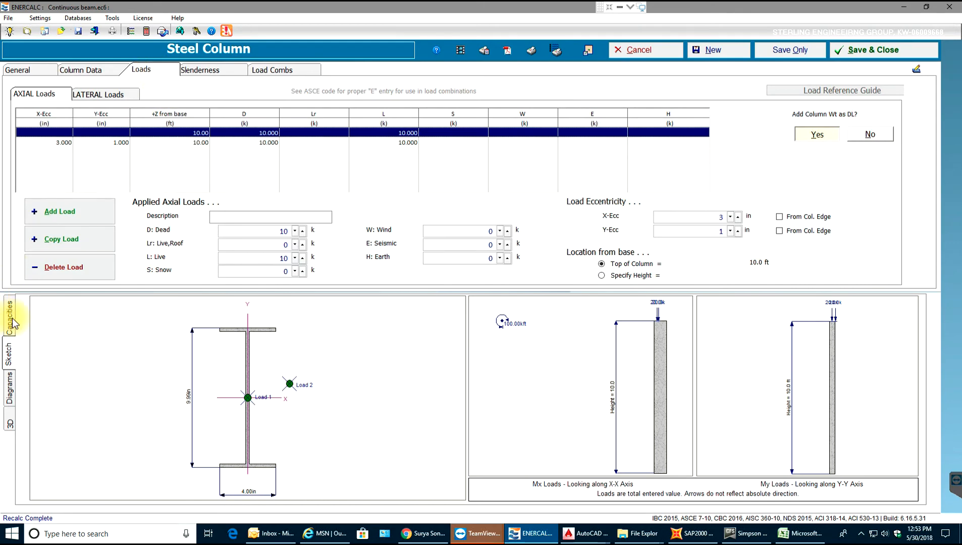
pyautogui.click(9, 318)
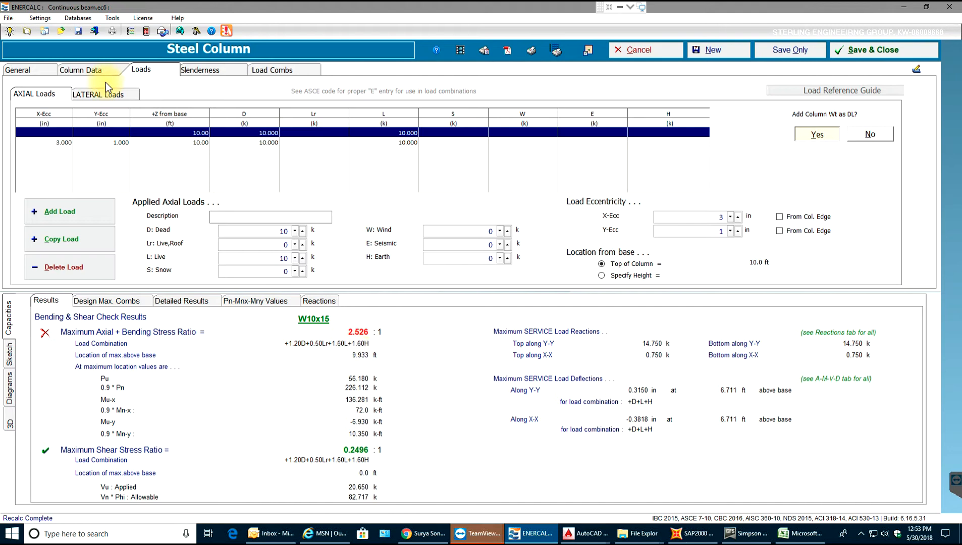
pyautogui.click(99, 94)
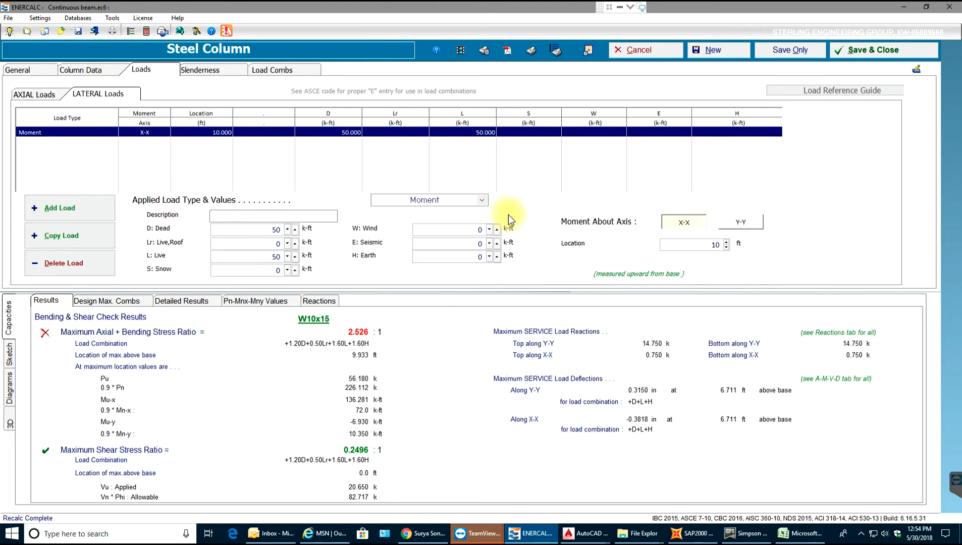
pyautogui.moveTo(522, 212)
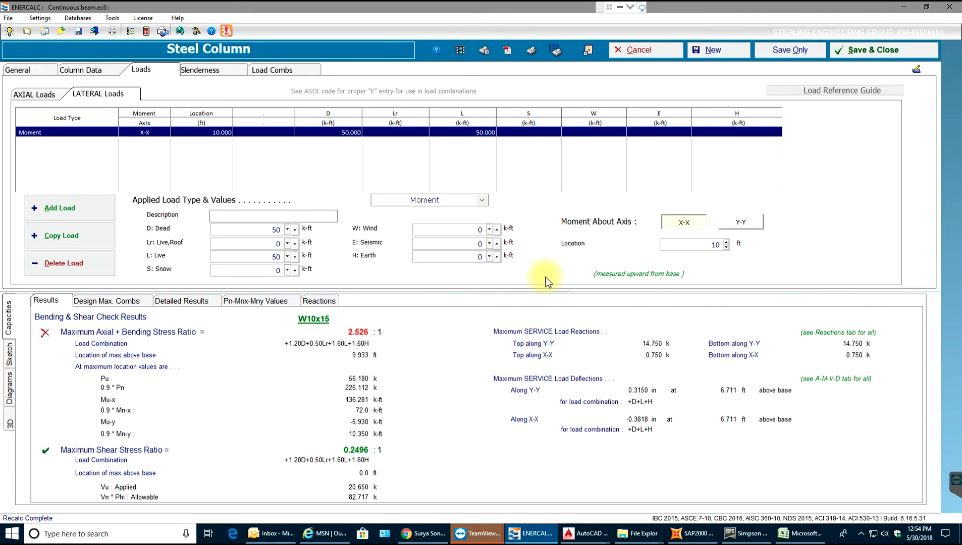
pyautogui.moveTo(696, 239)
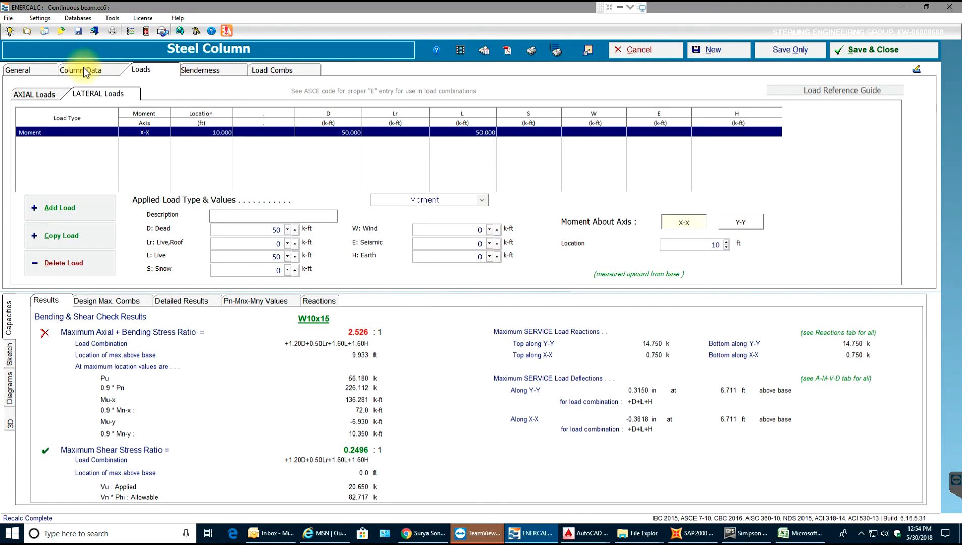
# Try W10x33 and W10x49, then settle on W10x39 for a passing 0.7842 bending ratio.
pyautogui.click(80, 70)
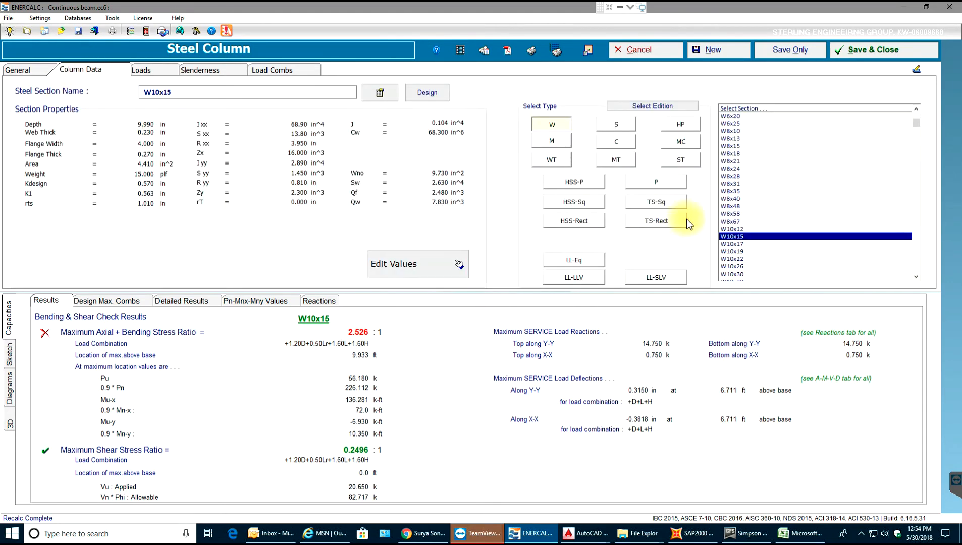
pyautogui.scroll(-3)
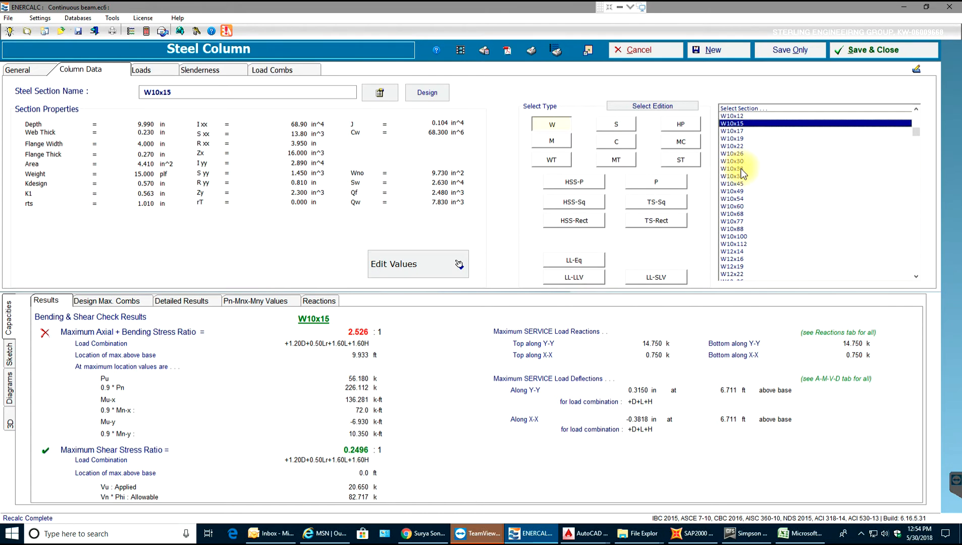
pyautogui.click(731, 169)
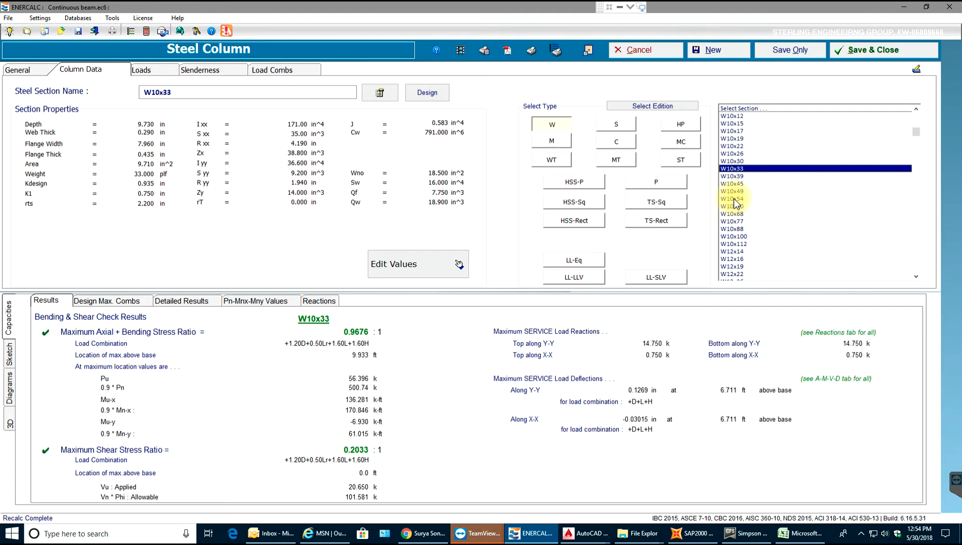
pyautogui.click(733, 190)
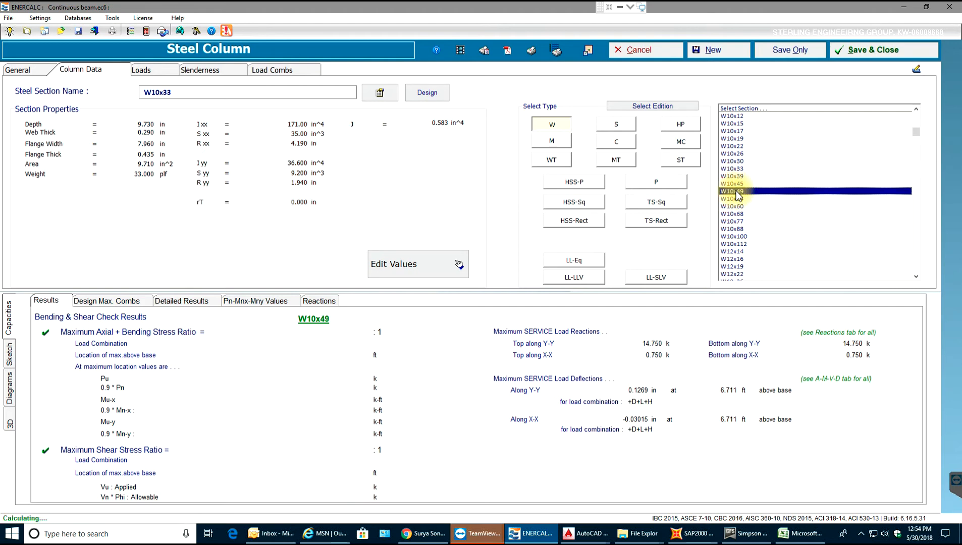
pyautogui.click(730, 177)
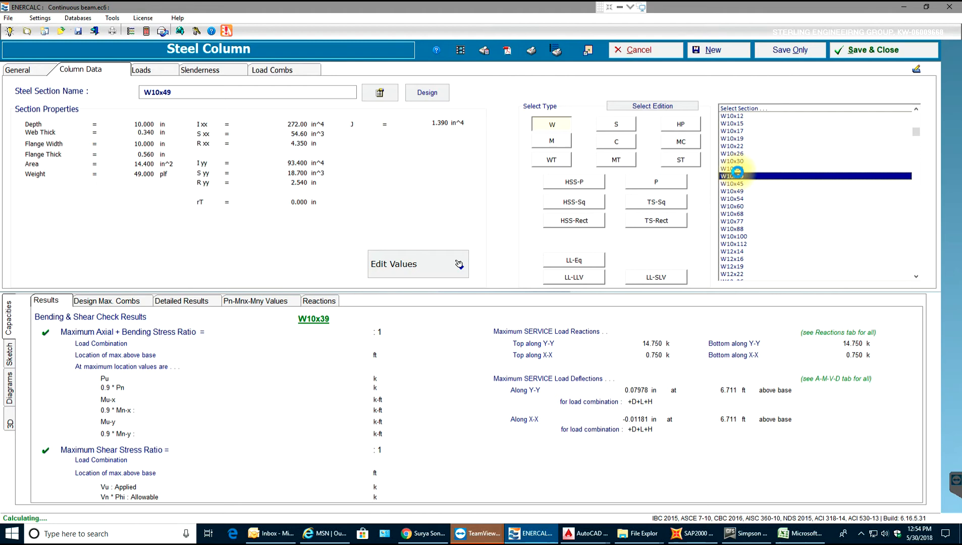
pyautogui.click(731, 177)
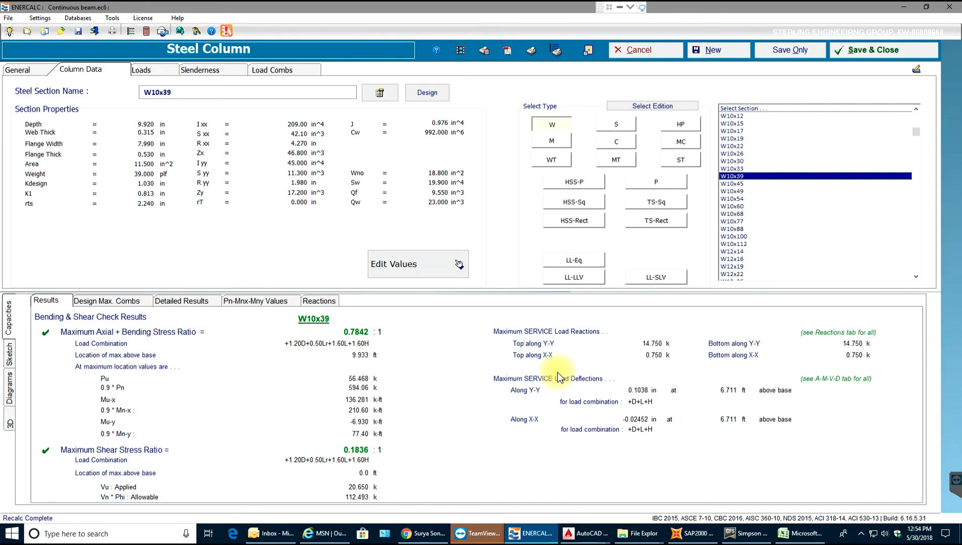
pyautogui.moveTo(561, 366)
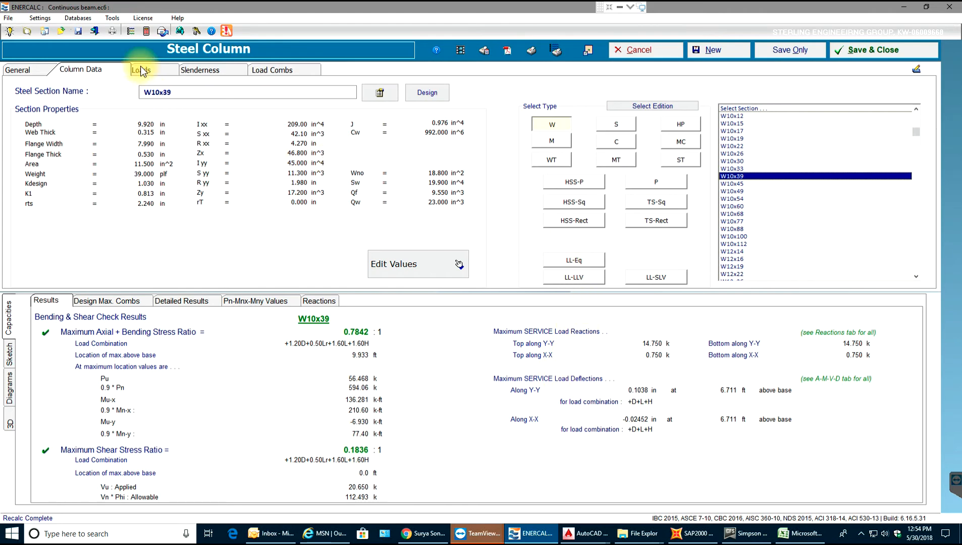
pyautogui.click(200, 70)
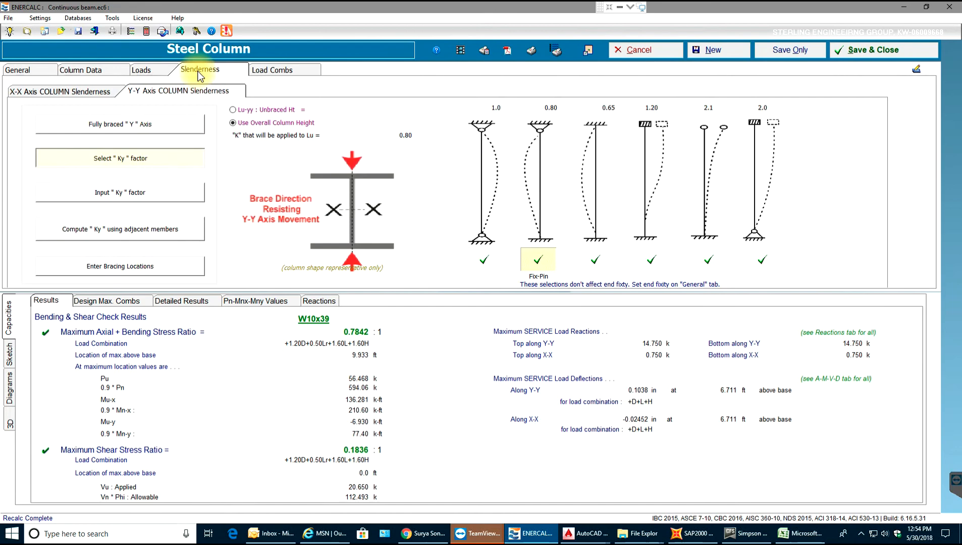
pyautogui.click(81, 69)
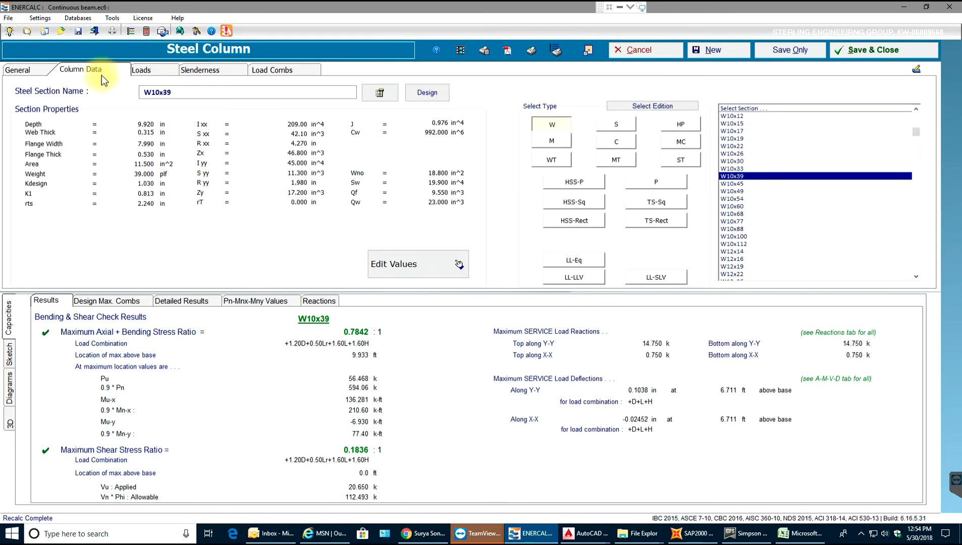
pyautogui.moveTo(427, 92)
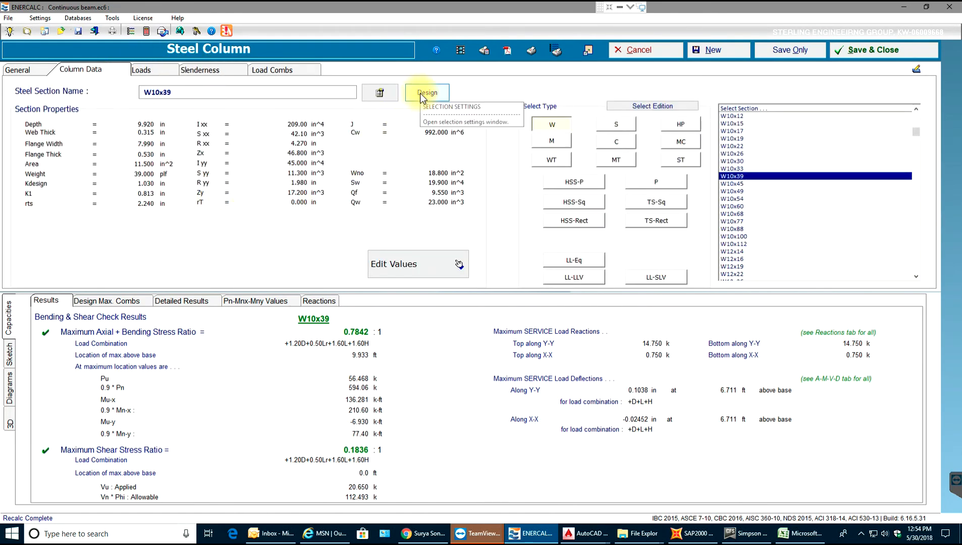
# Start an automatic design search limited to W shapes, depth class 2–14, max stress ratio 1.00.
pyautogui.click(427, 93)
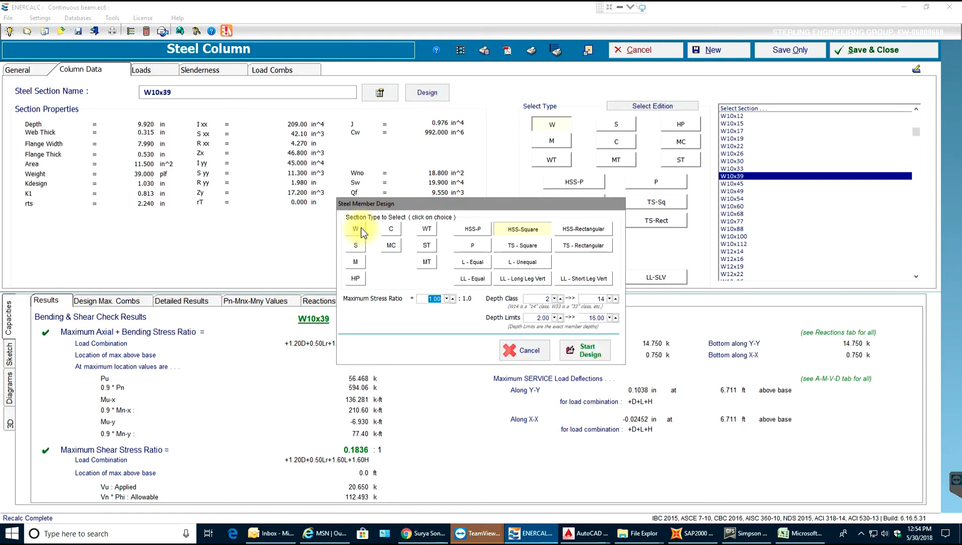
pyautogui.click(354, 229)
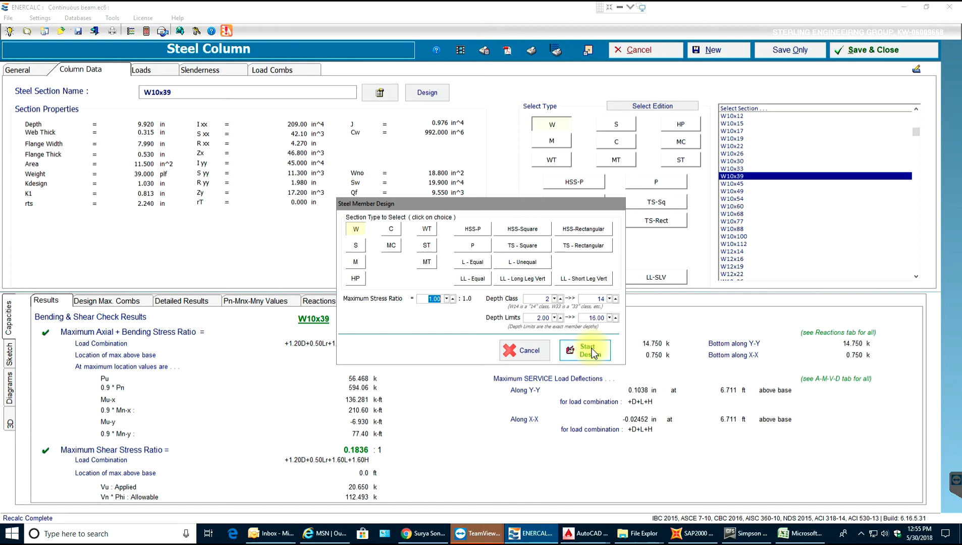
pyautogui.click(585, 351)
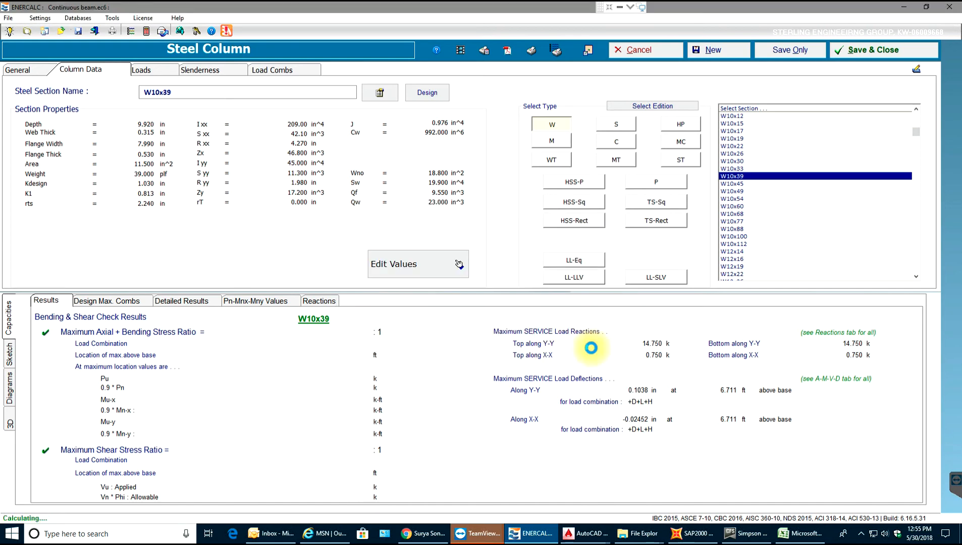
# Compare passing sections, picking W14x30 and sorting by stress ratio, depth and weight.
pyautogui.click(426, 92)
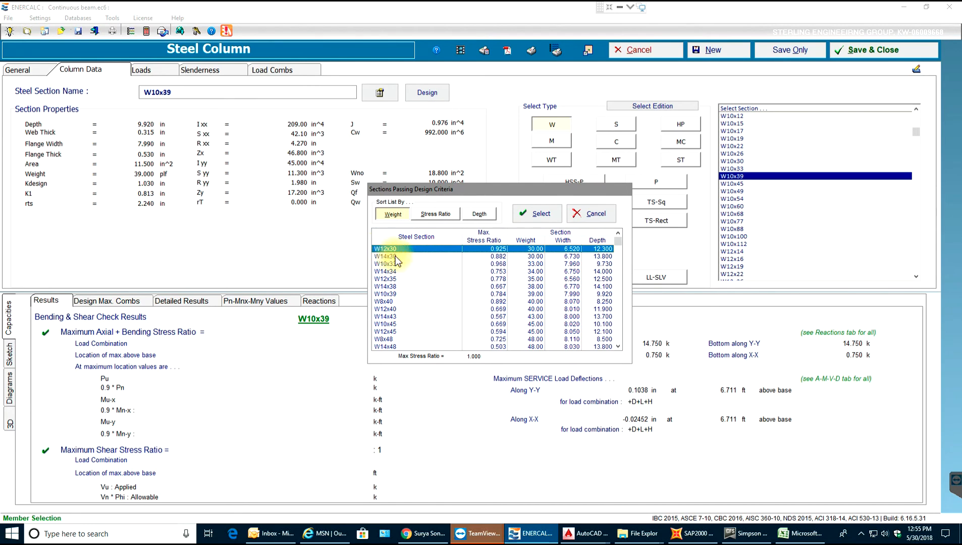
pyautogui.moveTo(398, 262)
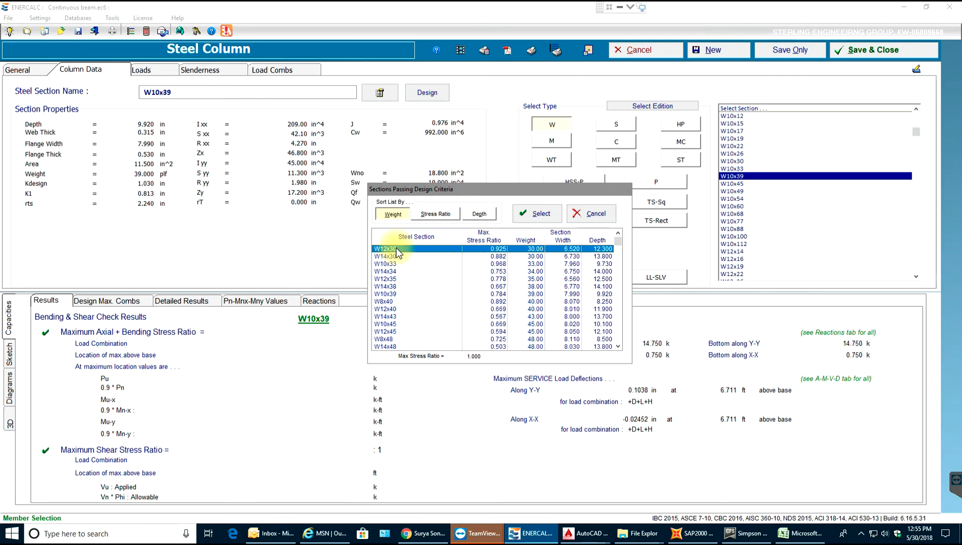
pyautogui.moveTo(402, 265)
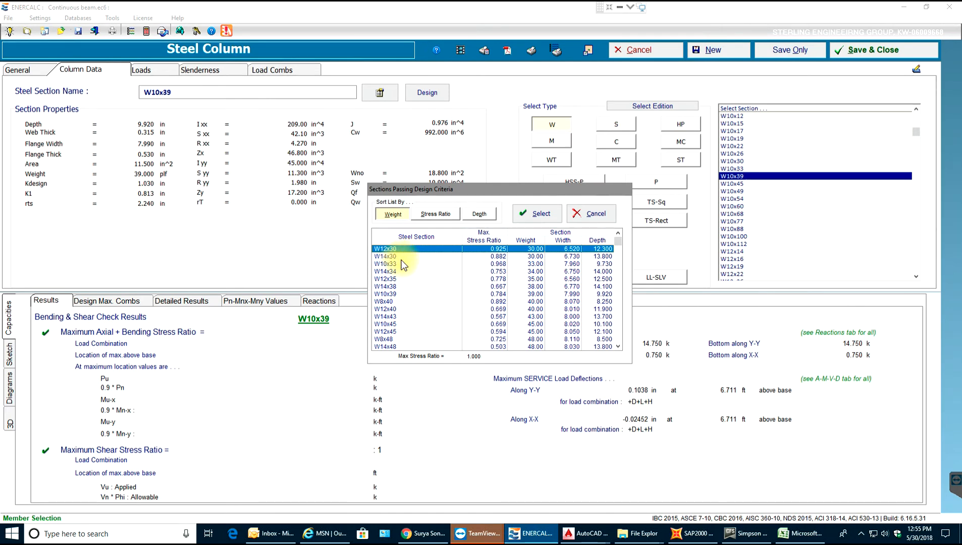
pyautogui.click(404, 257)
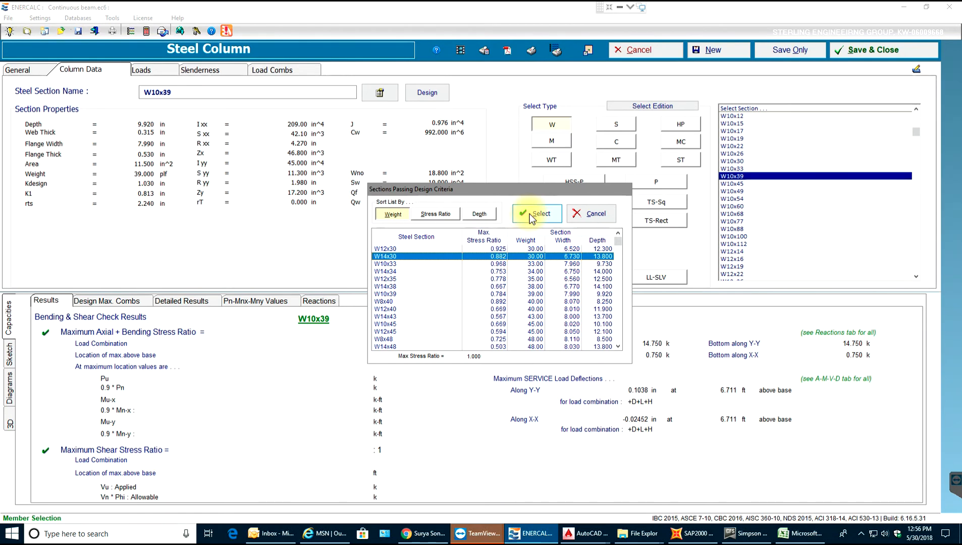
pyautogui.moveTo(505, 216)
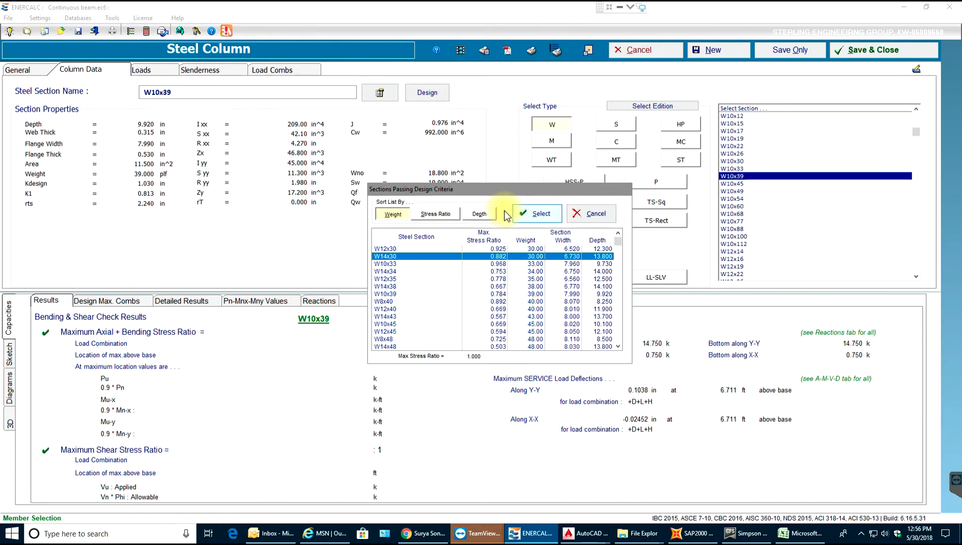
pyautogui.click(435, 214)
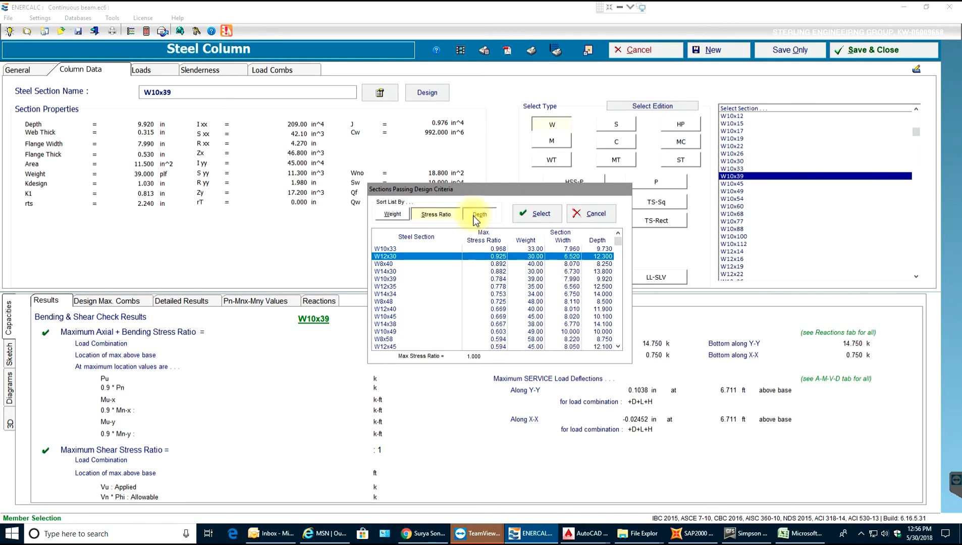
pyautogui.click(479, 214)
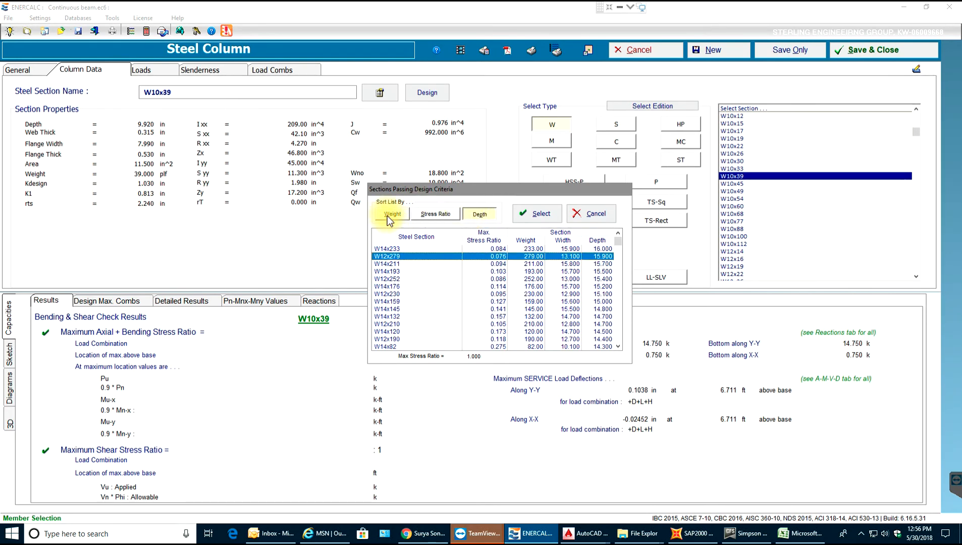
pyautogui.click(392, 214)
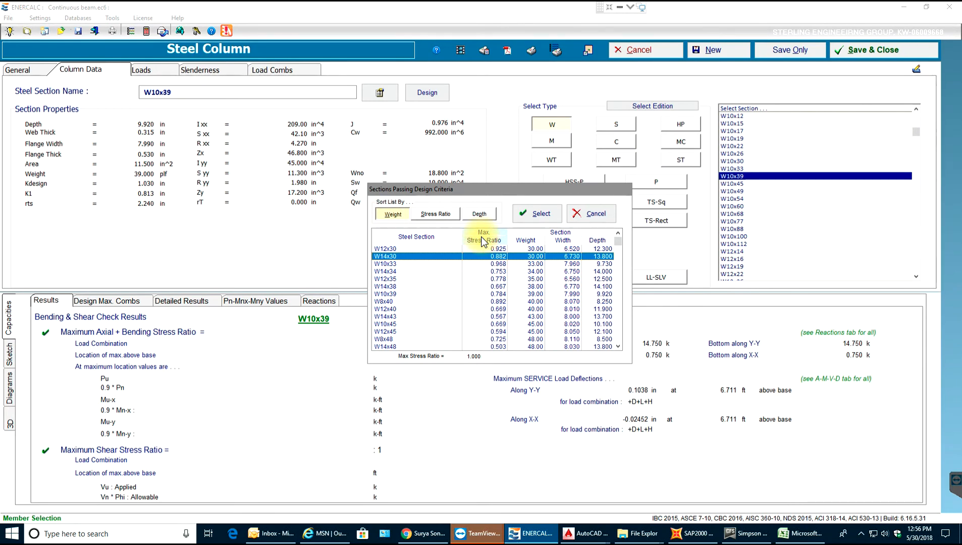
# Re-sort by stress ratio and weight, then apply W14x30 as the column section.
pyautogui.click(435, 214)
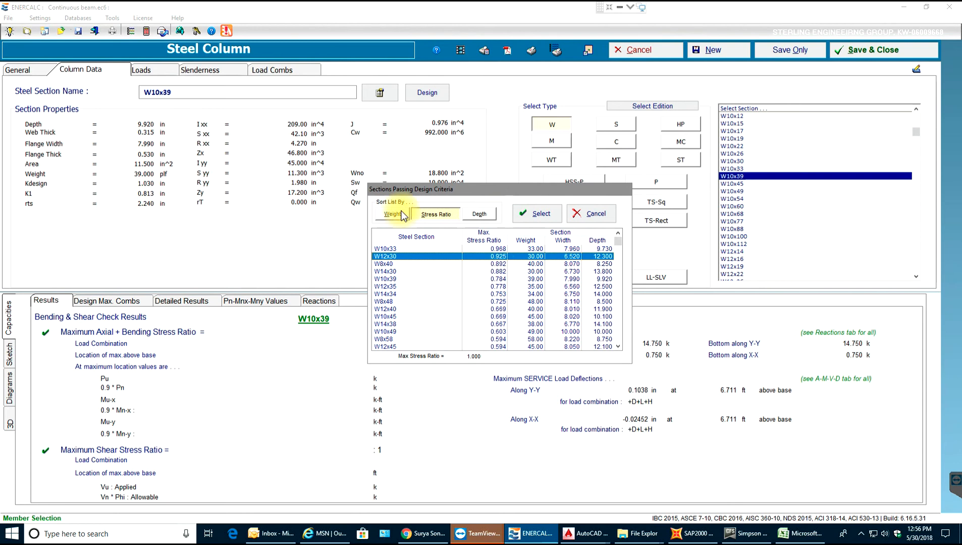
pyautogui.click(392, 213)
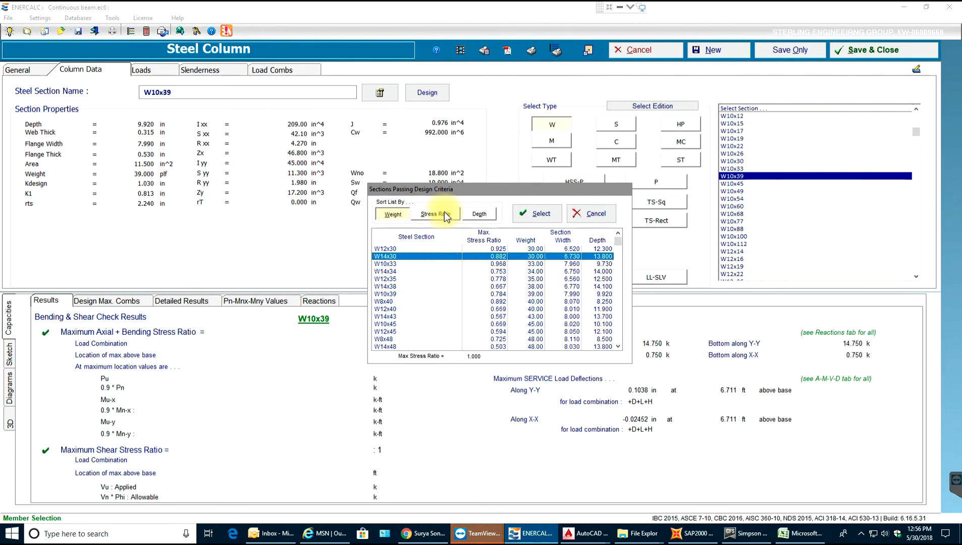
pyautogui.click(436, 214)
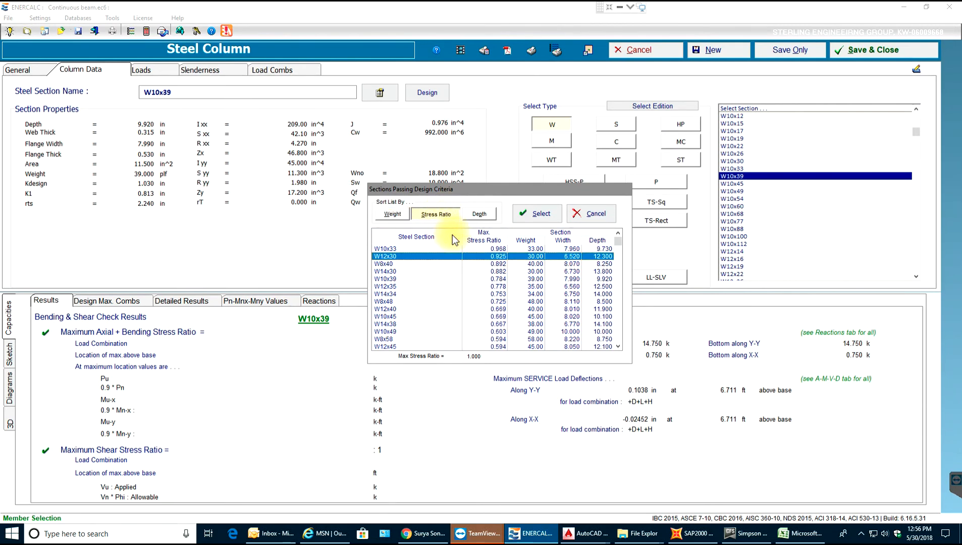
pyautogui.moveTo(490, 282)
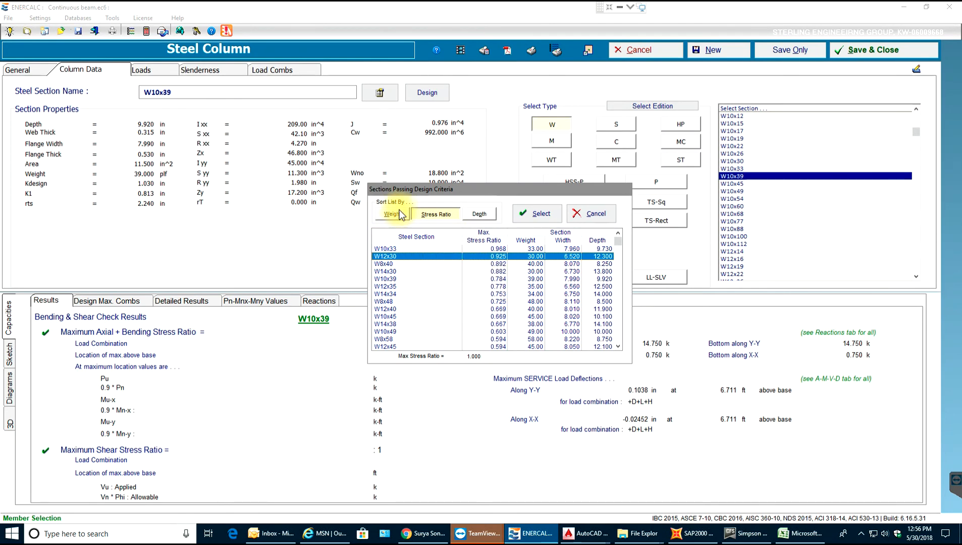
pyautogui.click(391, 214)
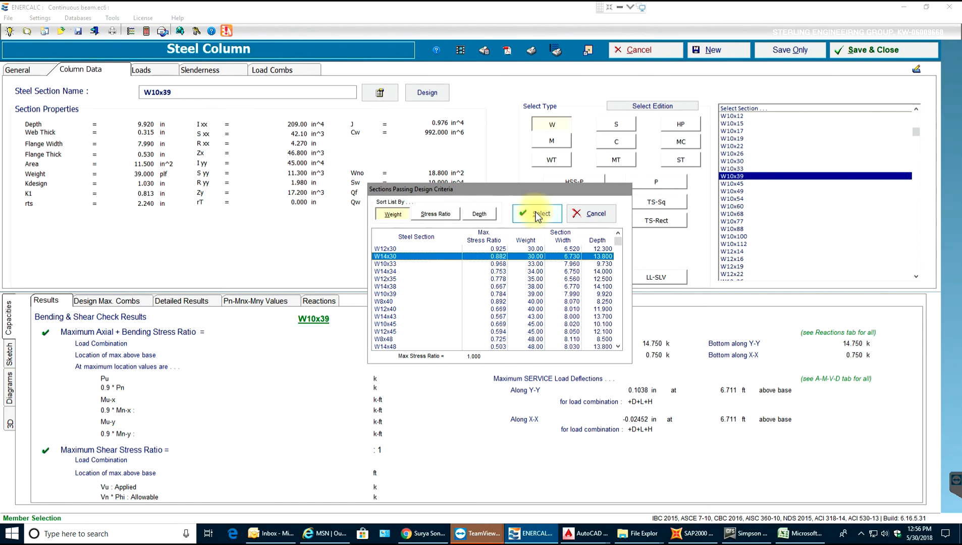
pyautogui.click(537, 213)
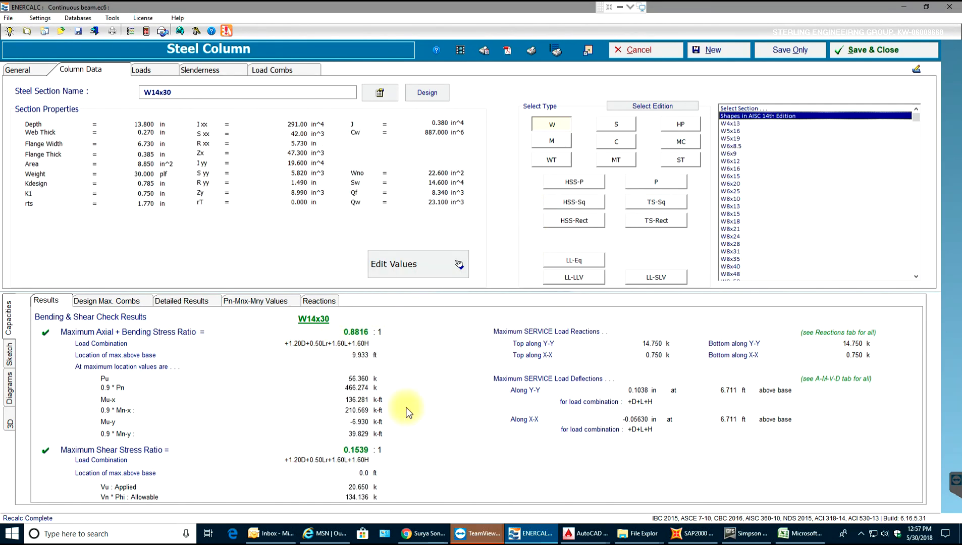
pyautogui.moveTo(128, 301)
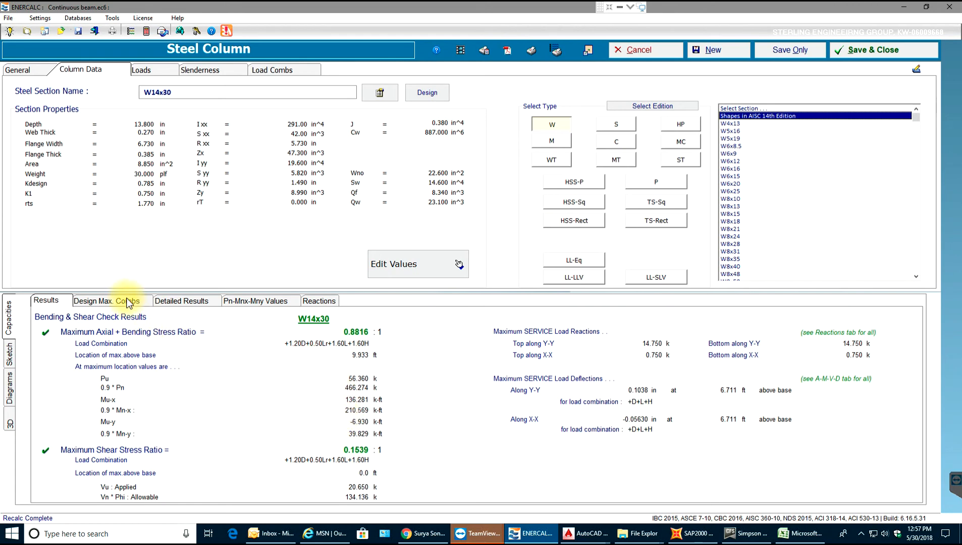
# Review stress ratios for every combination and +D+L+H service deflections for W14x30.
pyautogui.click(107, 301)
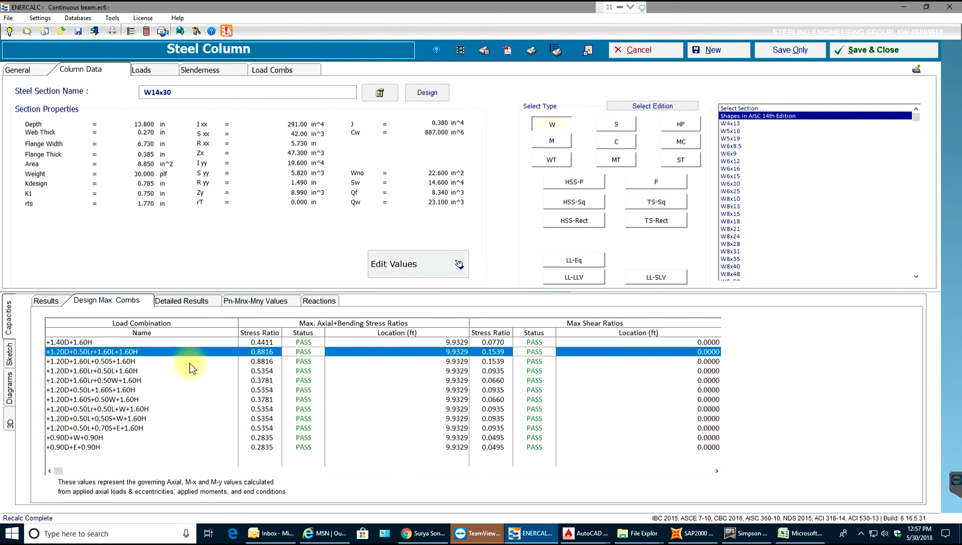
pyautogui.moveTo(825, 371)
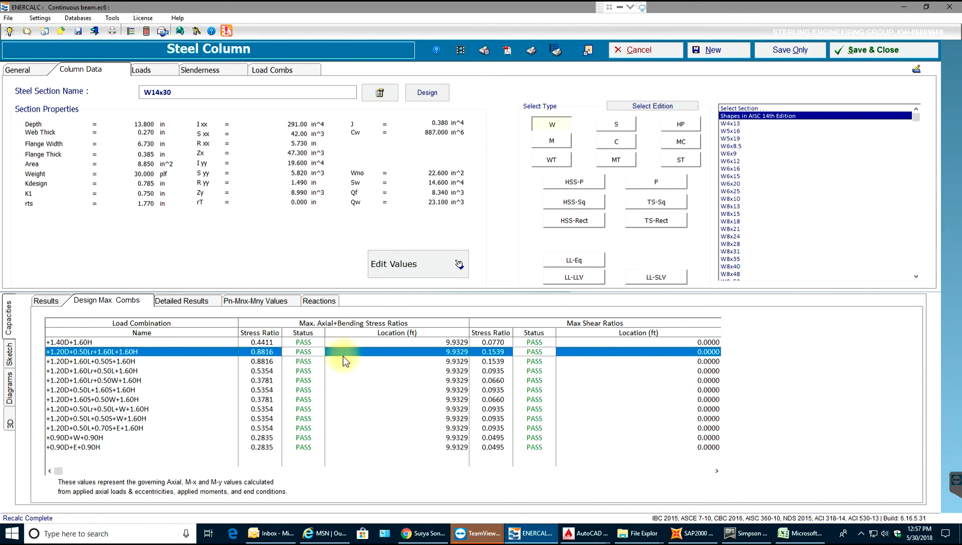
pyautogui.click(180, 301)
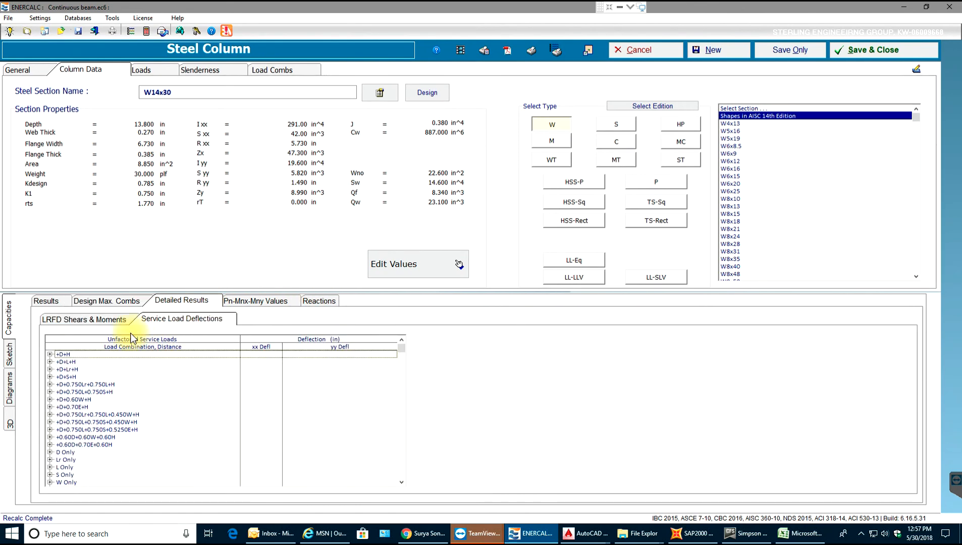
pyautogui.click(51, 354)
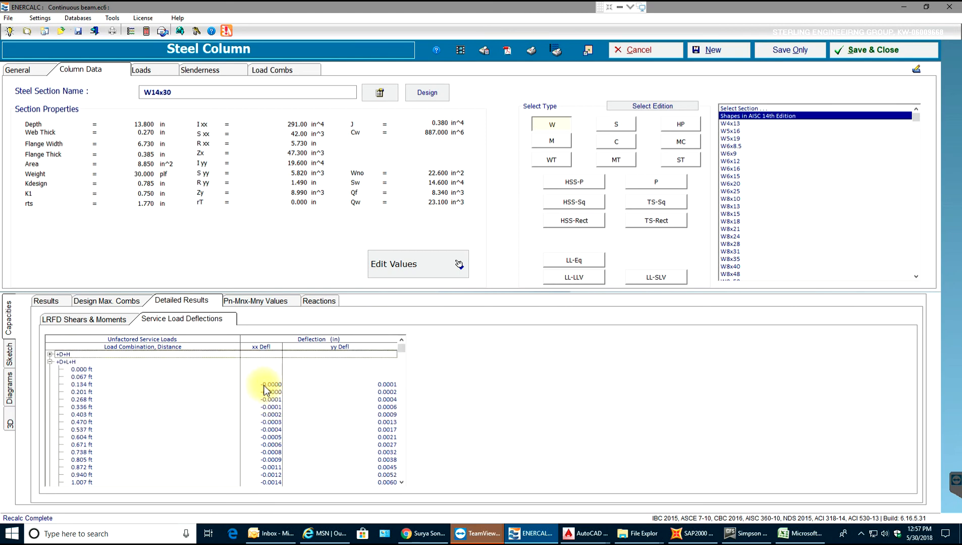
# Review the P-Mx-My capacity envelope at 65 degrees, then show support reactions.
pyautogui.click(257, 301)
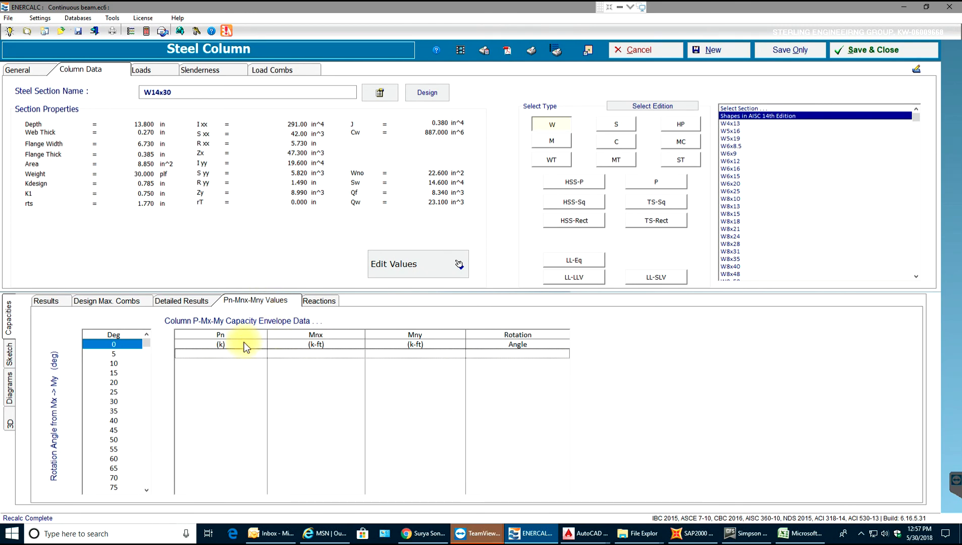
pyautogui.click(113, 372)
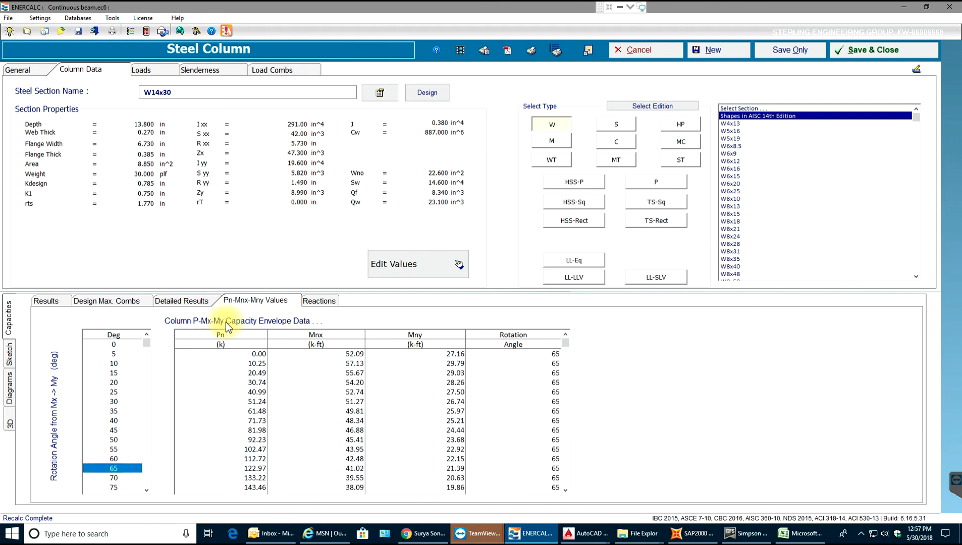
pyautogui.click(318, 300)
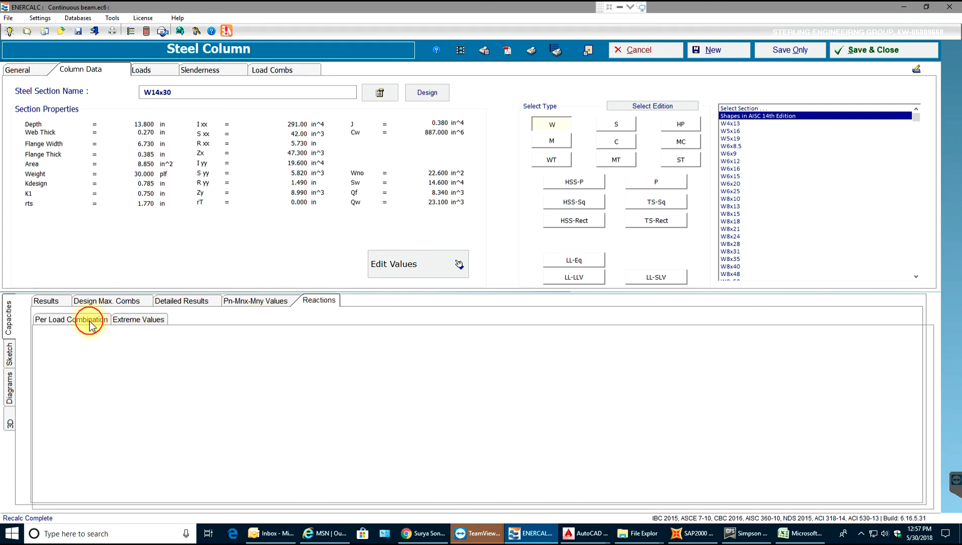
# Show reactions per load combination and extreme values, then bring up force diagrams.
pyautogui.click(72, 319)
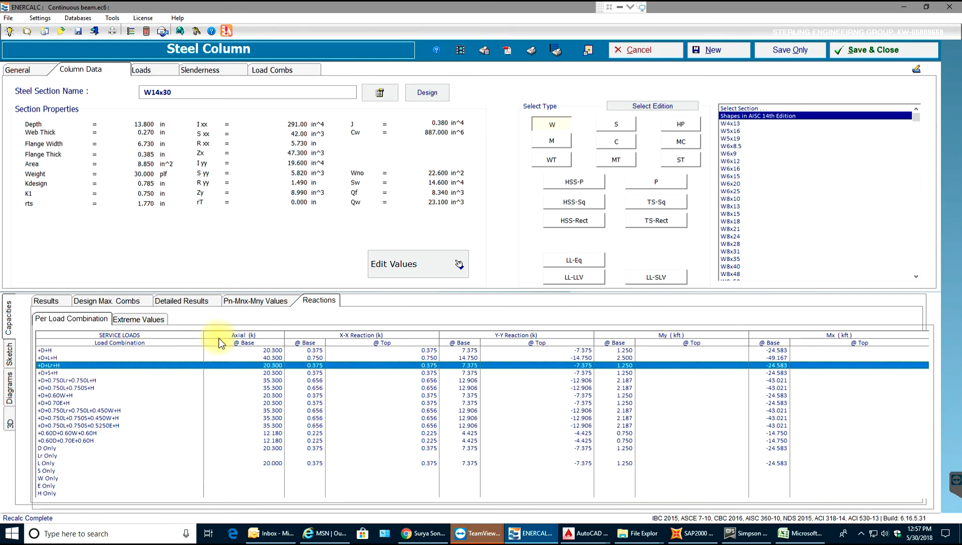
pyautogui.click(138, 319)
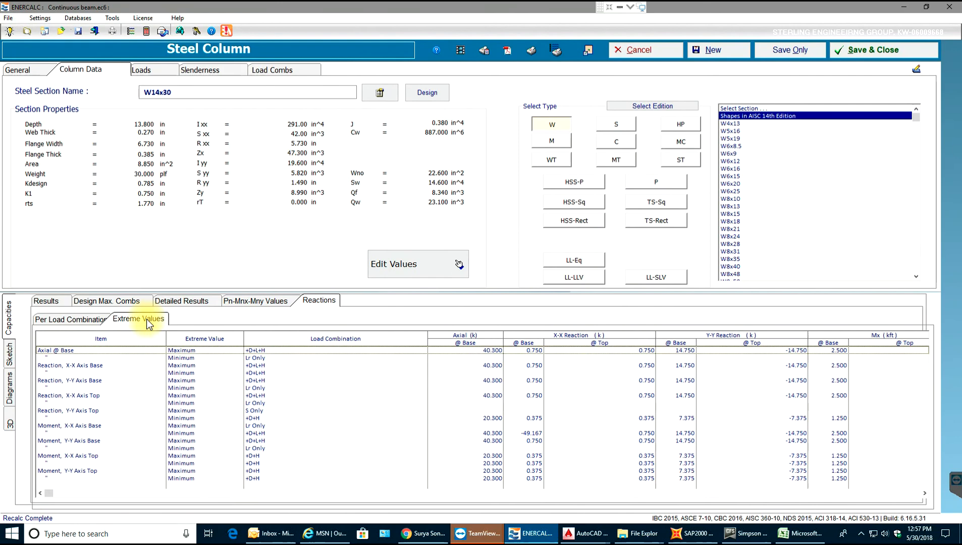
pyautogui.click(9, 359)
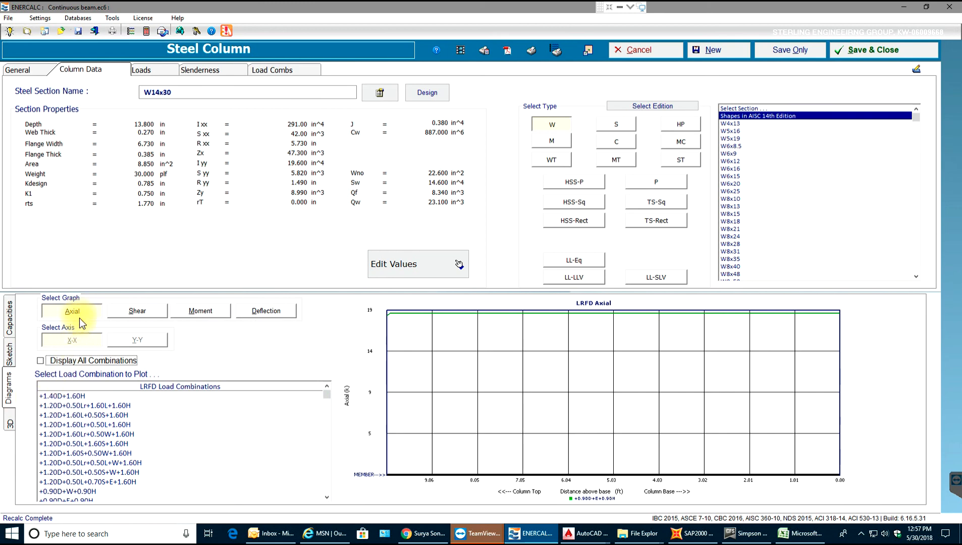
# Plot axial force for +1.40D+1.60H, then shear with all load combinations overlaid.
pyautogui.click(84, 424)
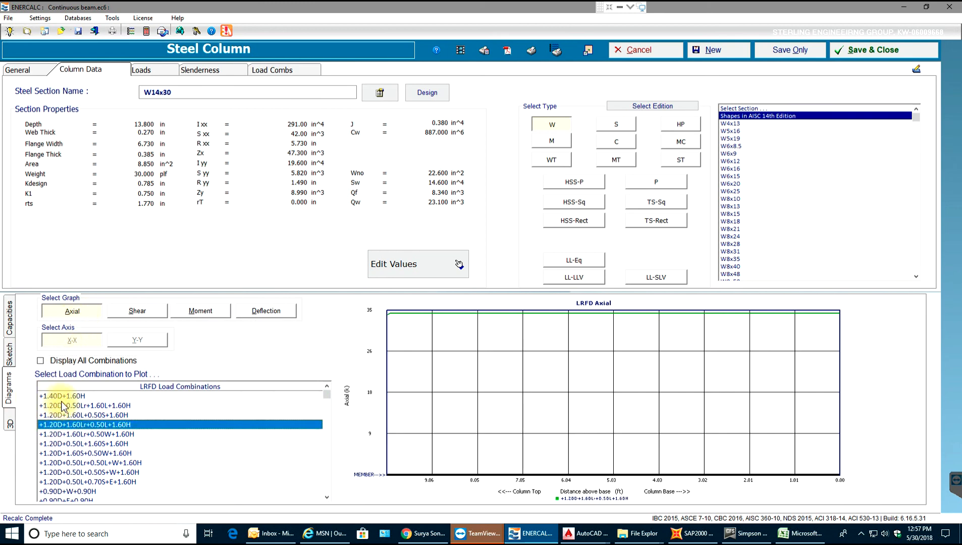
pyautogui.click(69, 395)
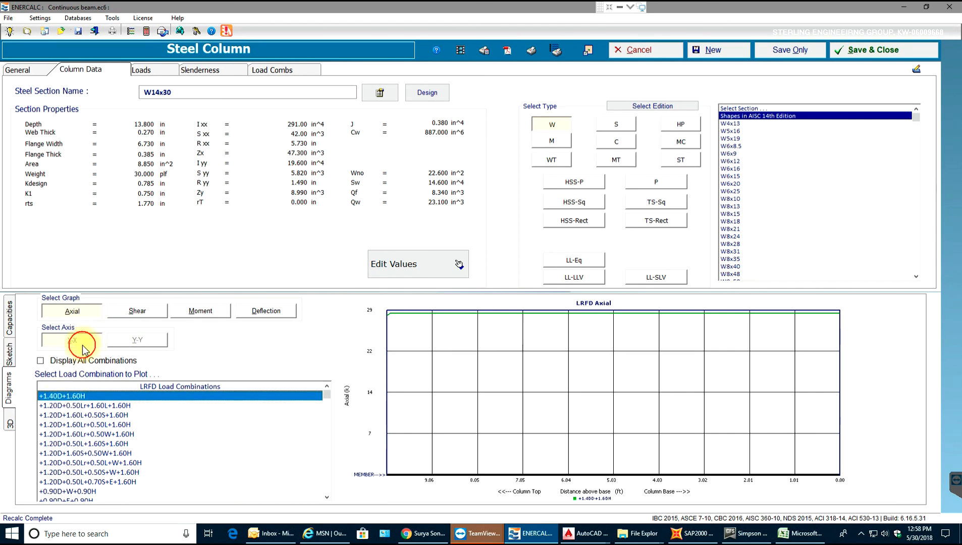
pyautogui.click(137, 310)
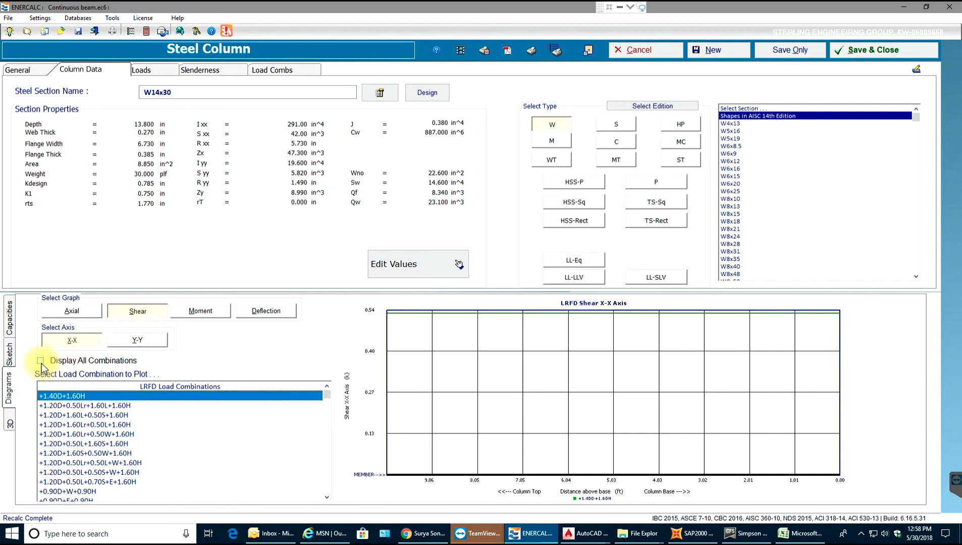
pyautogui.click(40, 360)
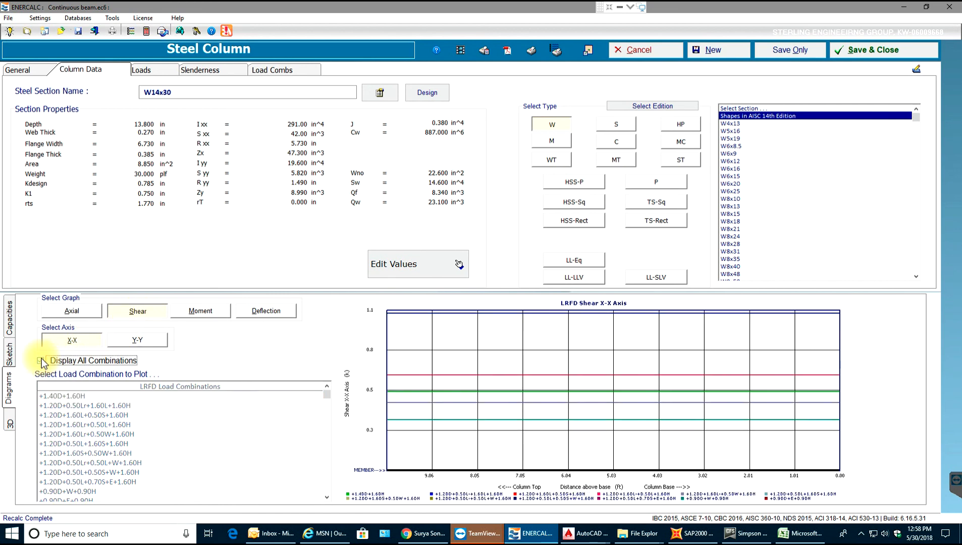
pyautogui.click(41, 360)
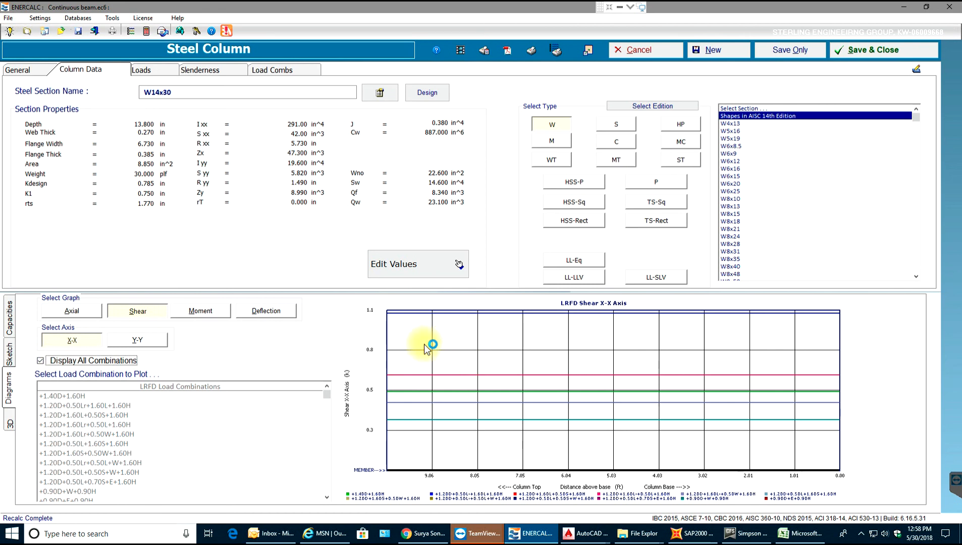
pyautogui.moveTo(487, 430)
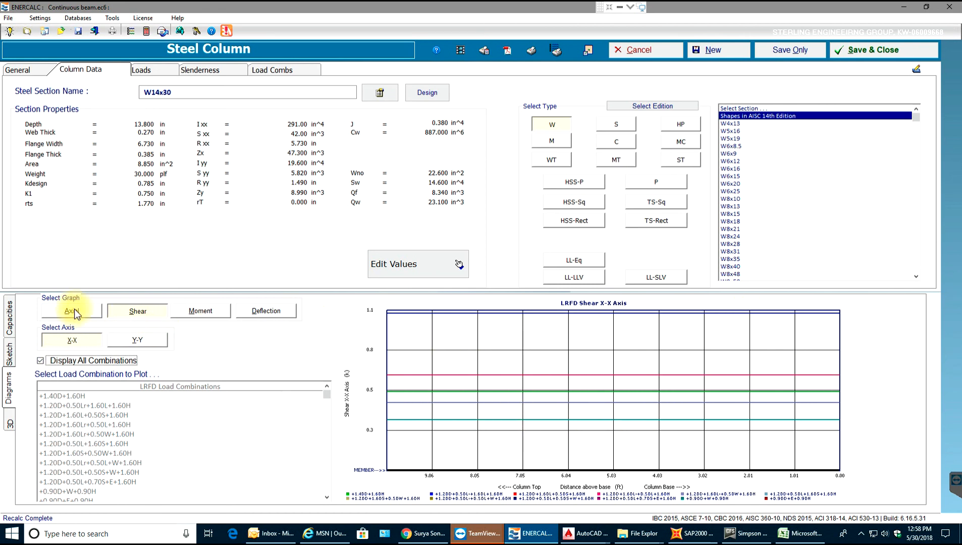
# Switch through axial, bending moment and deflection diagrams for all combinations.
pyautogui.click(71, 311)
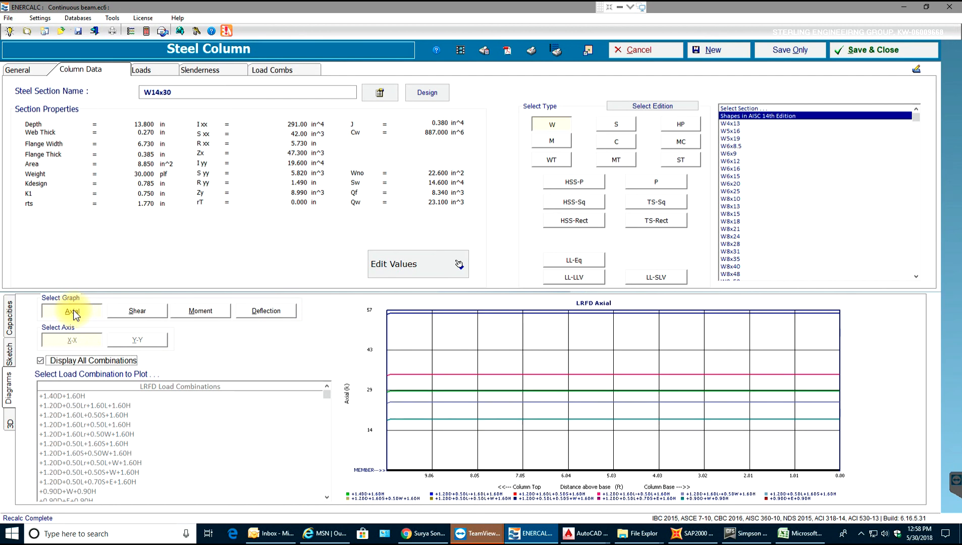
pyautogui.click(200, 311)
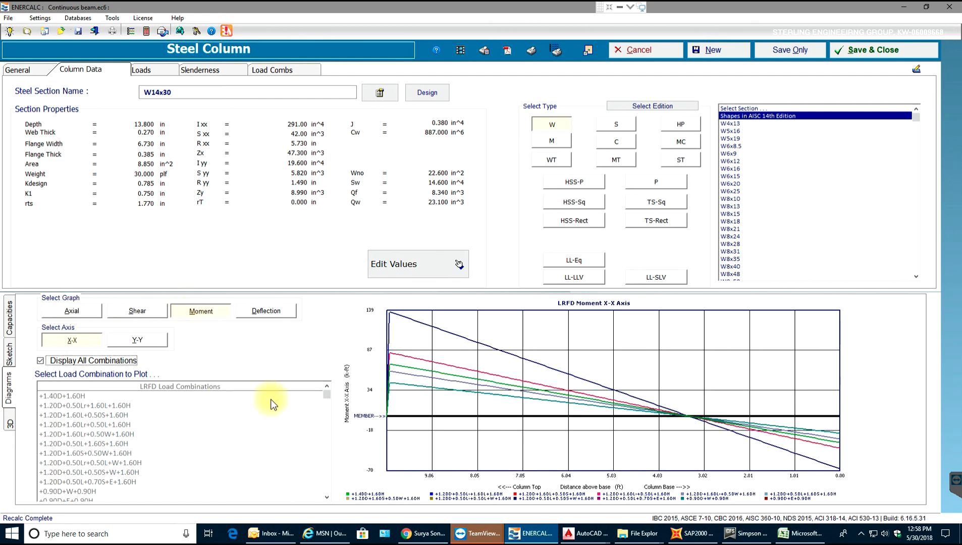
pyautogui.moveTo(437, 351)
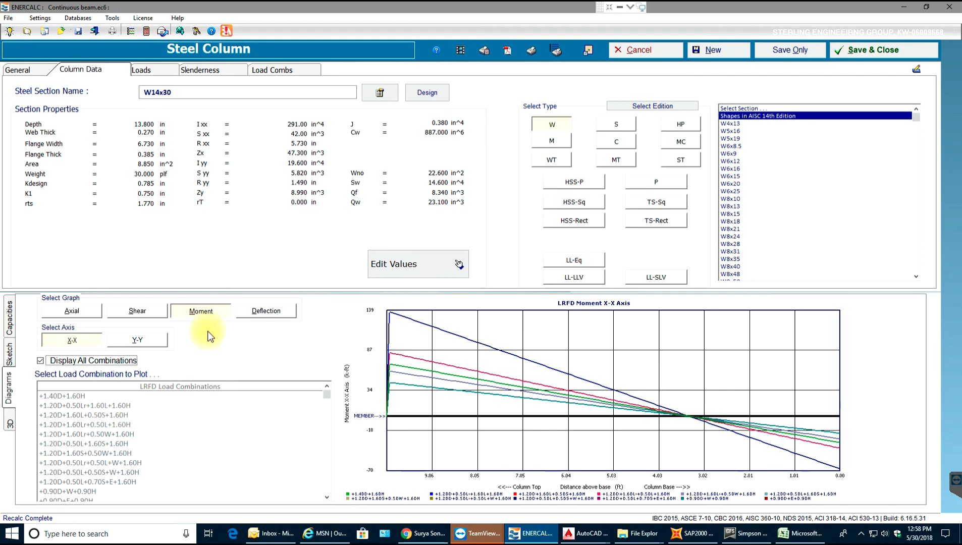
pyautogui.click(266, 310)
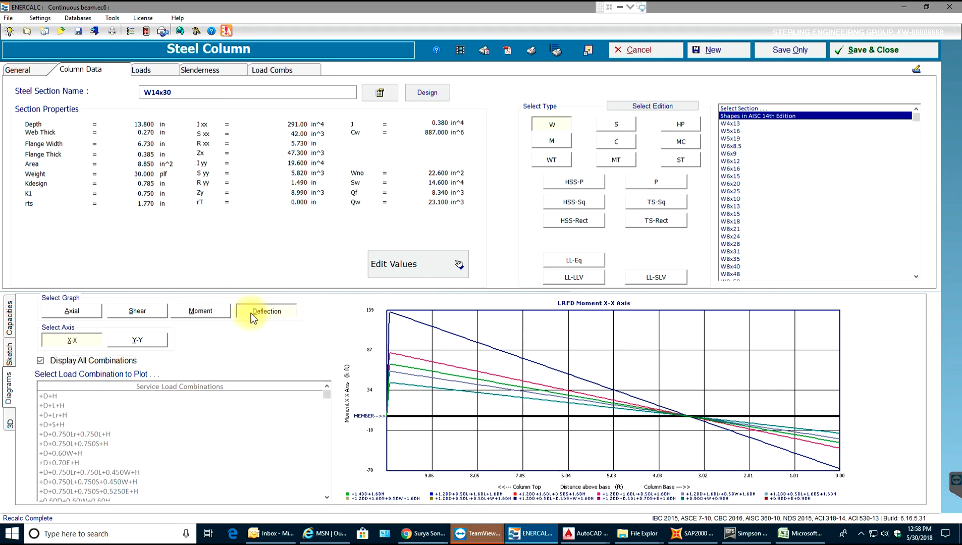
pyautogui.click(267, 311)
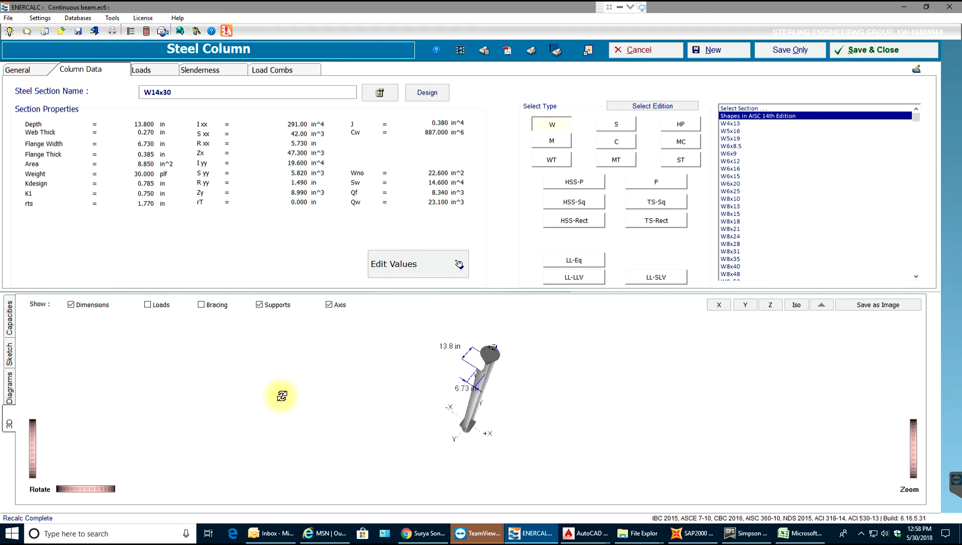
# Orbit the 3D W14x30 column model to inspect its 10 ft length and 6.73 in flange up close.
pyautogui.moveTo(281, 395); pyautogui.dragTo(420, 385)
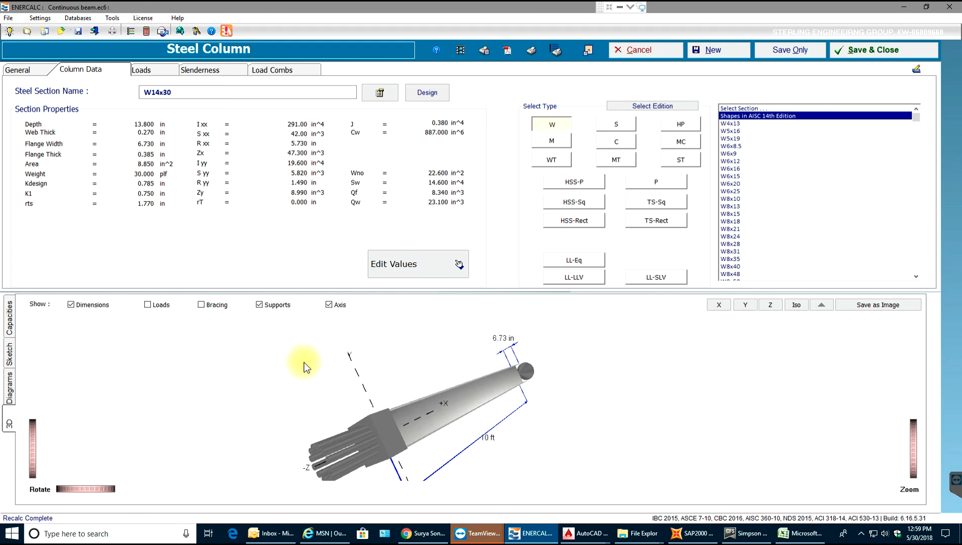
pyautogui.moveTo(377, 323)
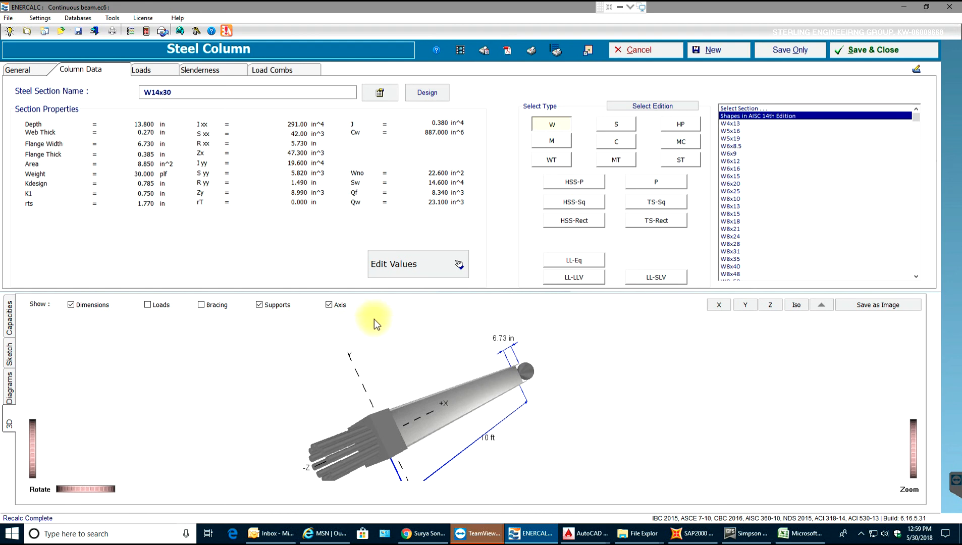